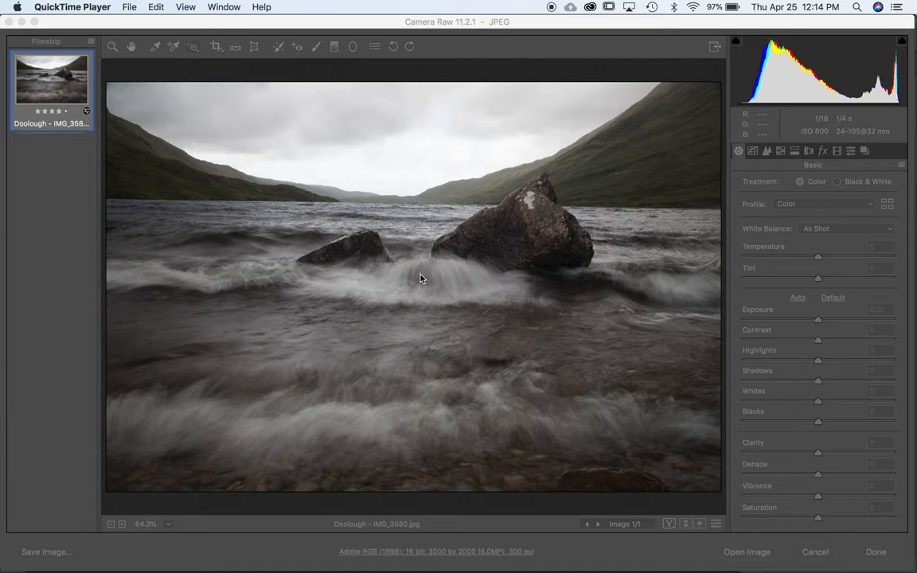
mouse_move(600, 266)
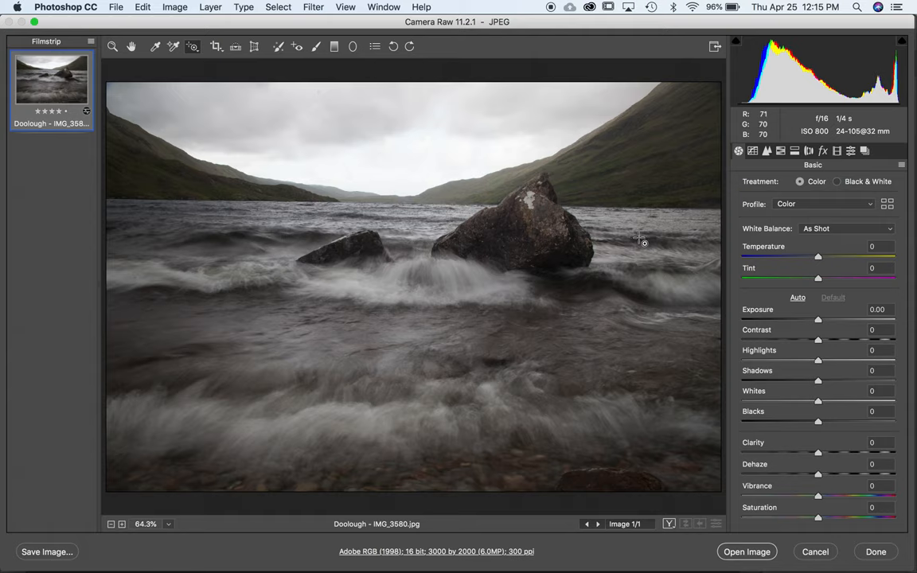
mouse_move(580, 325)
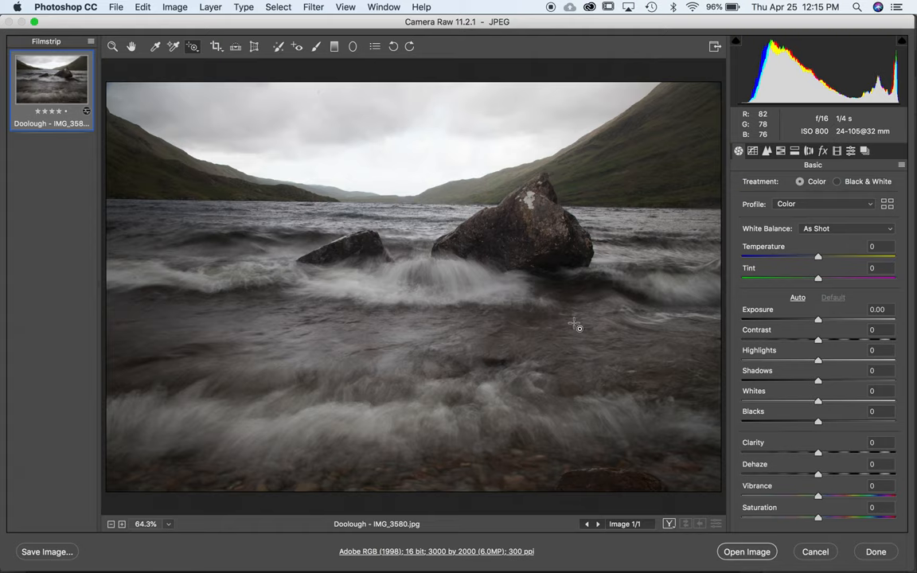
mouse_move(411, 139)
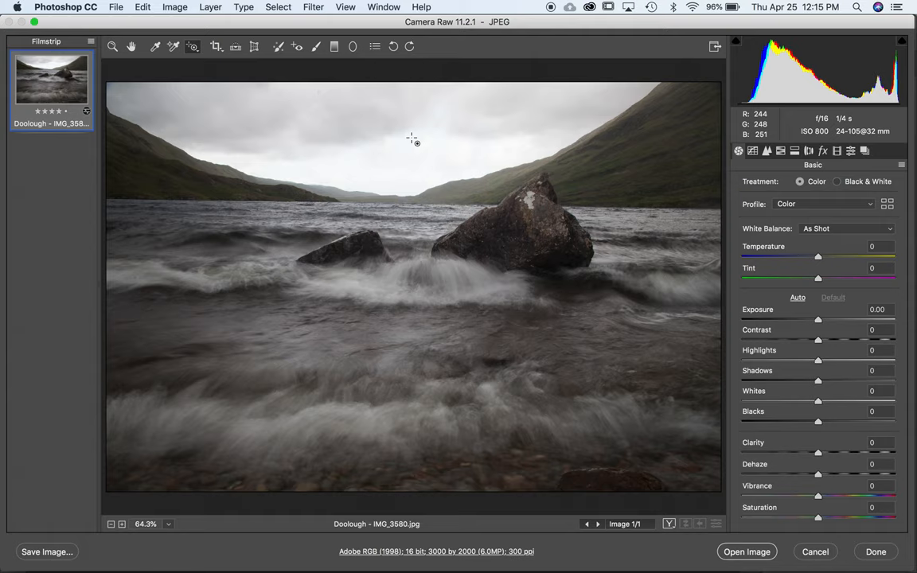
mouse_move(430, 269)
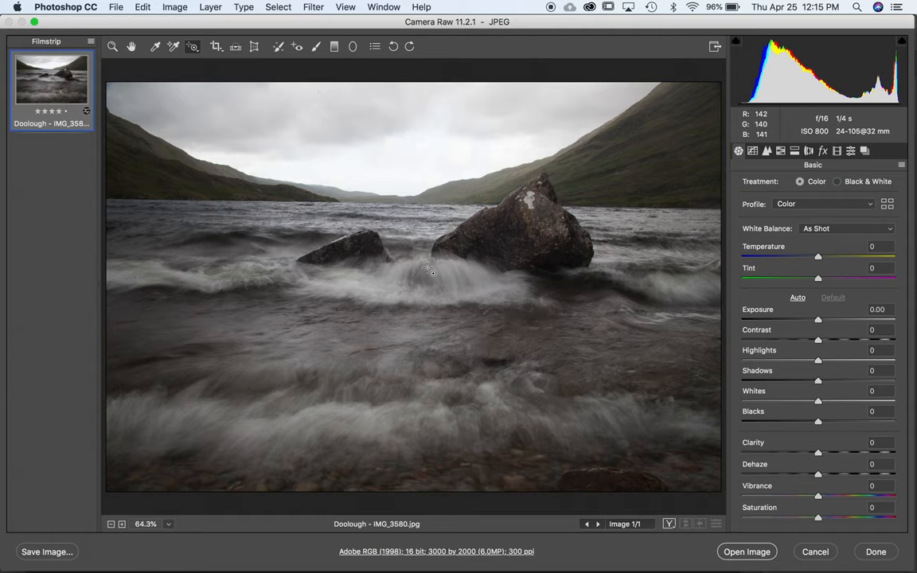
mouse_move(452, 287)
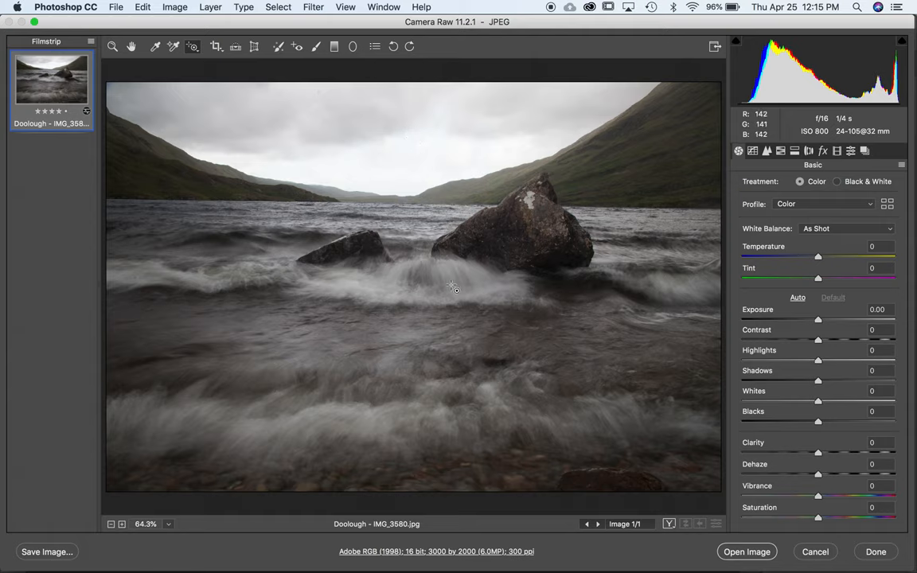
mouse_move(513, 236)
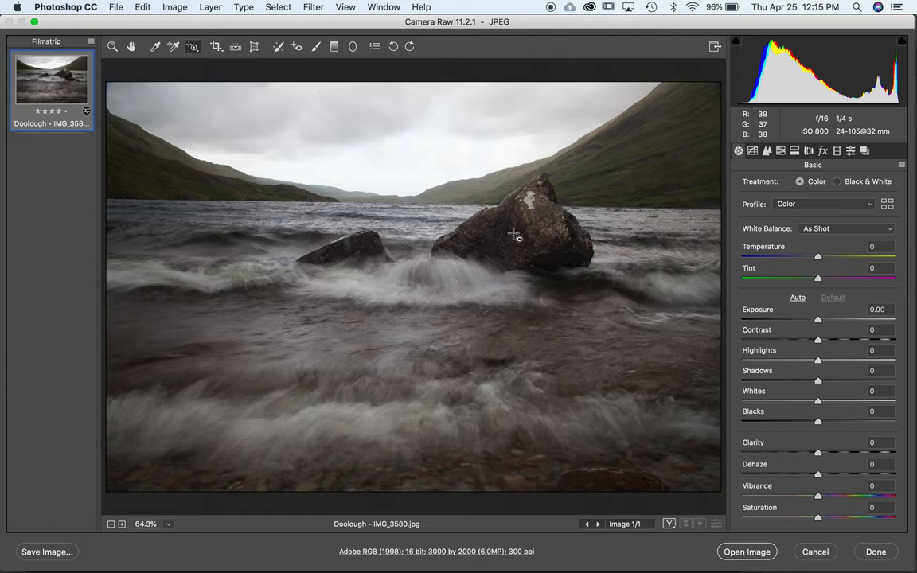
mouse_move(147, 133)
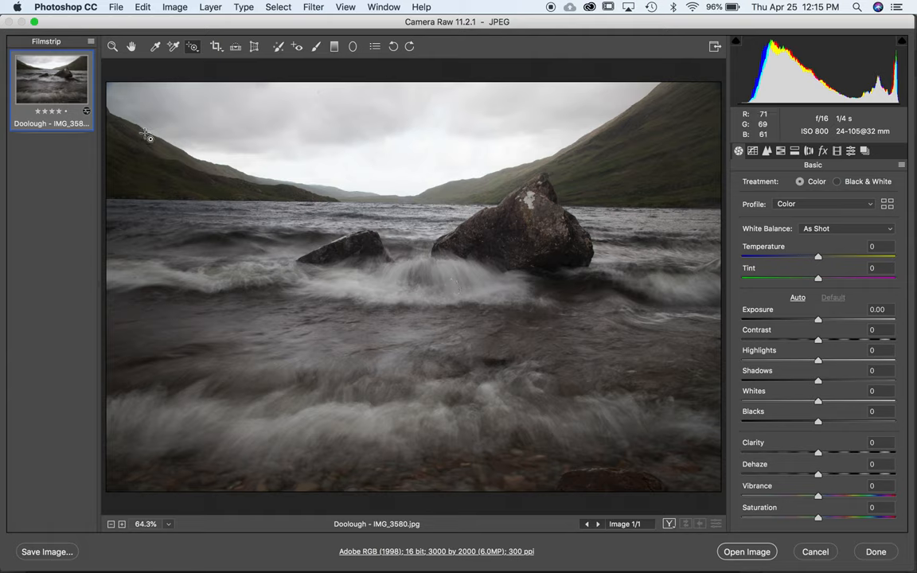
mouse_move(454, 143)
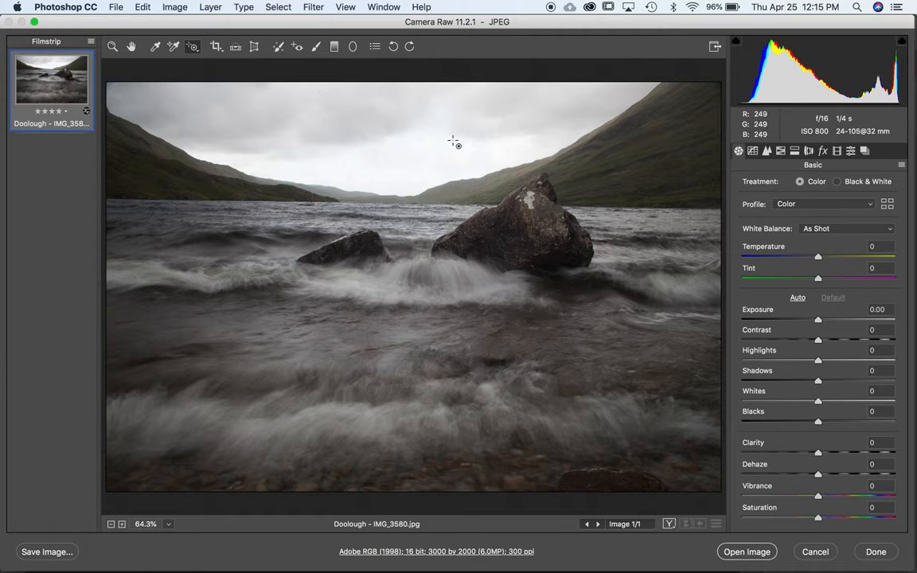
mouse_move(647, 185)
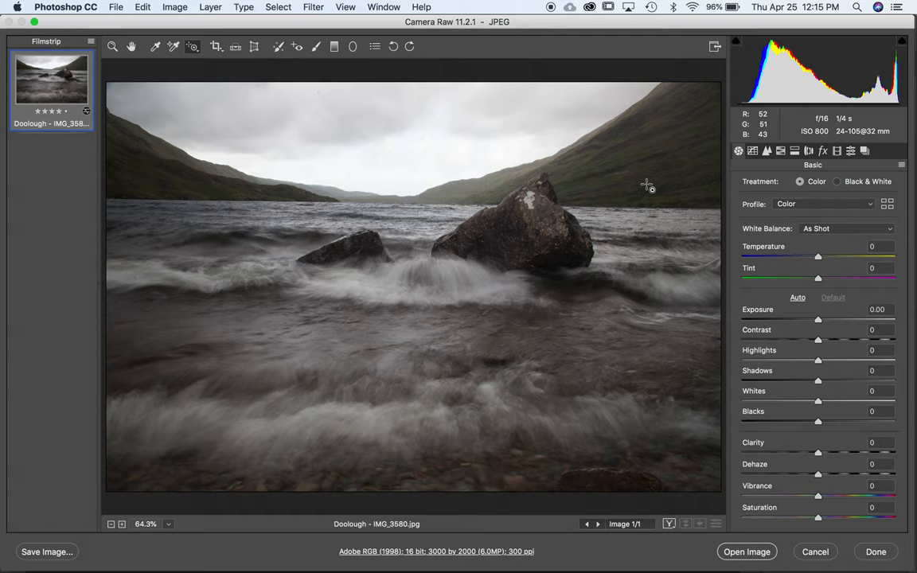
mouse_move(611, 185)
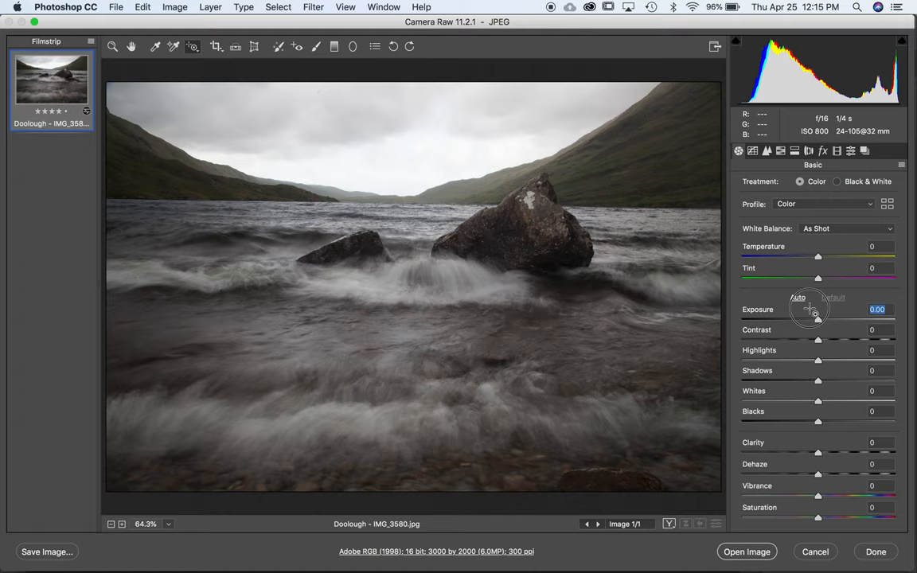
Try brightening then heavily darkening the whole photo with Exposure, easing it partway back up.
drag(811, 309, 823, 309)
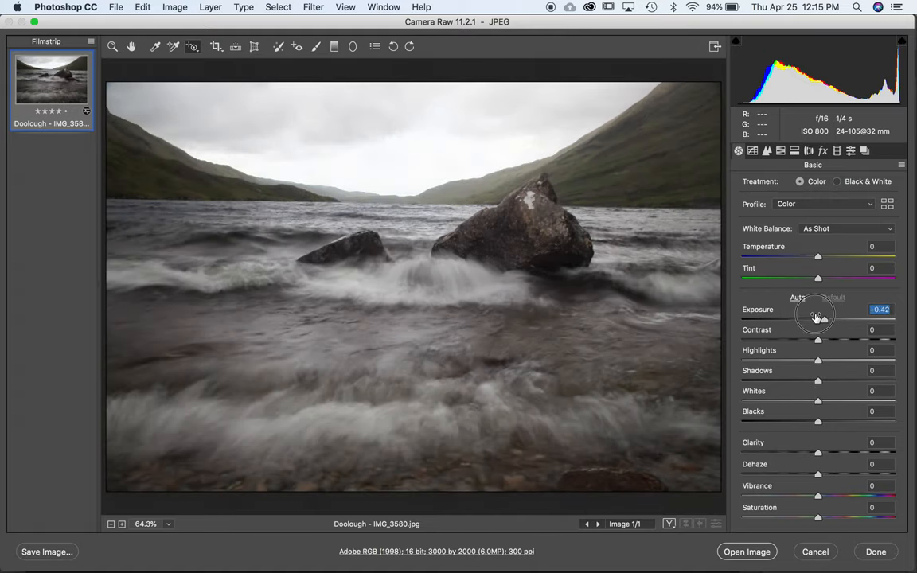
drag(816, 317, 803, 317)
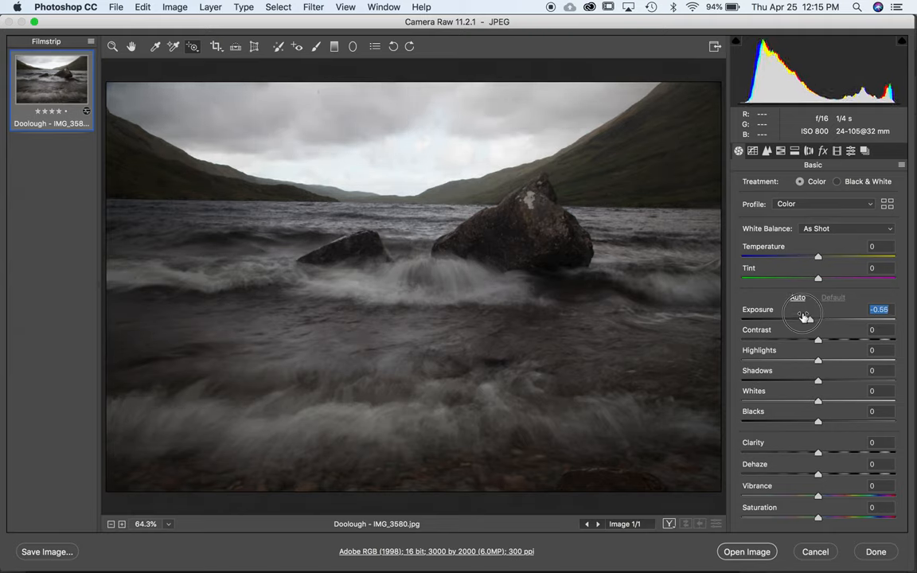
drag(803, 315, 777, 315)
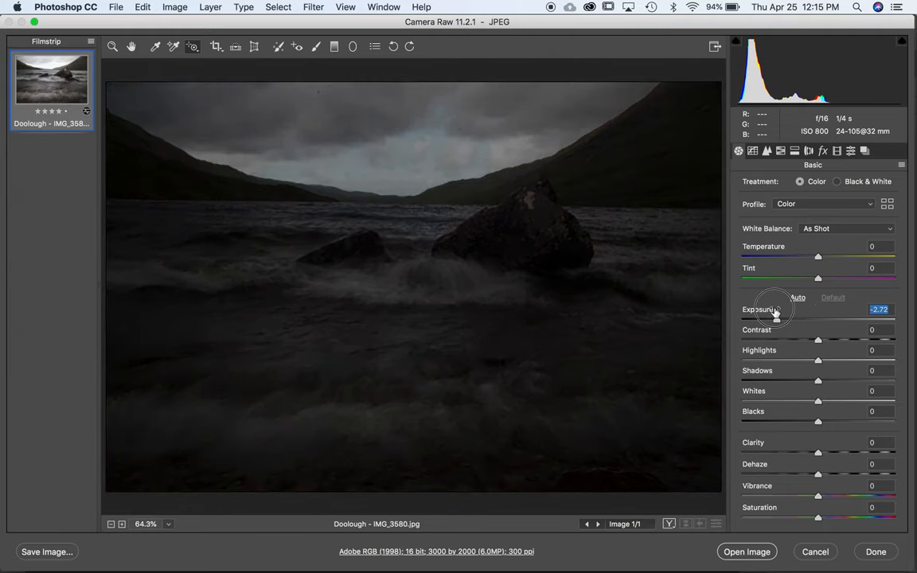
drag(775, 317, 780, 317)
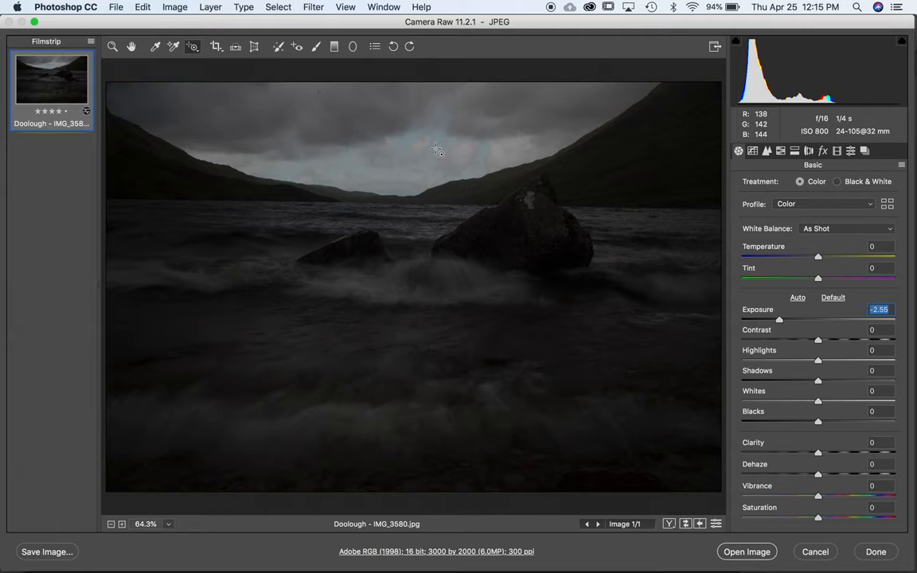
mouse_move(421, 147)
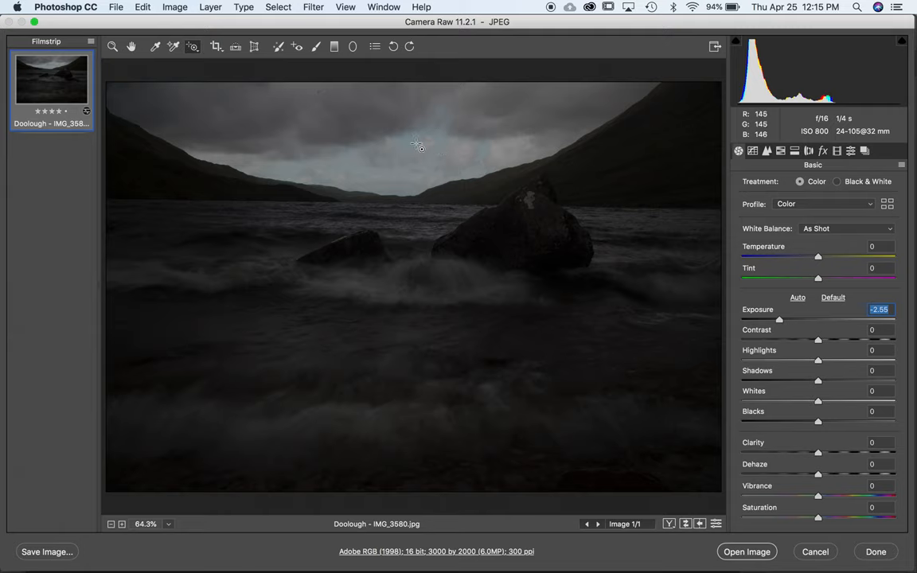
mouse_move(428, 192)
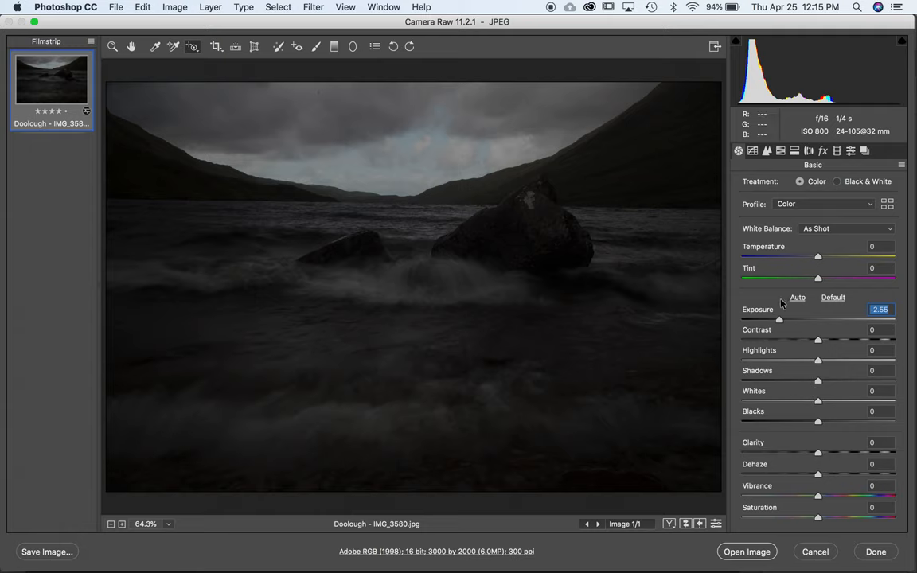
drag(780, 318, 792, 318)
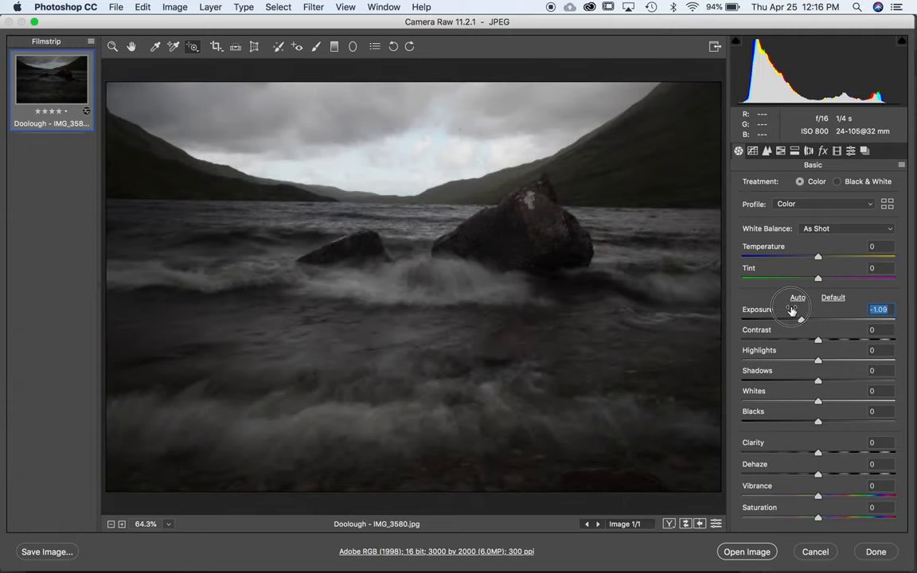
Brighten above the original level, then settle Exposure at +0.23 after passing +0.30.
drag(793, 309, 805, 309)
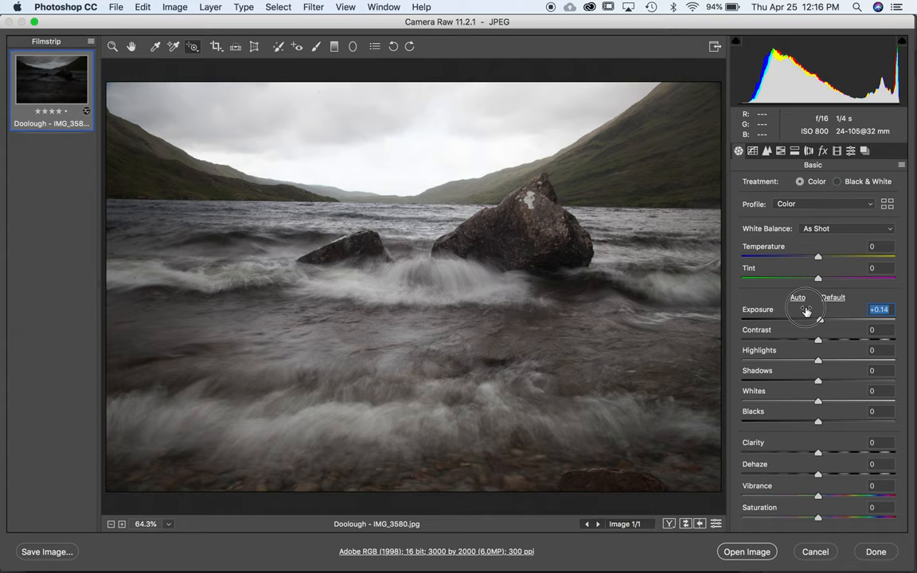
drag(806, 311, 821, 318)
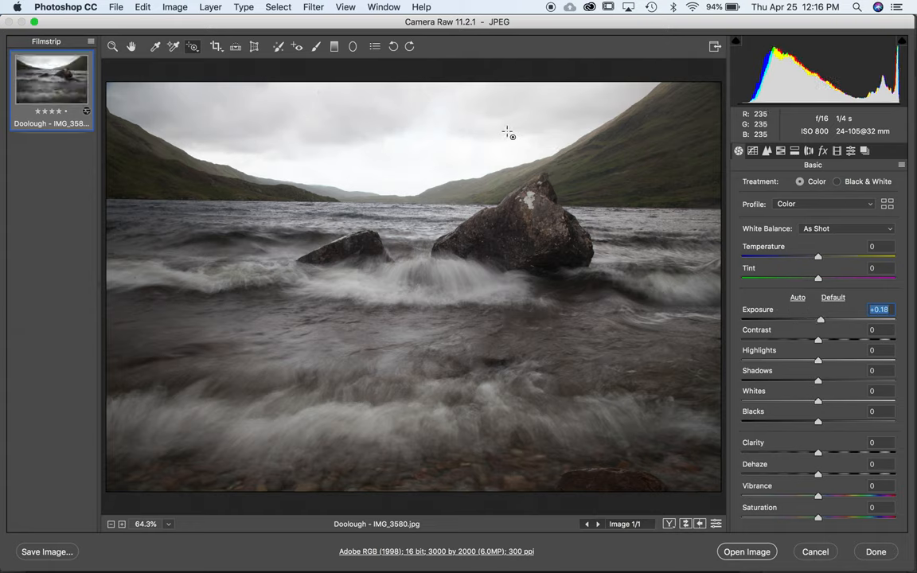
mouse_move(525, 99)
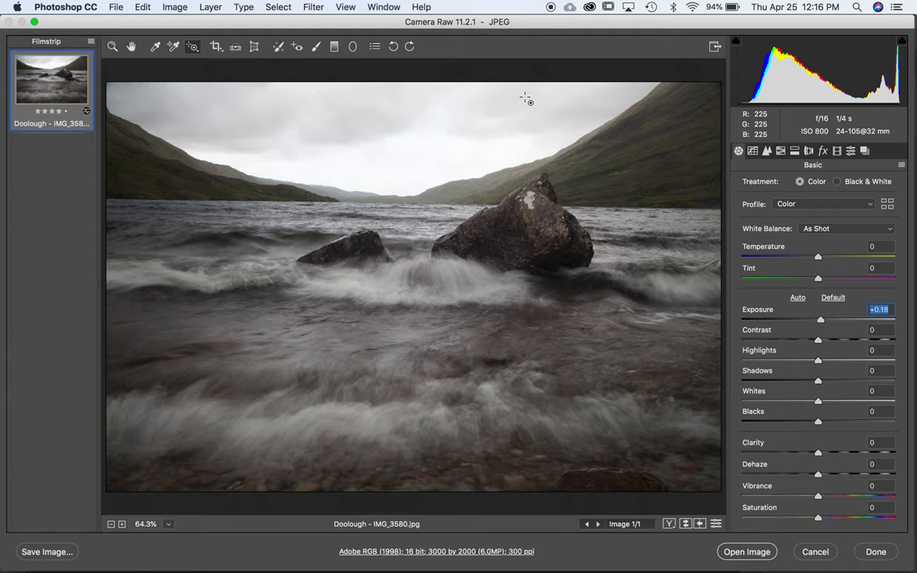
mouse_move(487, 120)
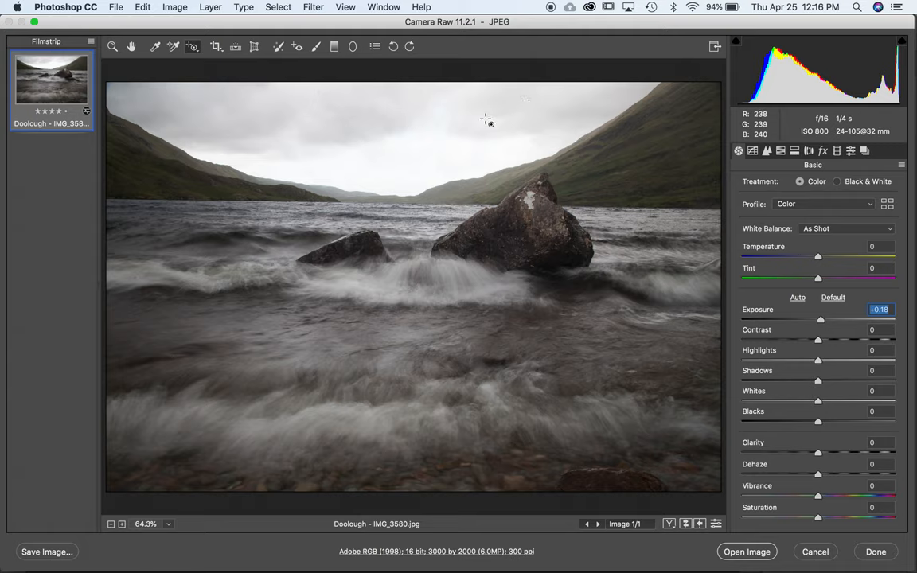
mouse_move(812, 313)
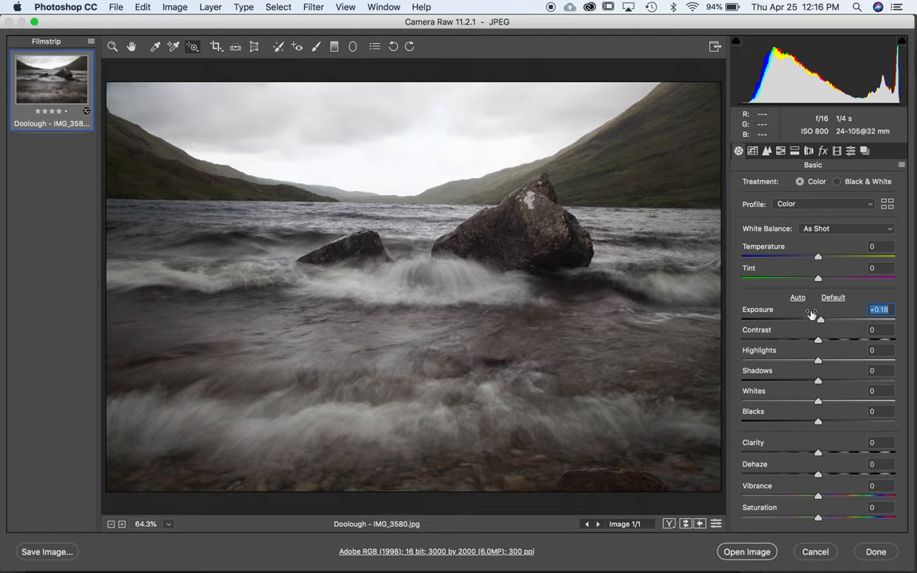
drag(820, 309, 809, 309)
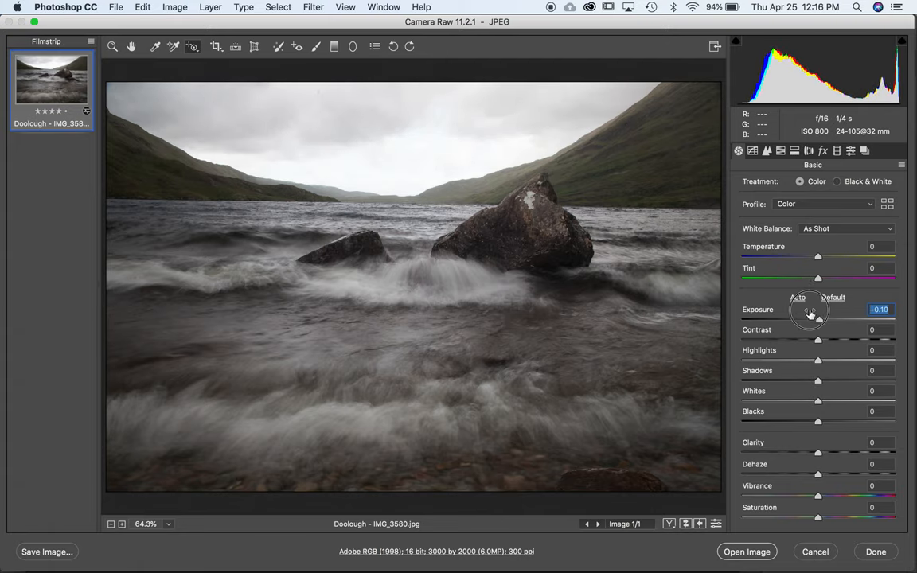
drag(809, 311, 816, 311)
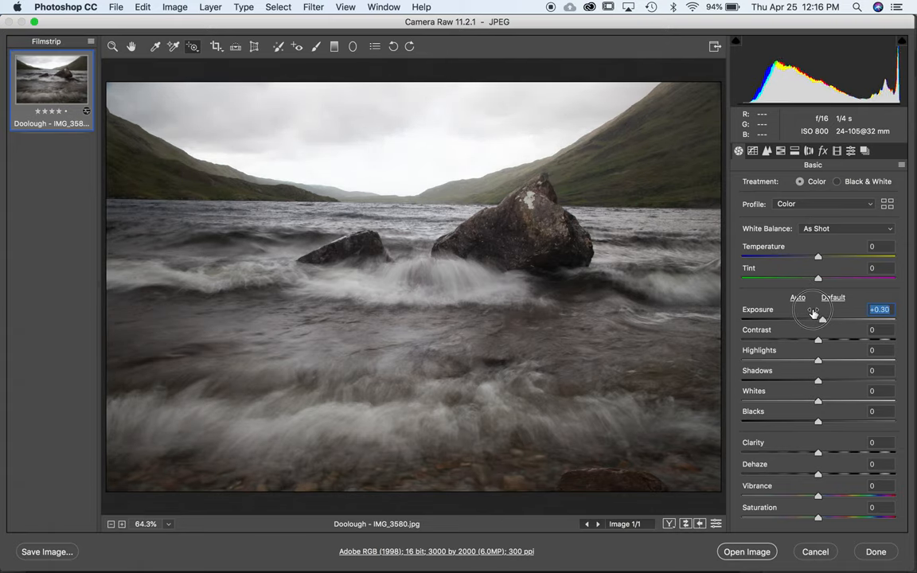
drag(813, 318, 806, 319)
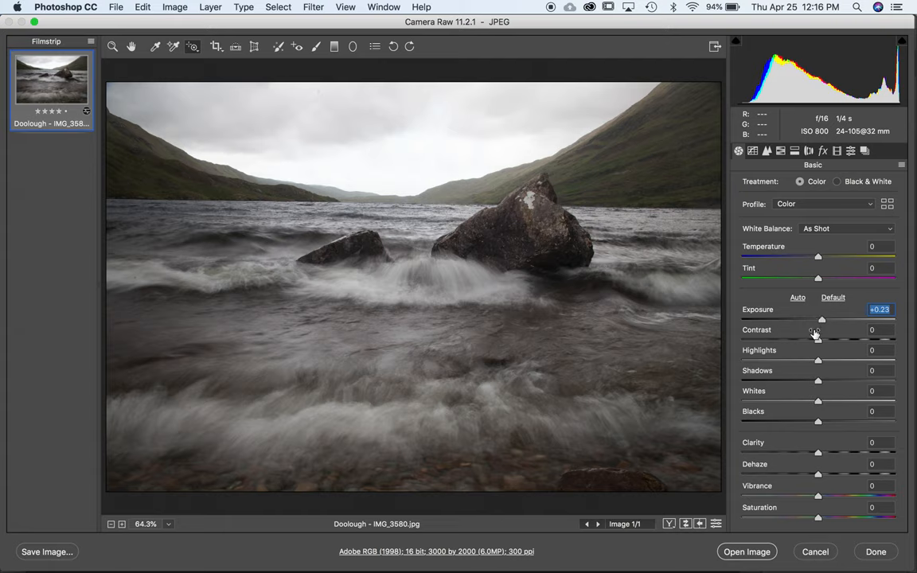
Raise Contrast to +15 and pull Highlights down to -92 to recover the bright sky.
drag(819, 335, 821, 335)
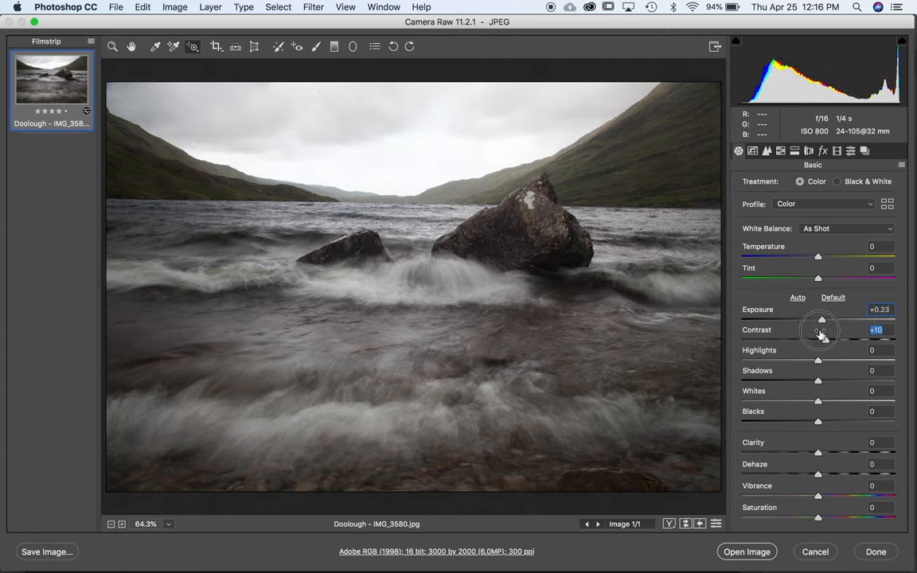
drag(819, 330, 828, 330)
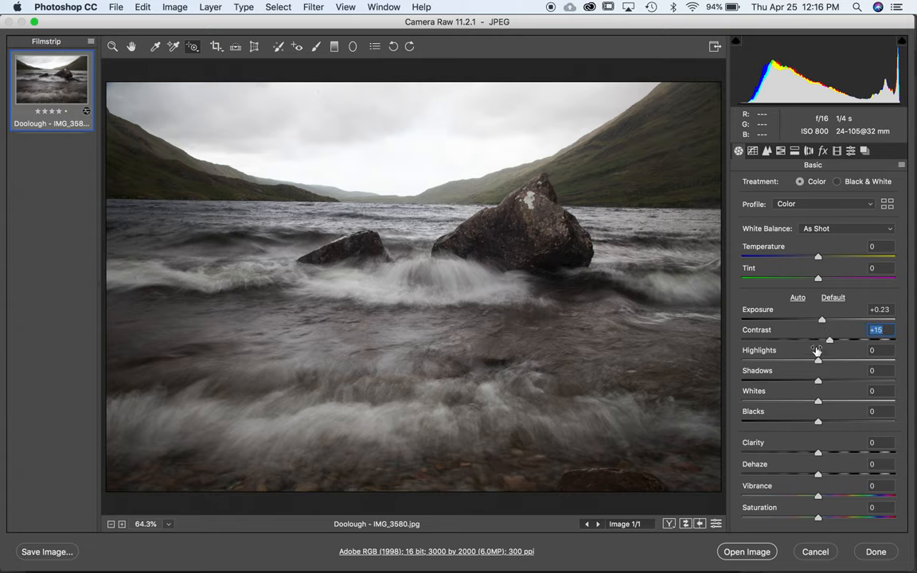
drag(819, 360, 772, 360)
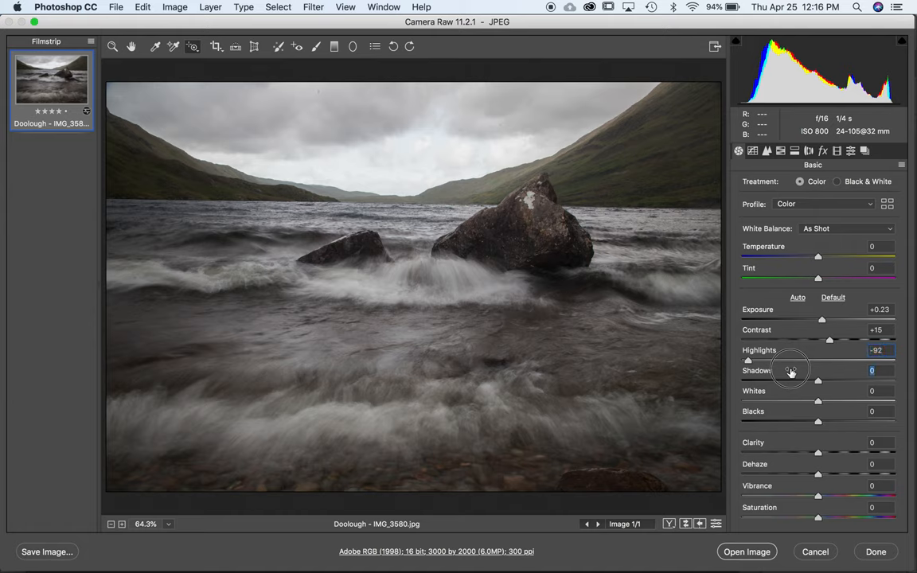
Lift the Shadows out of negative values and settle them around +21.
drag(818, 380, 838, 379)
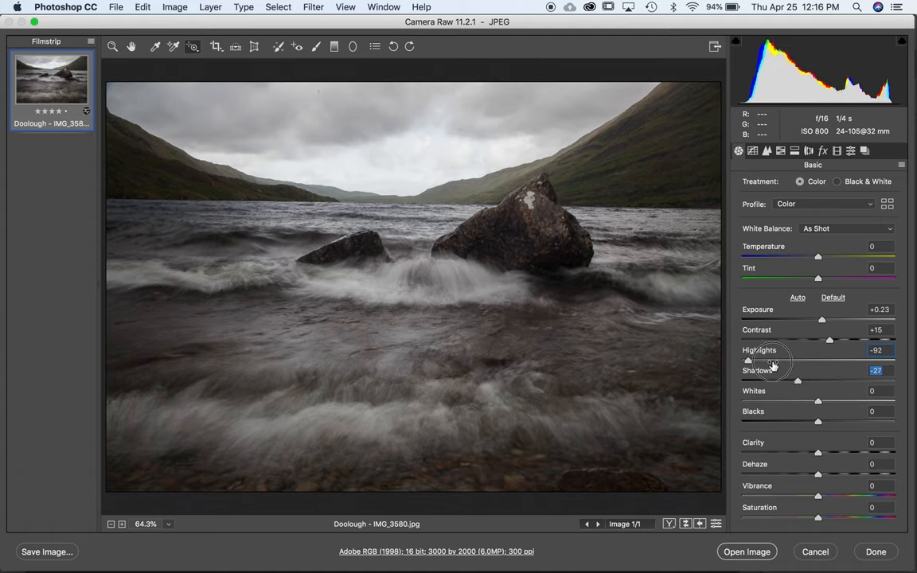
drag(797, 379, 809, 379)
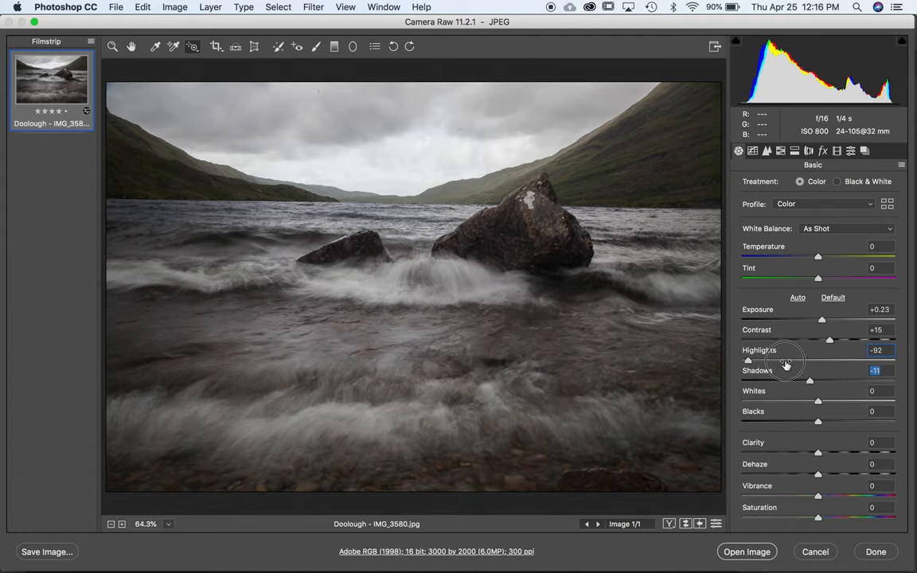
drag(809, 379, 831, 379)
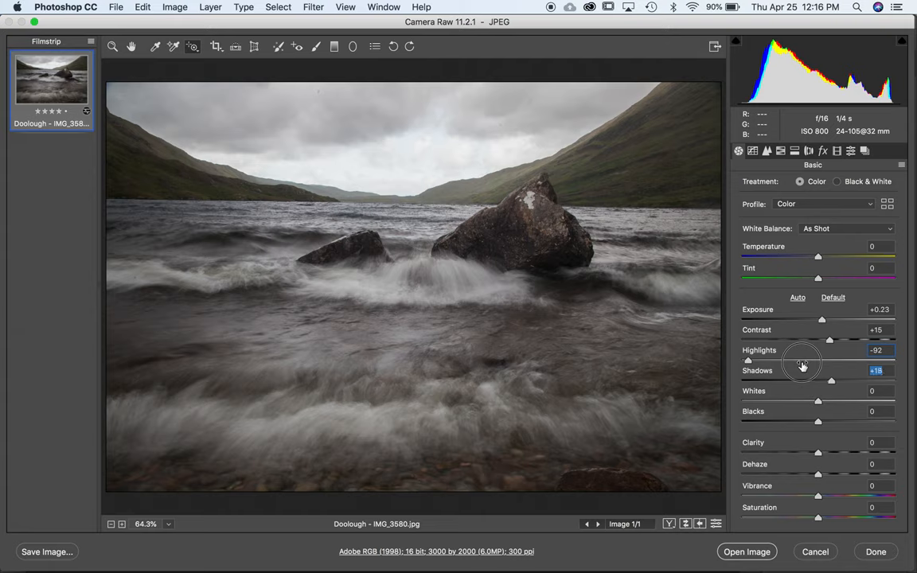
drag(832, 380, 836, 381)
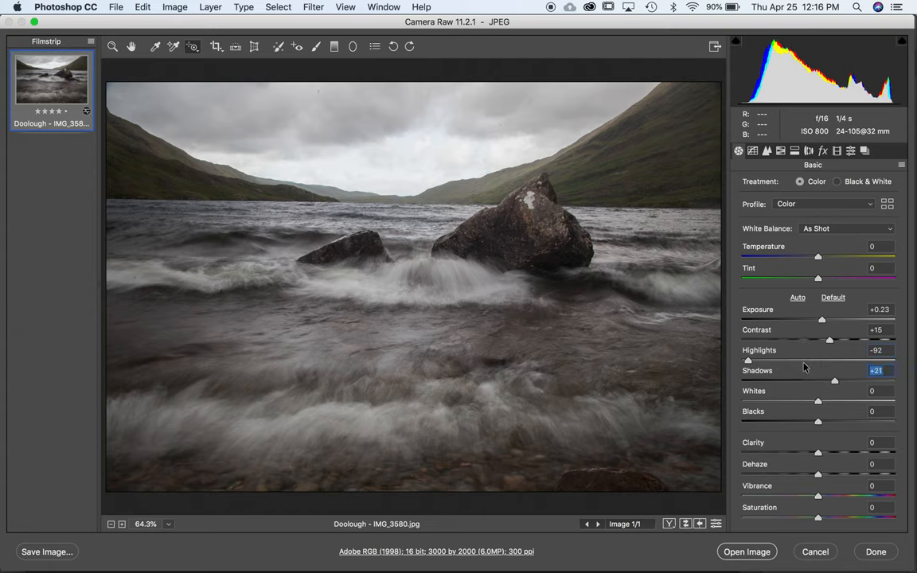
Test brightening the Whites of the waves strongly, then return them to almost neutral.
drag(819, 401, 838, 401)
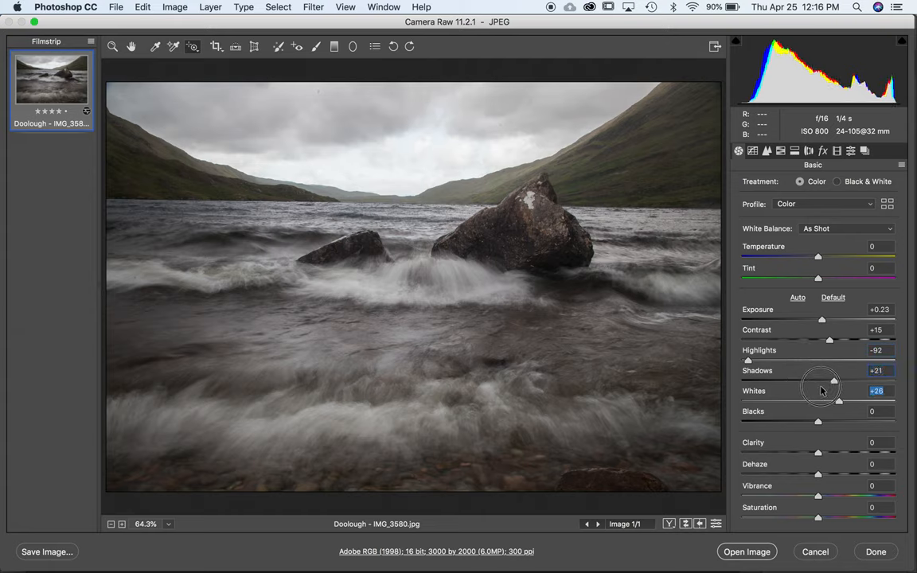
drag(822, 402, 847, 401)
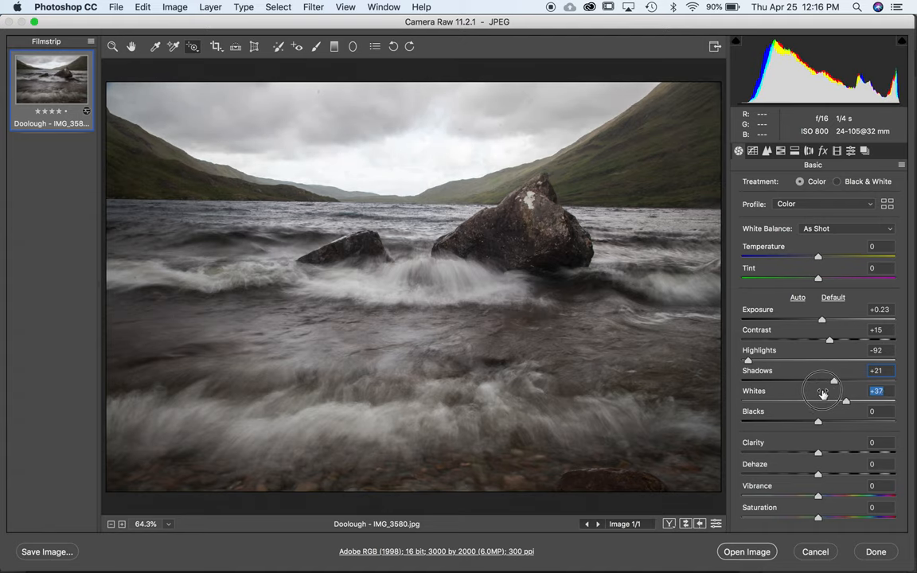
drag(824, 392, 830, 397)
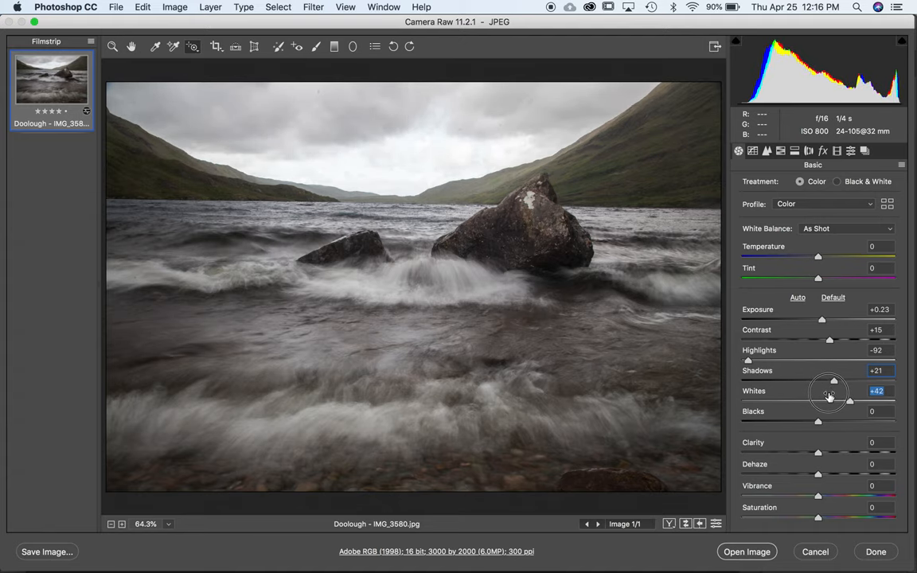
drag(832, 401, 825, 401)
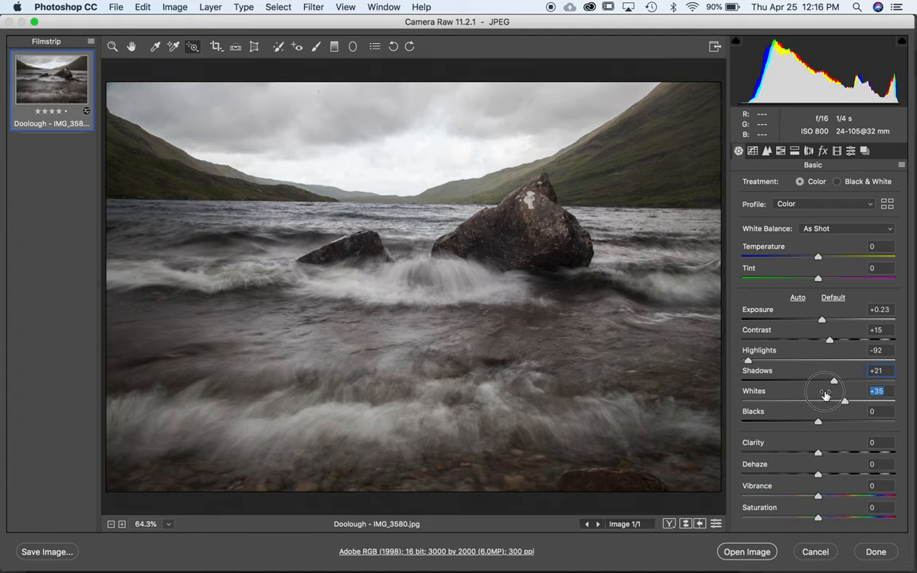
drag(846, 401, 794, 402)
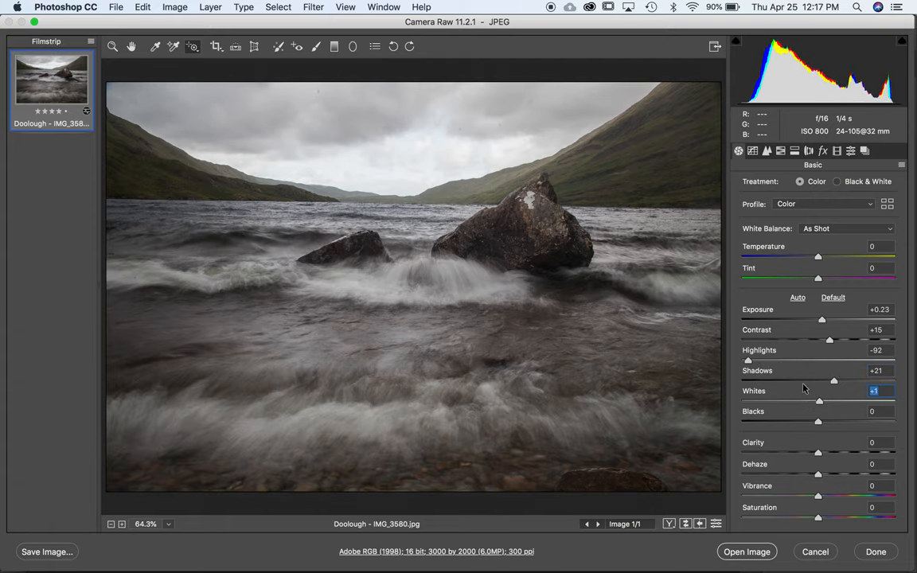
Experiment with the black point in both directions and settle Blacks around -17.
drag(818, 422, 796, 422)
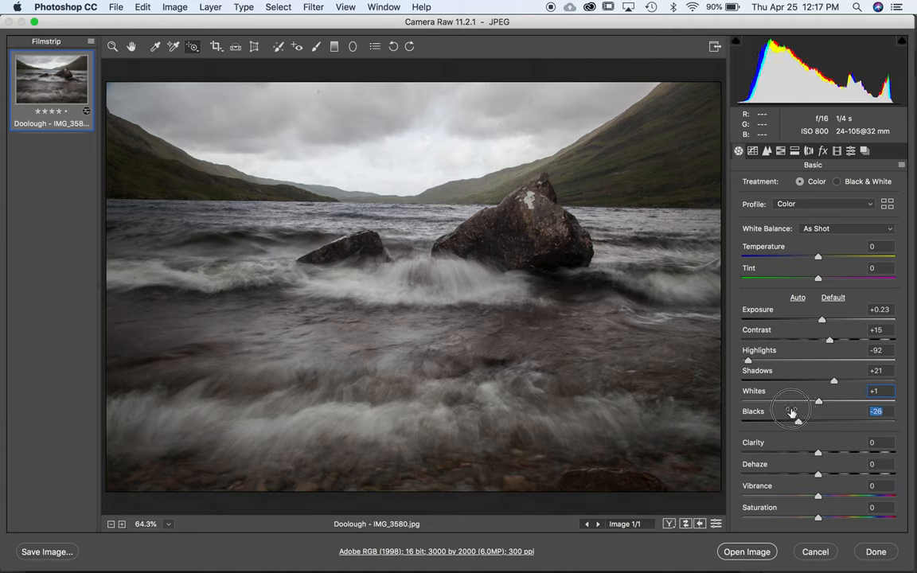
drag(794, 411, 797, 411)
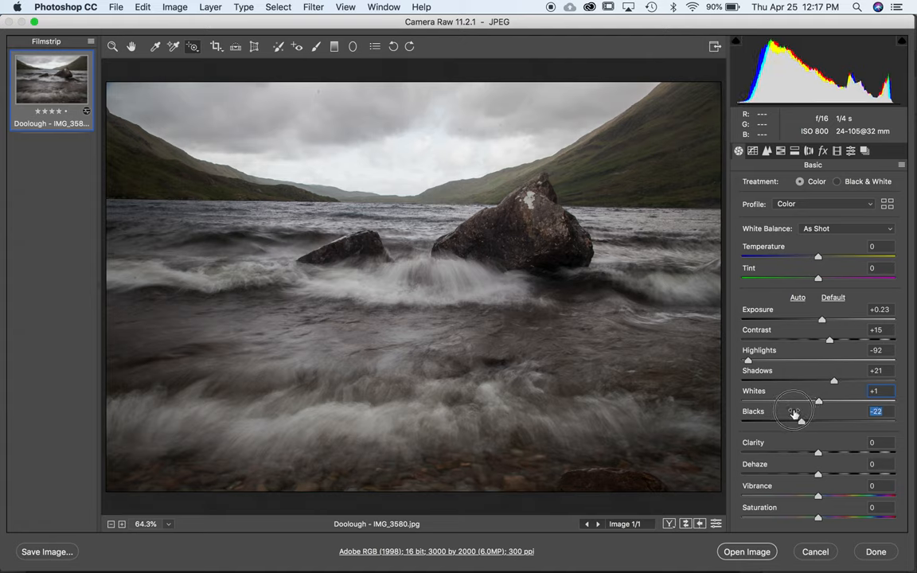
drag(793, 411, 799, 411)
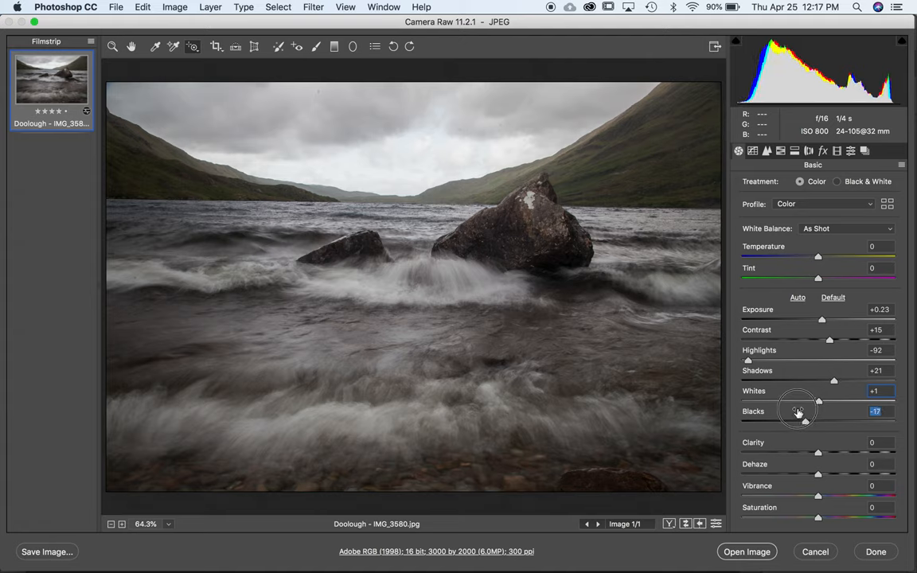
drag(800, 411, 835, 411)
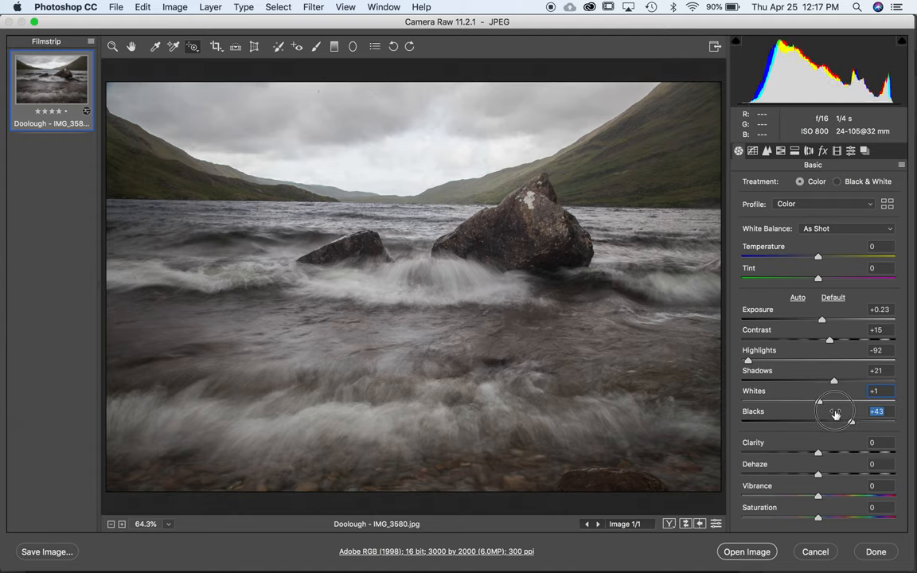
drag(852, 424, 806, 423)
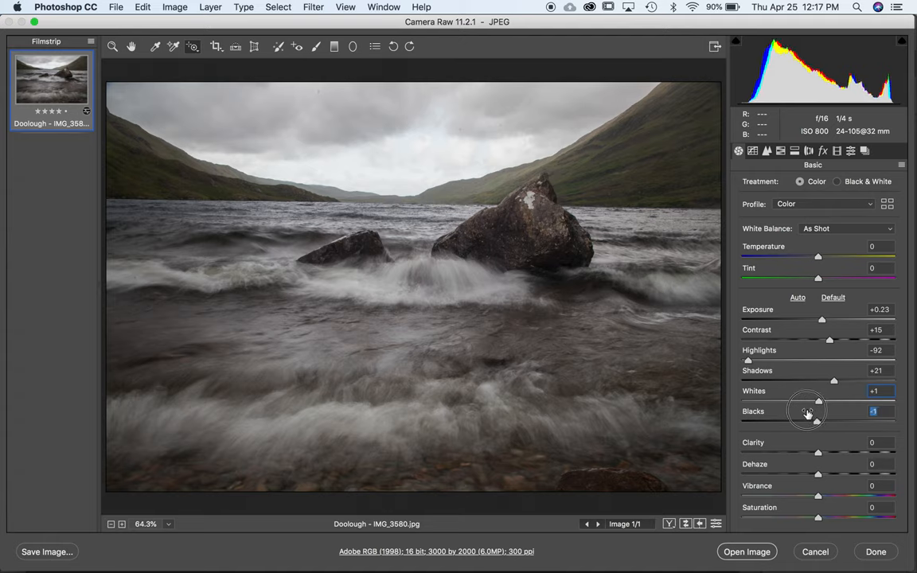
drag(809, 411, 796, 411)
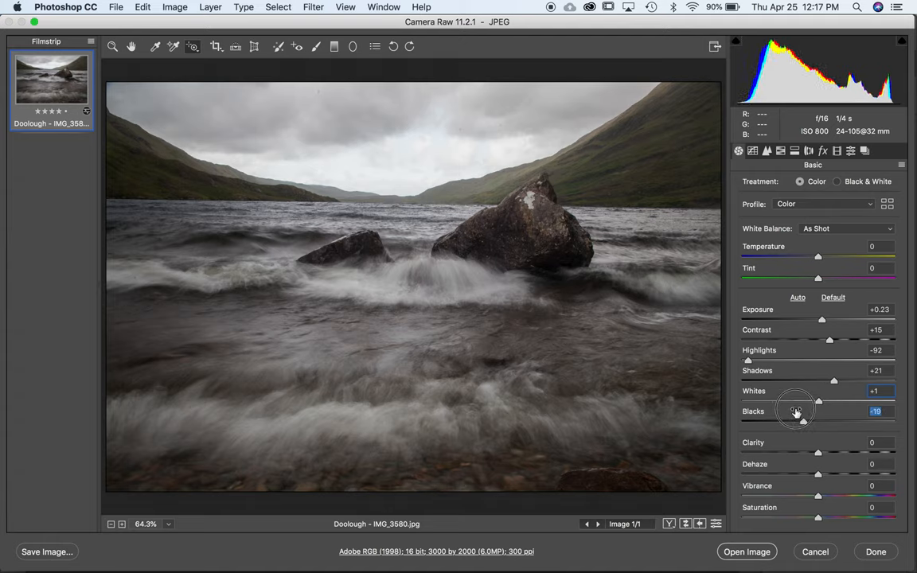
drag(797, 411, 806, 422)
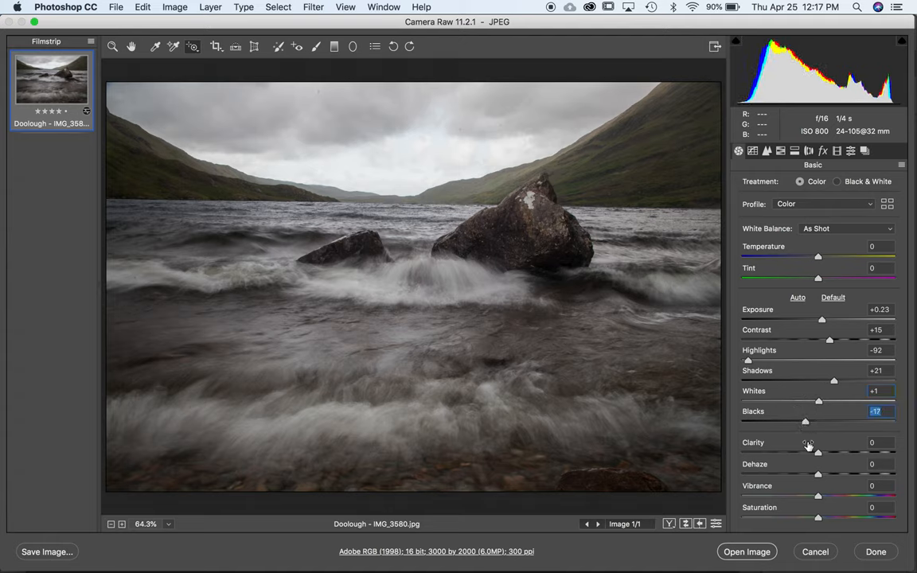
Try positive and strongly negative Clarity, settling it at a small positive value of +6.
drag(808, 452, 831, 452)
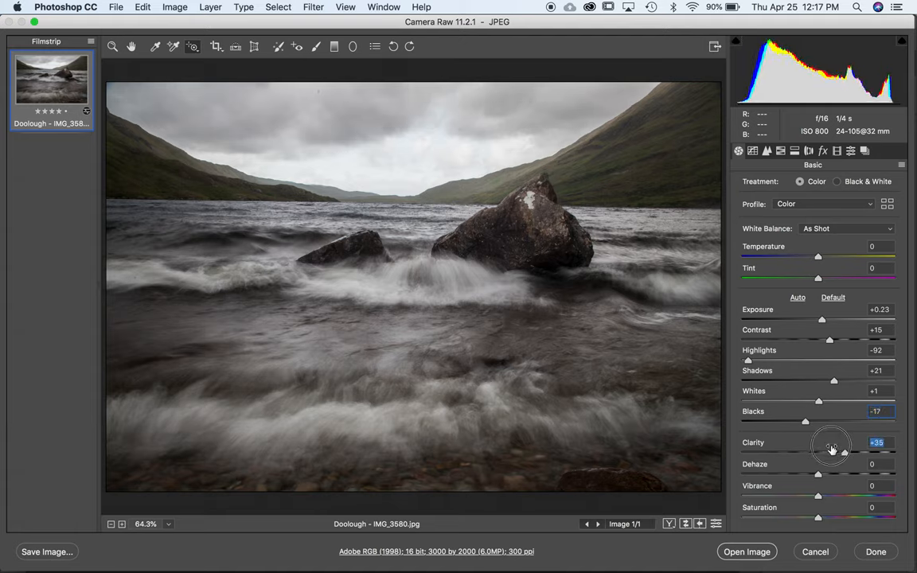
drag(831, 442, 797, 443)
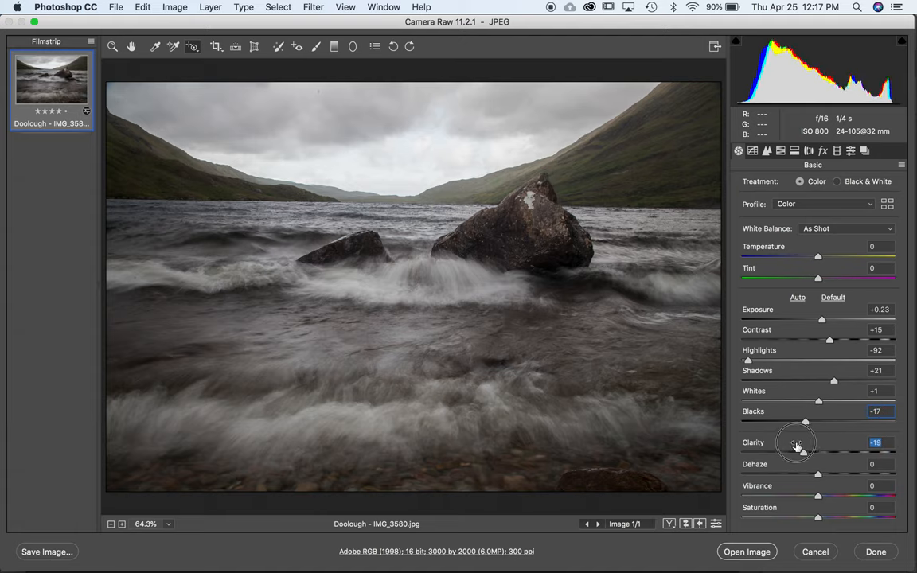
drag(797, 452, 783, 452)
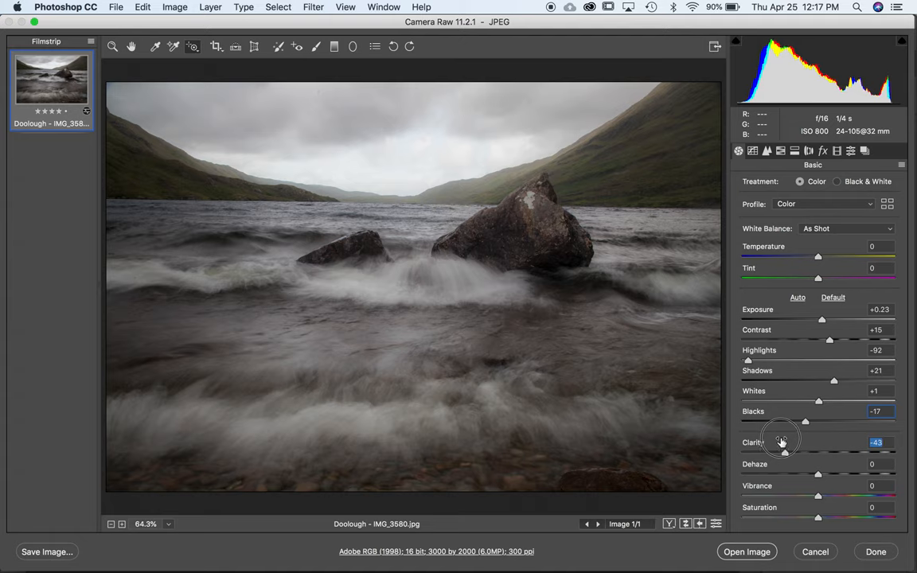
drag(784, 452, 809, 443)
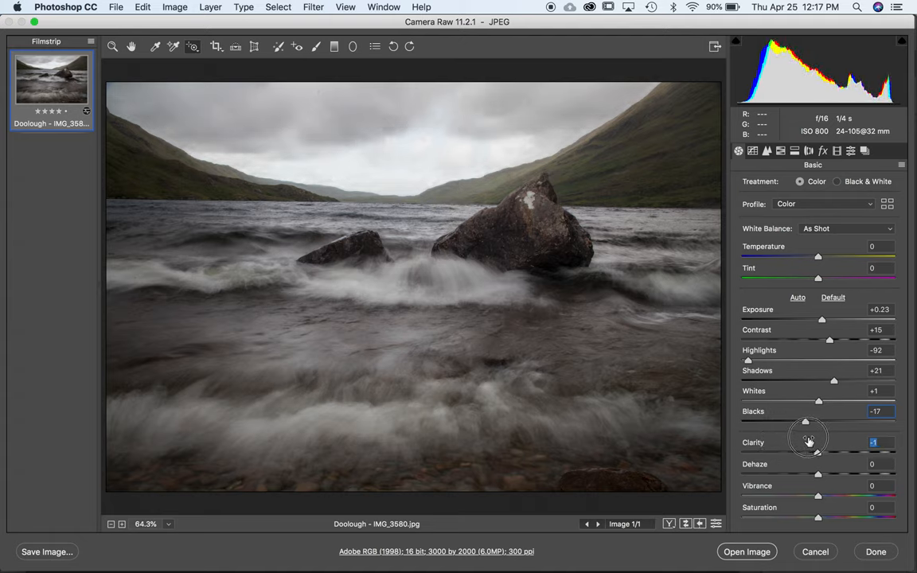
drag(806, 442, 812, 443)
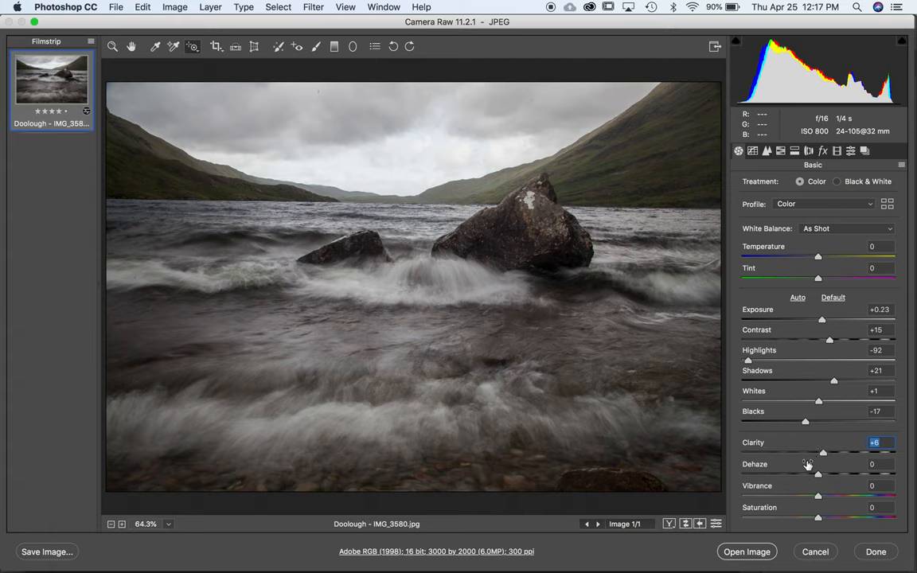
Add Dehaze for sky drama, peaking near +42 and settling at about +34.
drag(819, 475, 834, 474)
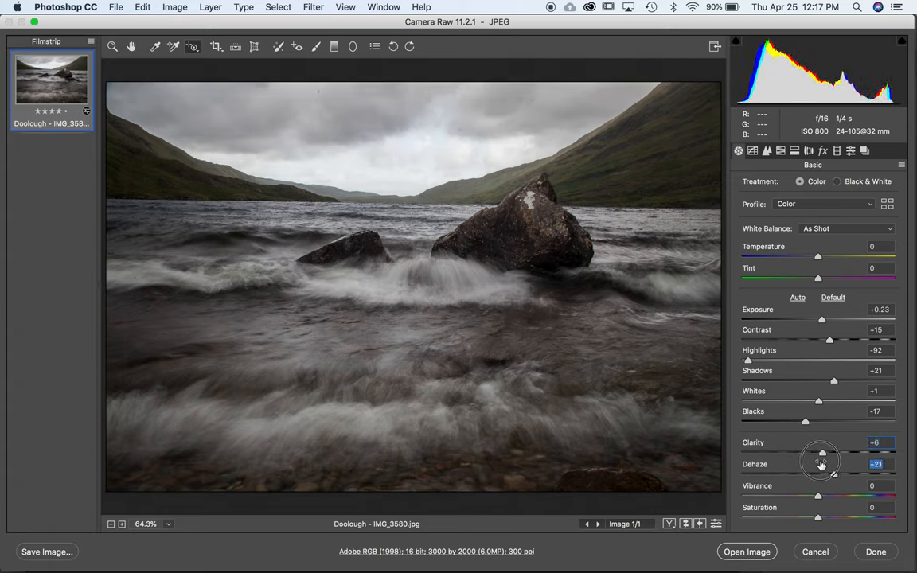
drag(822, 452, 835, 452)
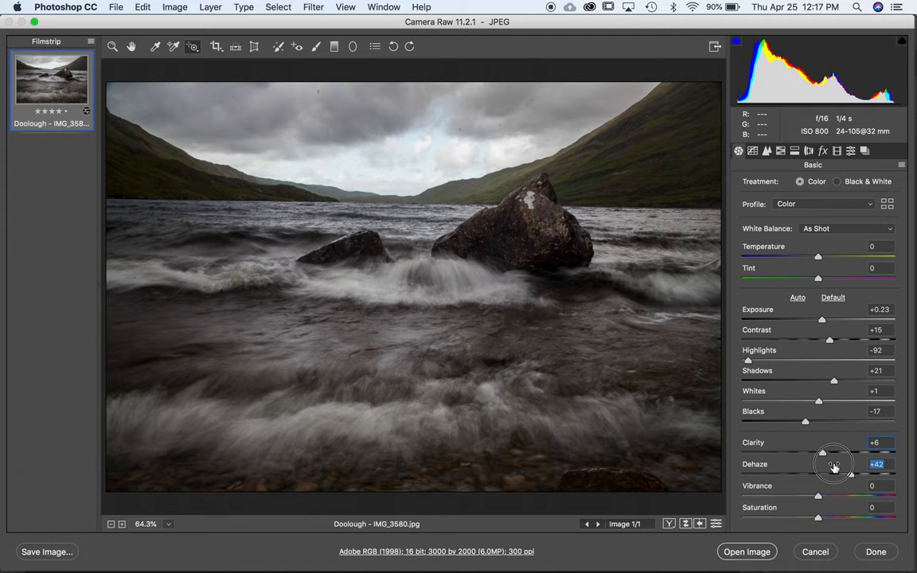
drag(825, 454, 825, 455)
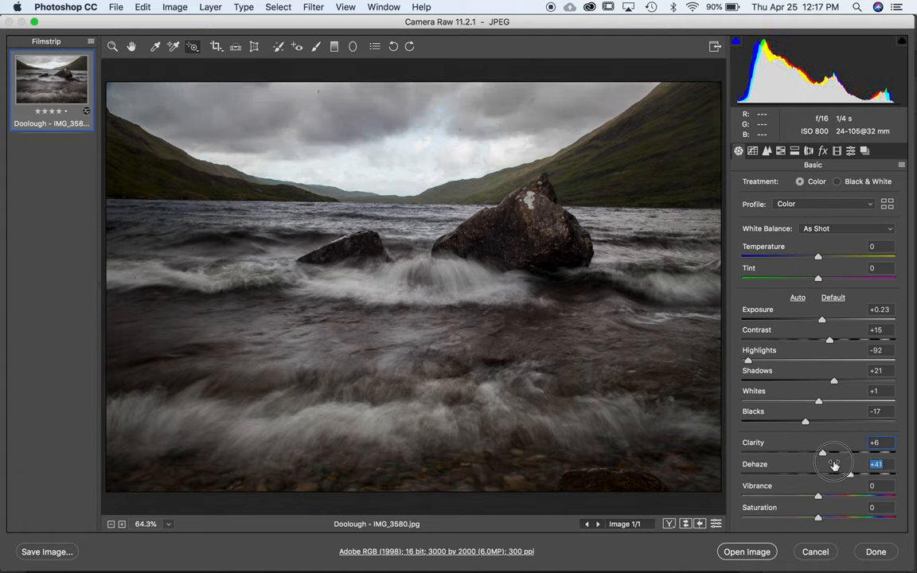
drag(834, 465, 834, 465)
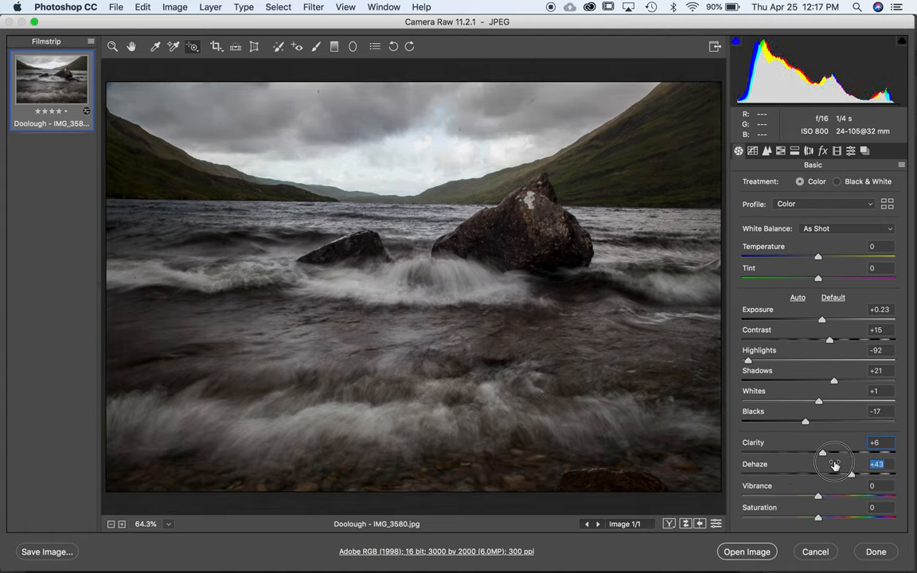
drag(850, 475, 842, 474)
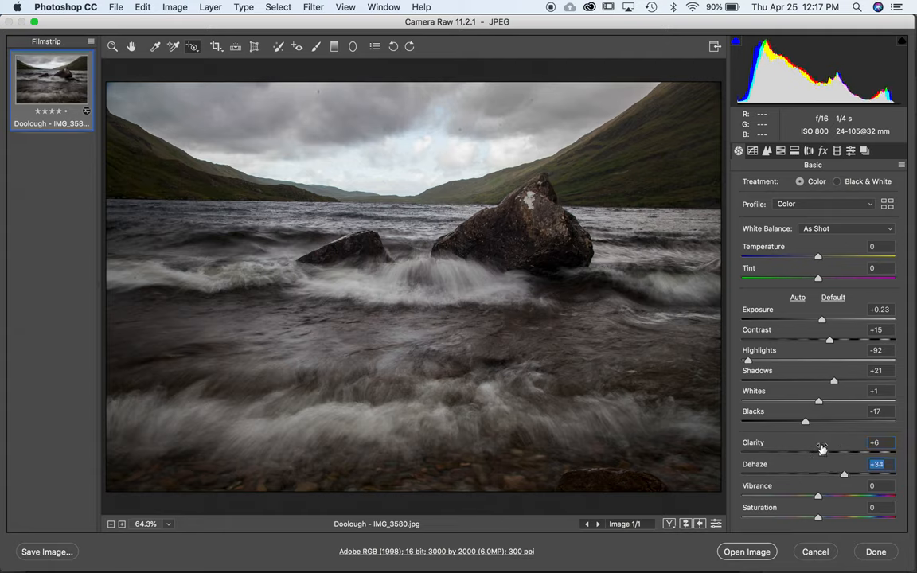
mouse_move(727, 266)
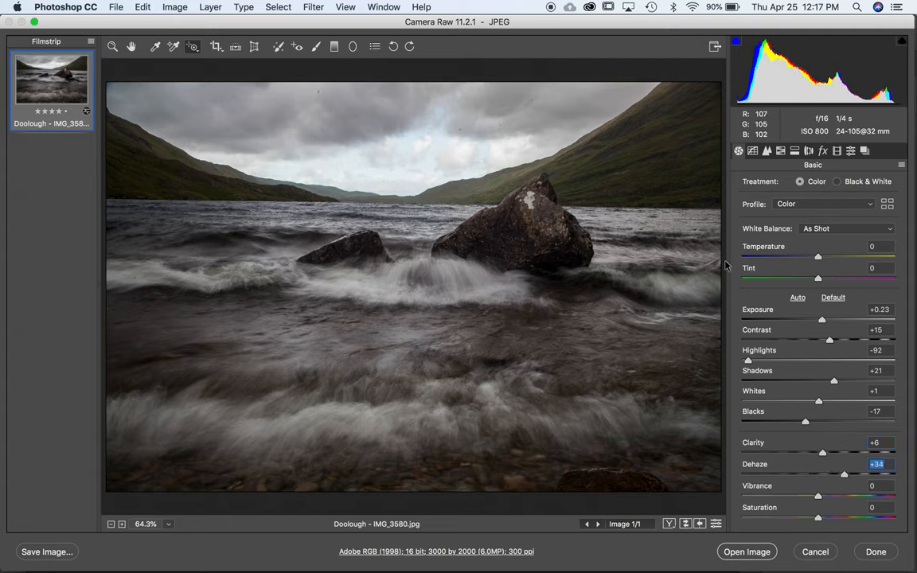
mouse_move(835, 379)
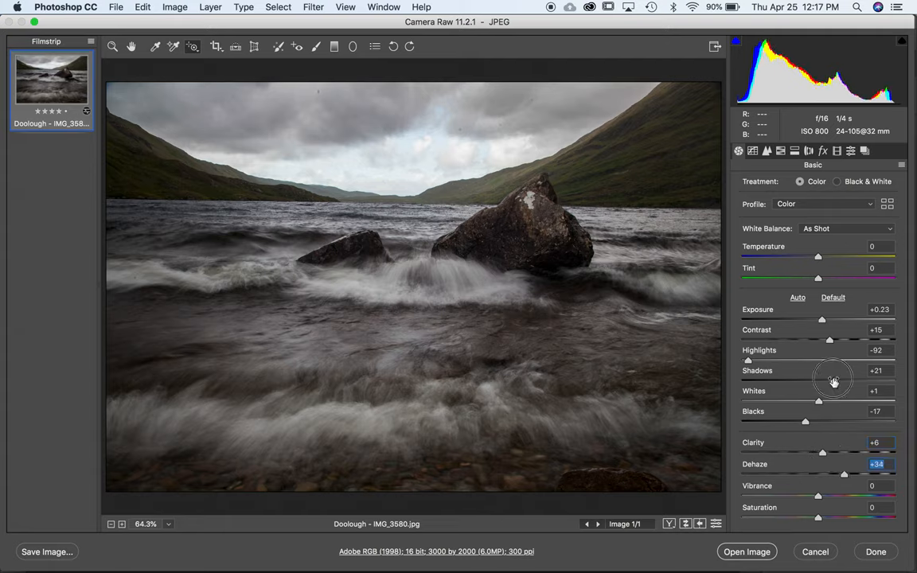
Raise Shadows further to +40 and nudge Whites up to +24.
drag(830, 379, 844, 380)
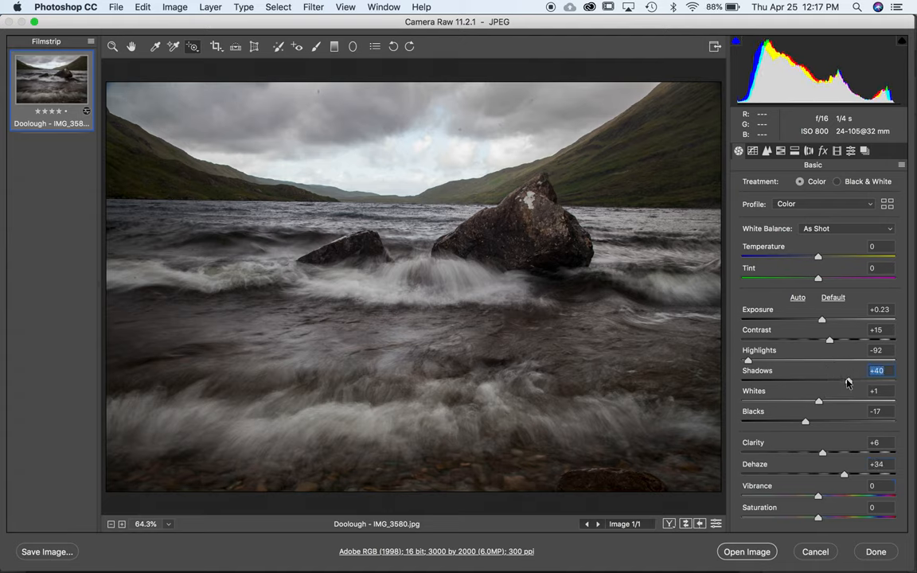
drag(818, 402, 847, 402)
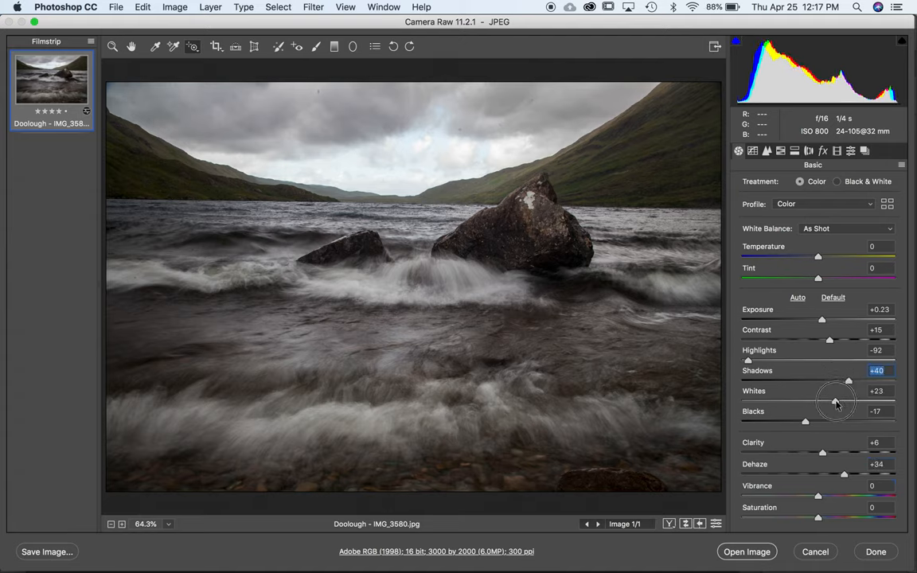
drag(832, 402, 837, 401)
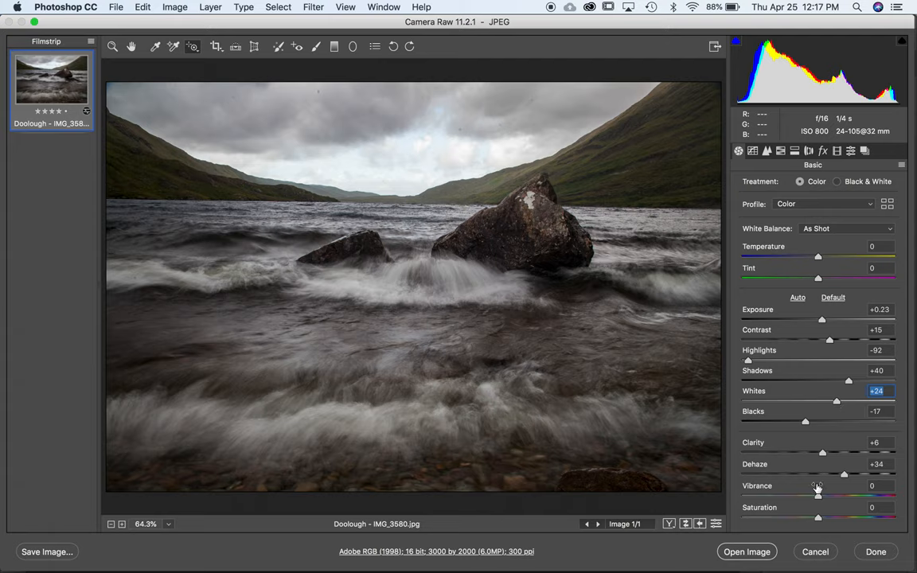
Boost Vibrance up to +43, then pull it back to settle at +22.
drag(818, 495, 809, 495)
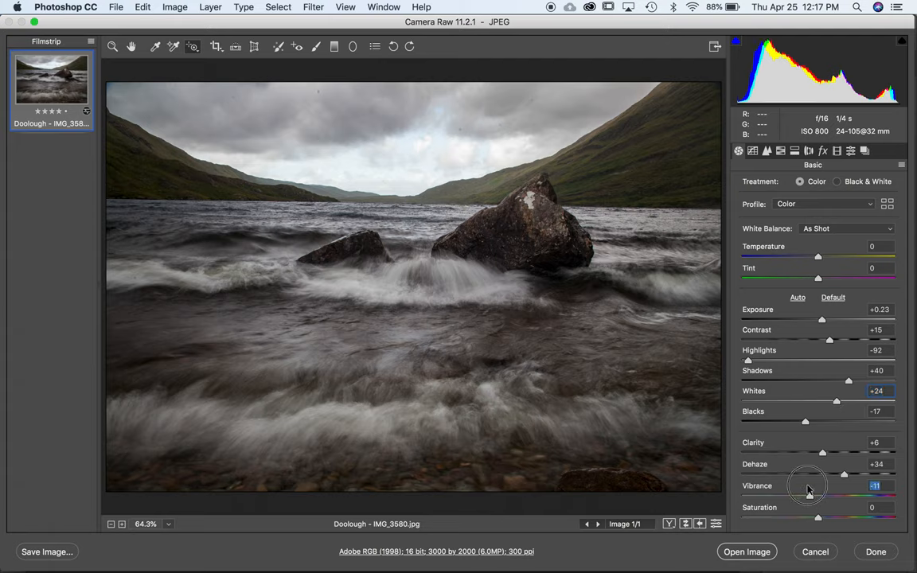
drag(809, 491, 847, 490)
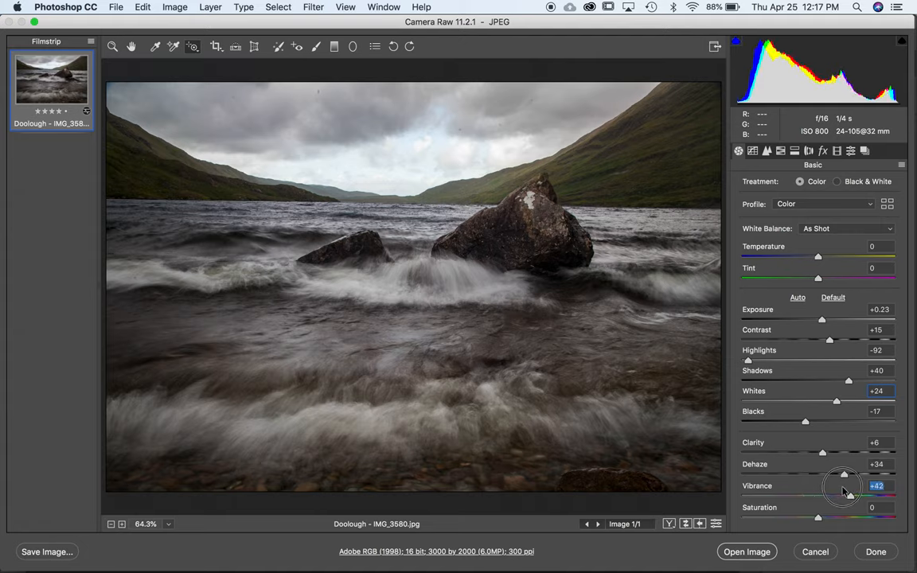
drag(844, 496, 834, 497)
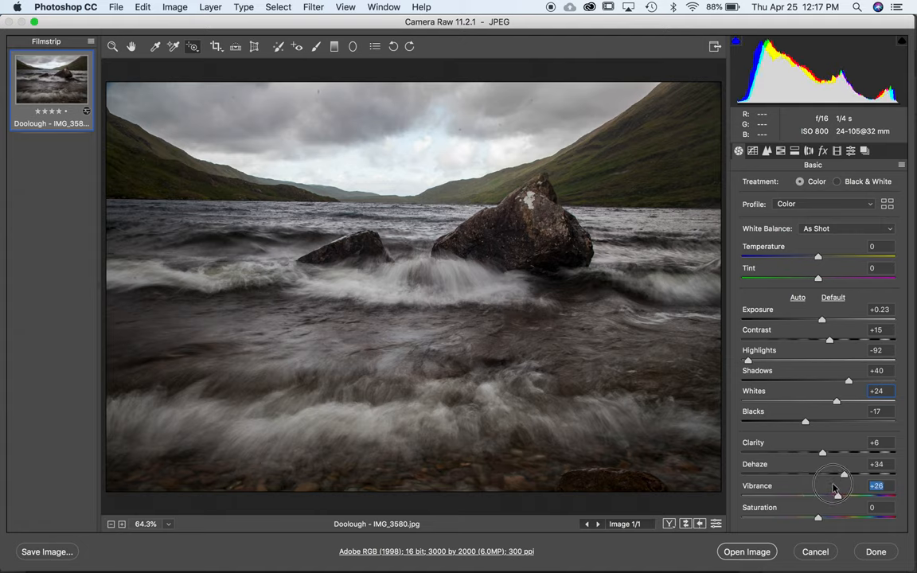
drag(836, 497, 831, 490)
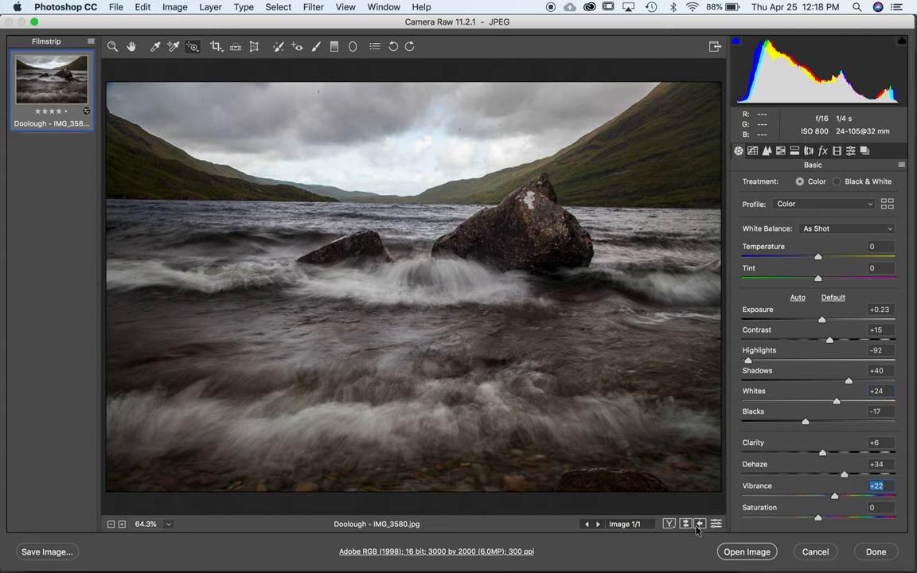
click(833, 298)
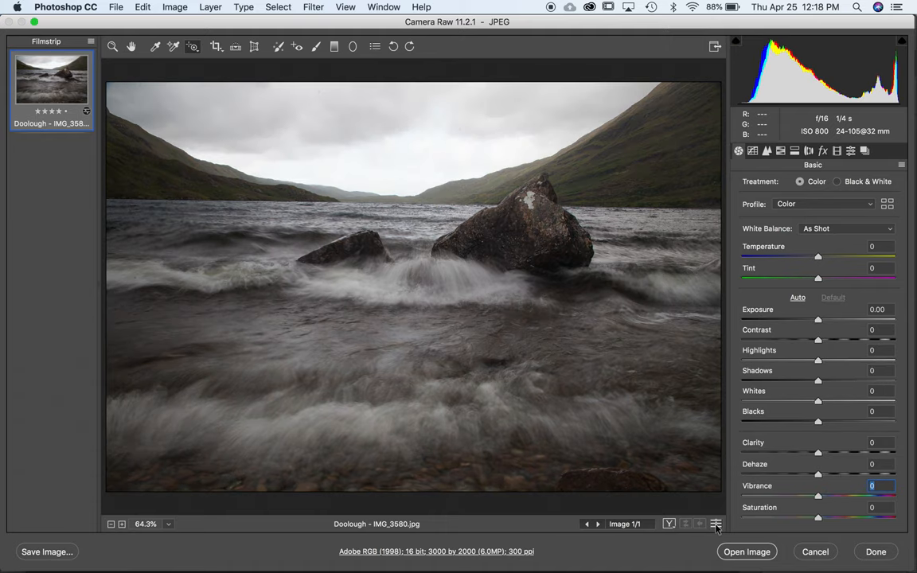
click(796, 297)
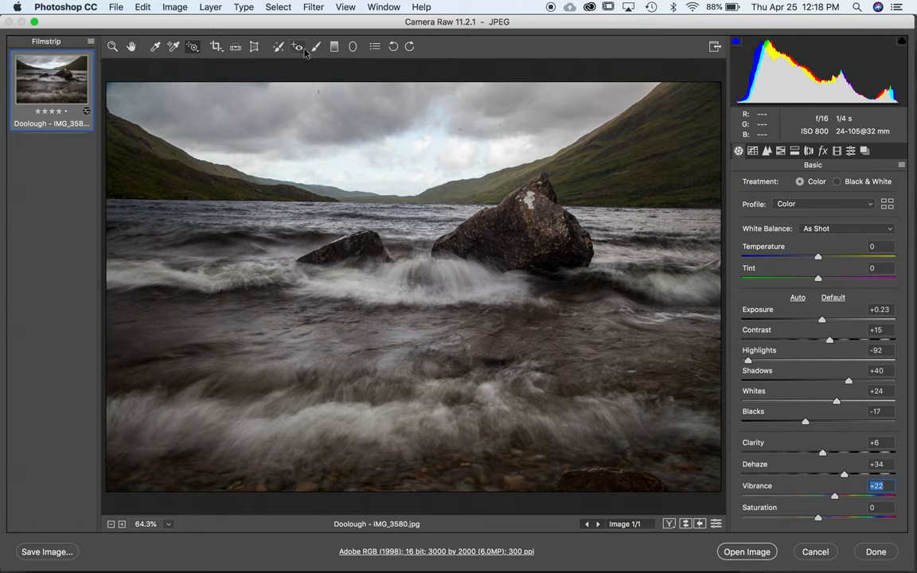
mouse_move(315, 46)
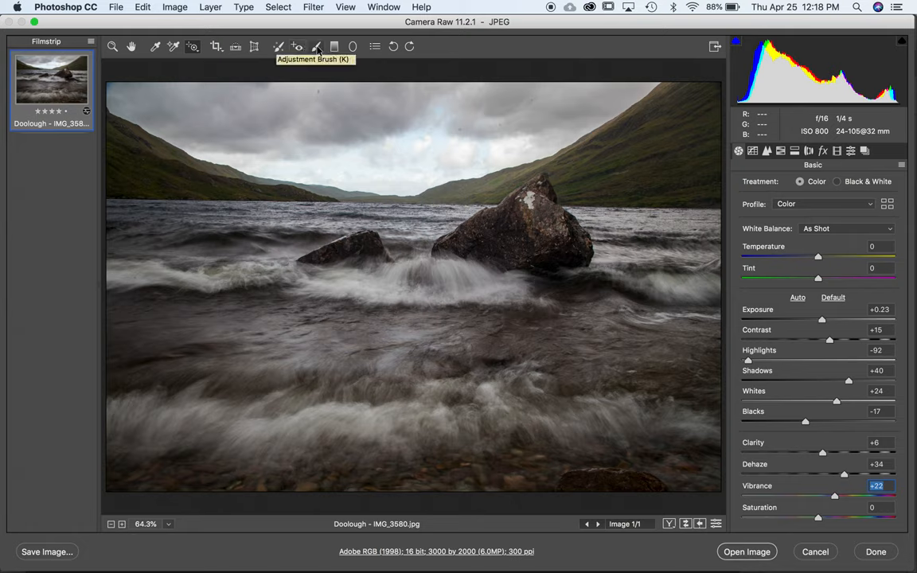
Switch to the Adjustment Brush and reset all local correction settings to zero.
click(315, 46)
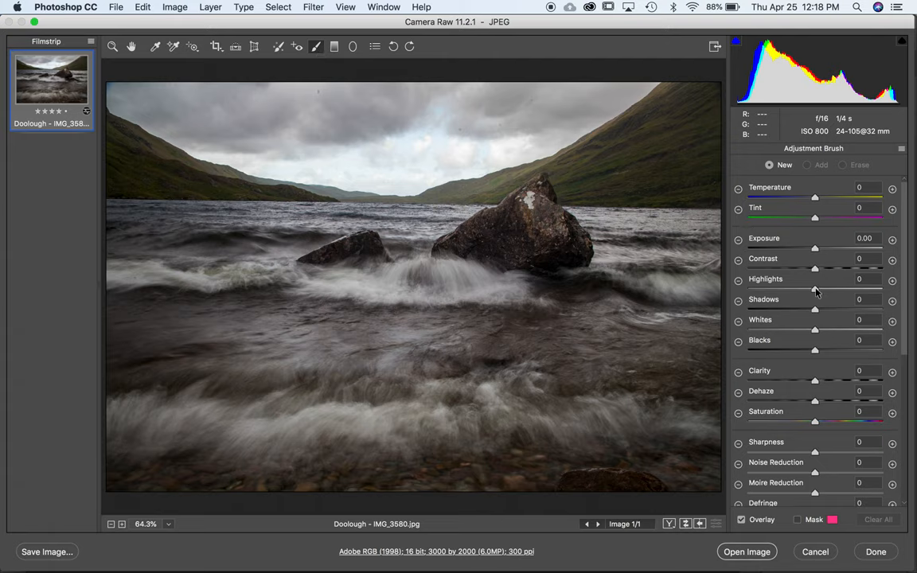
mouse_move(815, 368)
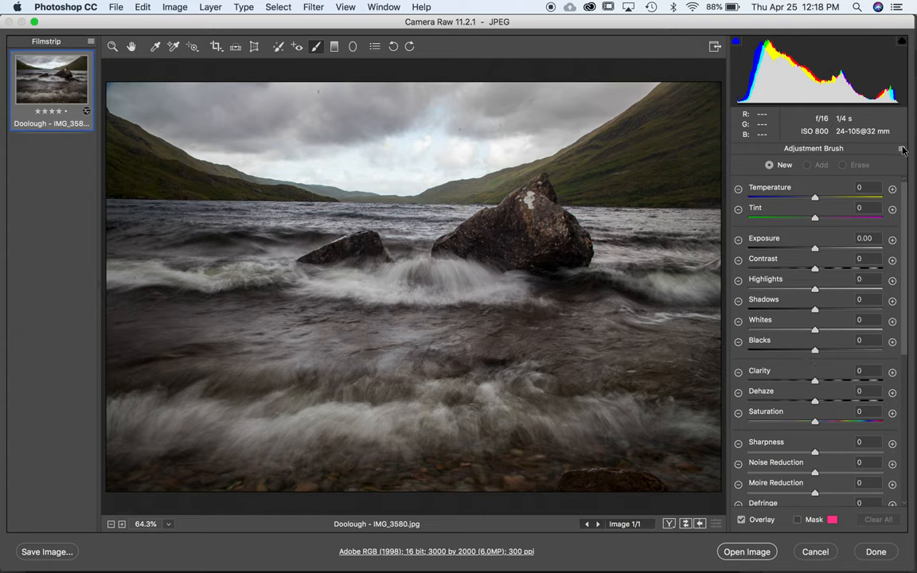
click(902, 149)
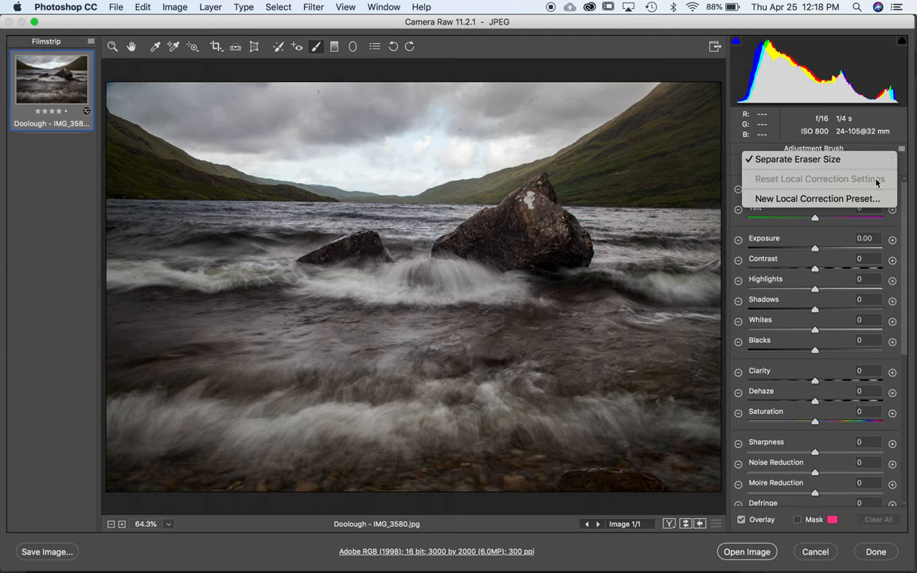
mouse_move(844, 229)
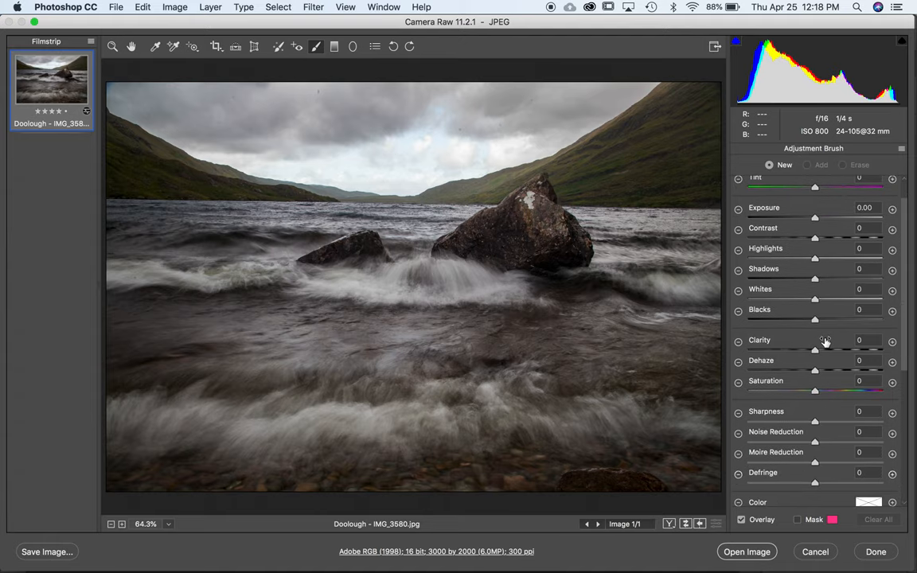
Reduce the brush Feather to 14 and set Flow to 77 with Size 8 and Density 58.
scroll(down, 3)
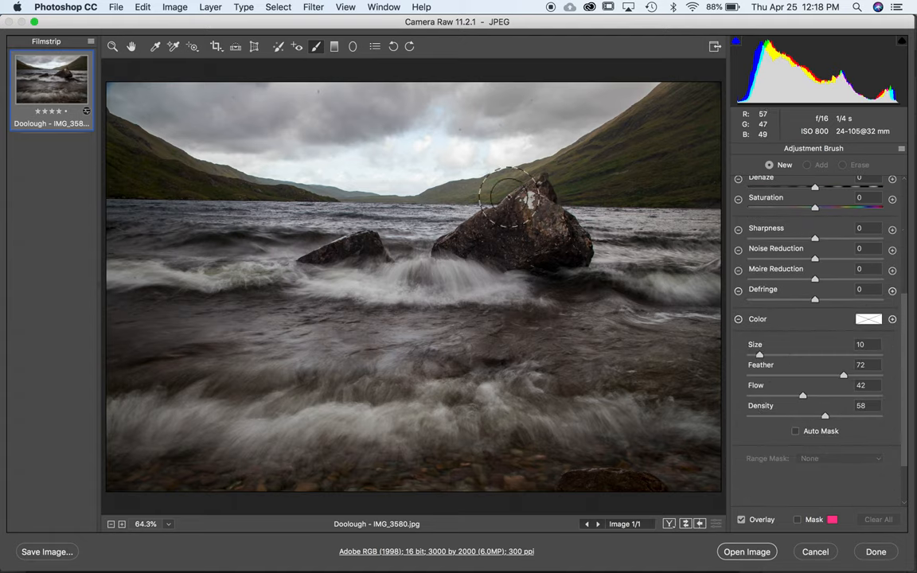
mouse_move(424, 128)
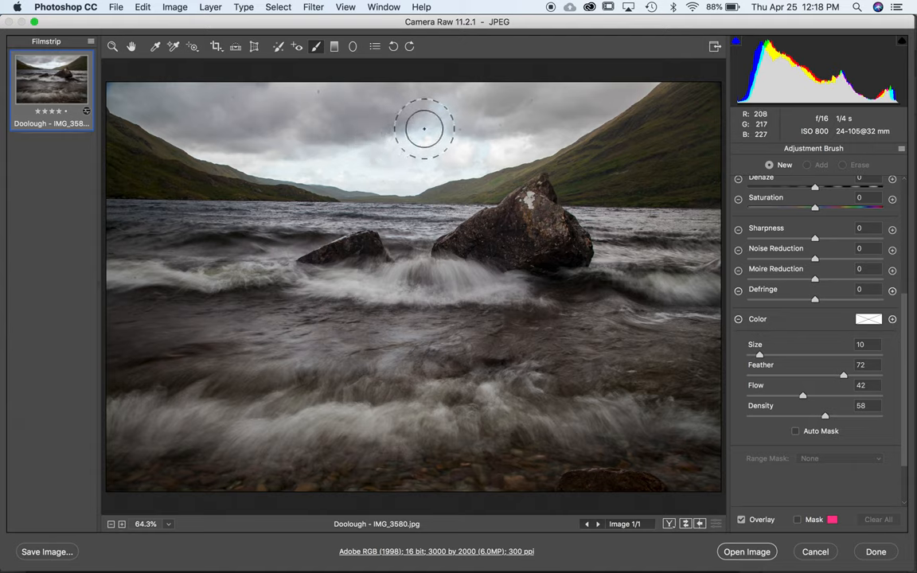
mouse_move(758, 353)
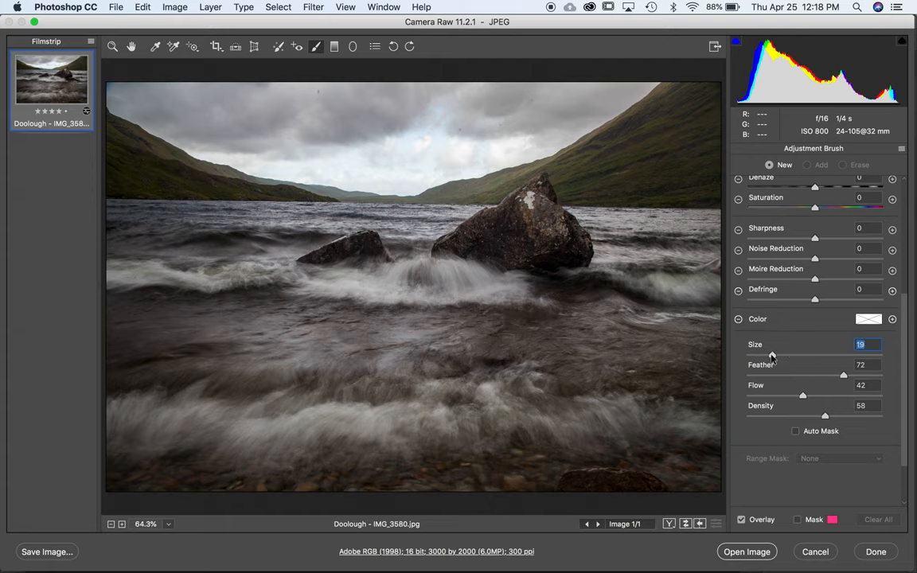
mouse_move(420, 163)
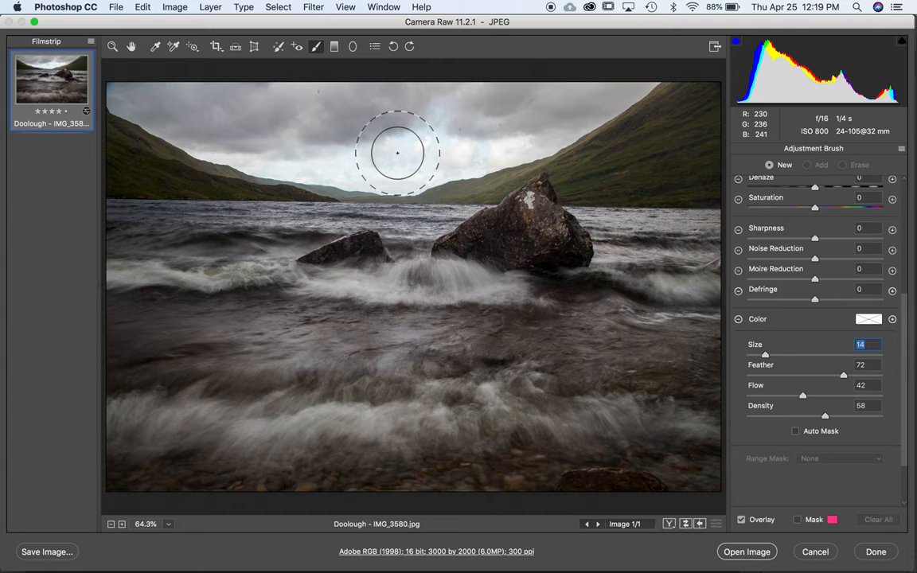
mouse_move(665, 315)
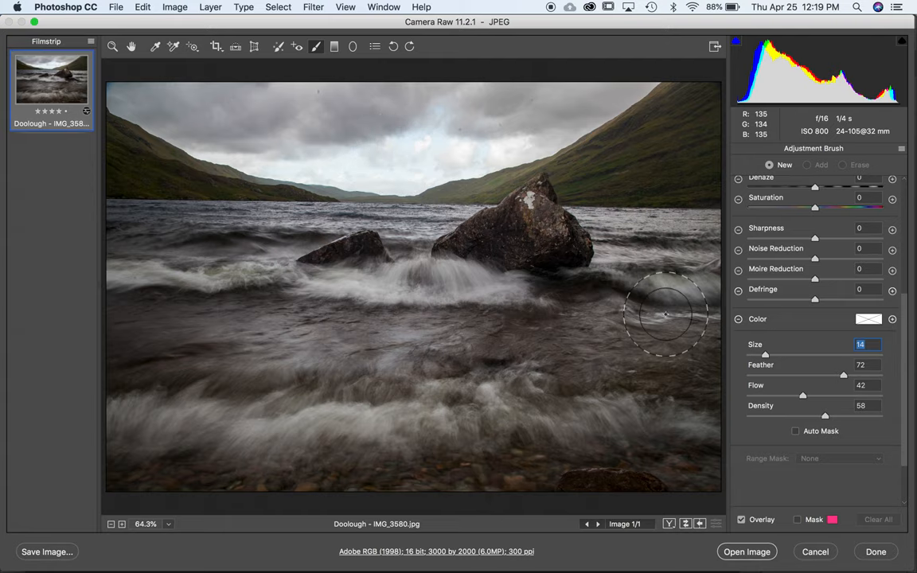
drag(845, 374, 801, 379)
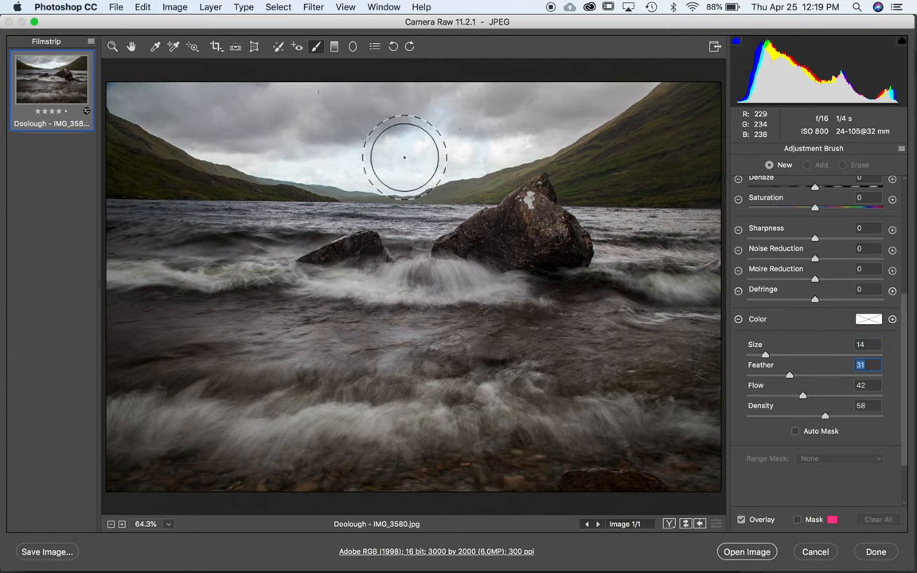
mouse_move(816, 380)
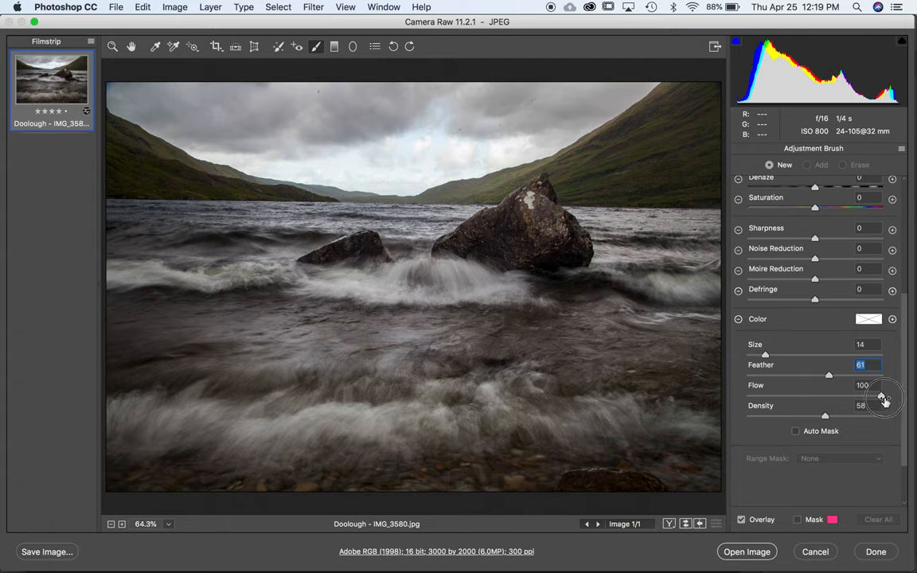
drag(884, 397, 800, 397)
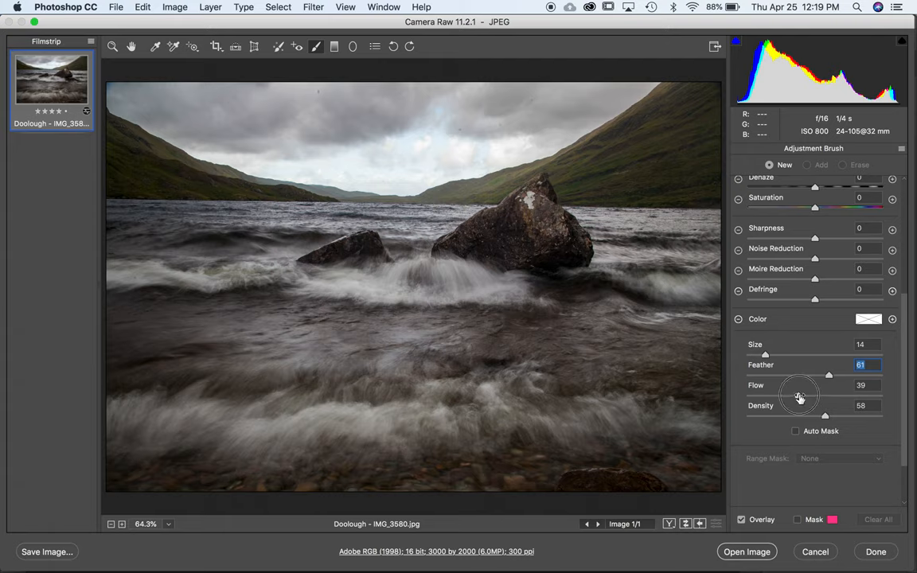
drag(799, 397, 812, 397)
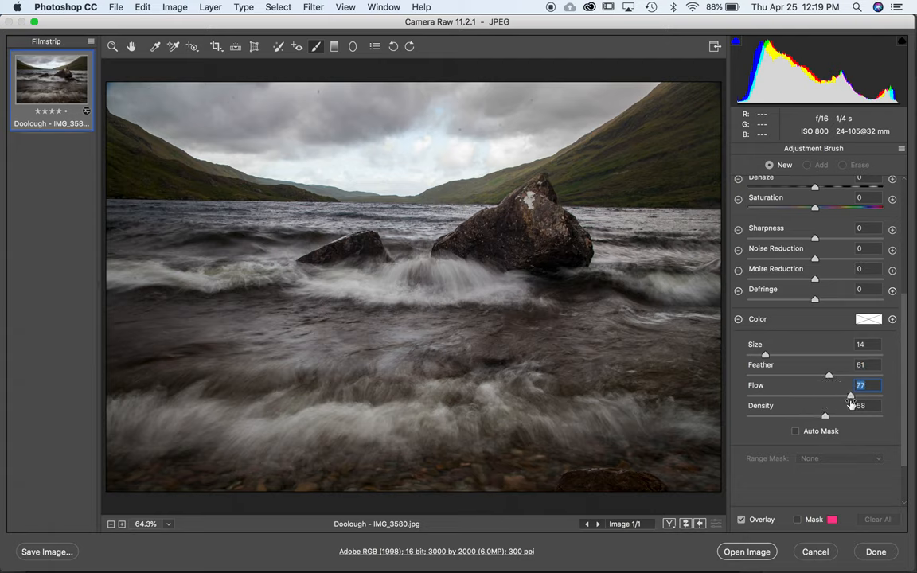
mouse_move(804, 430)
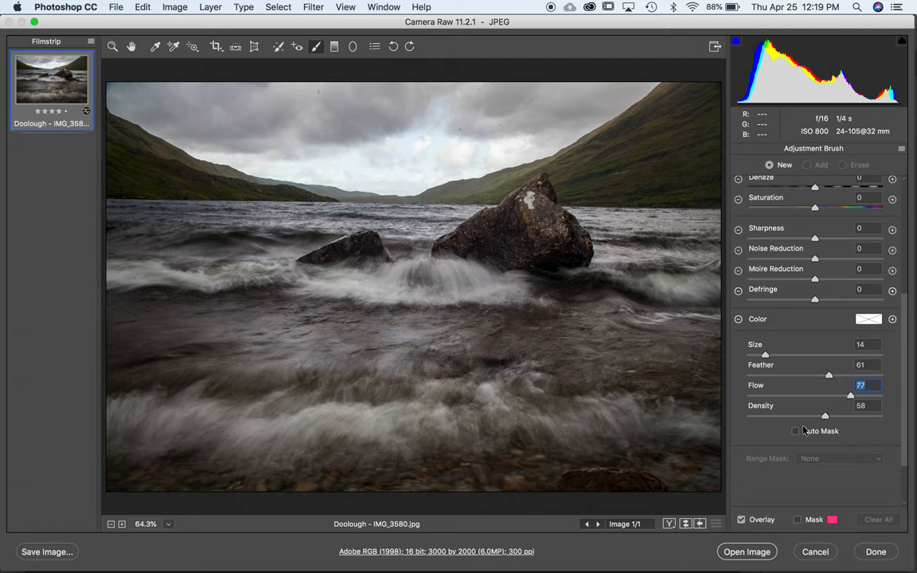
mouse_move(724, 367)
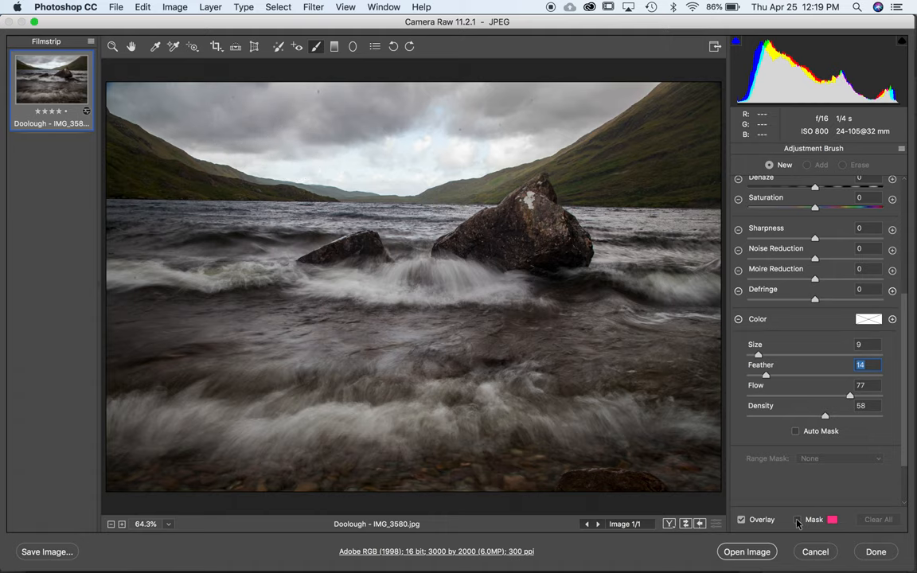
Keep the pink mask overlay colour and paint the mask across the whole cloudy sky.
click(833, 519)
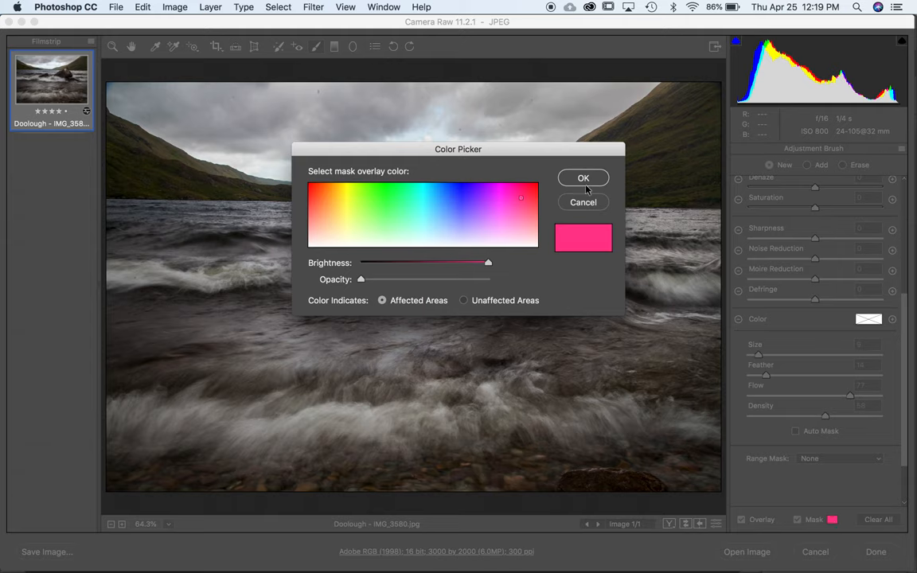
click(583, 179)
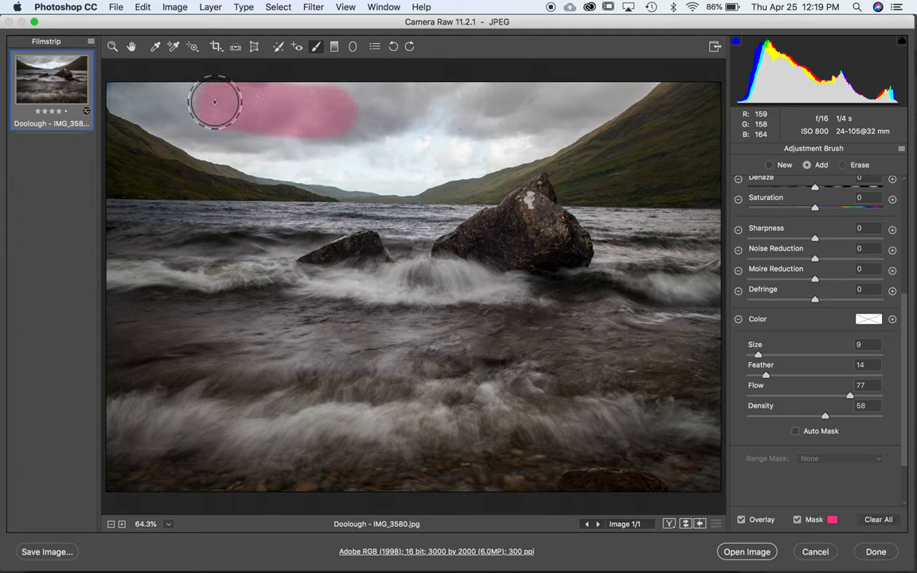
drag(215, 102, 602, 86)
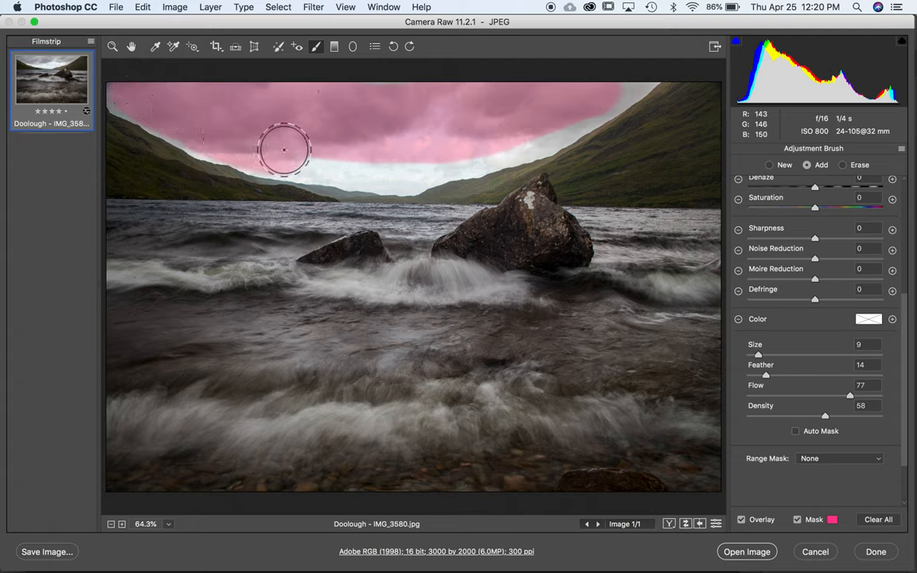
drag(284, 150, 357, 159)
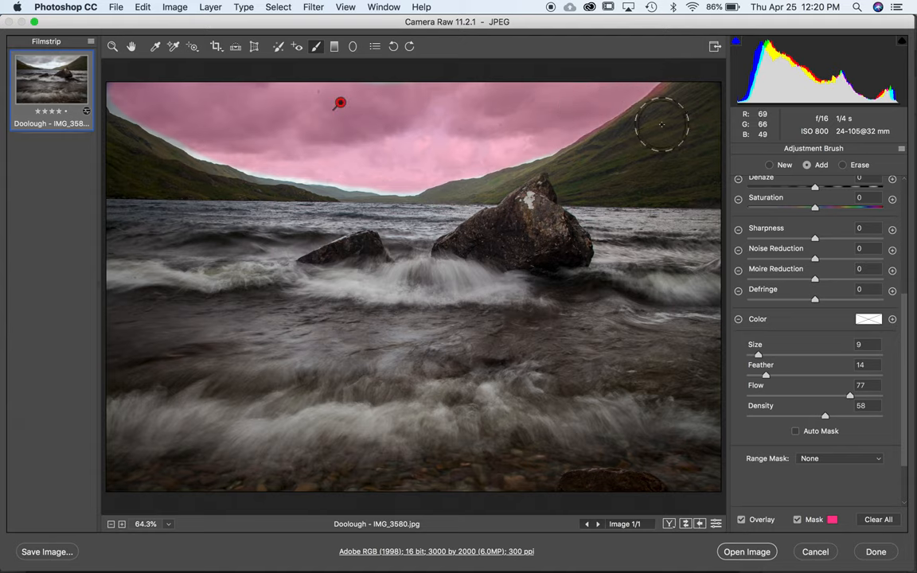
mouse_move(663, 104)
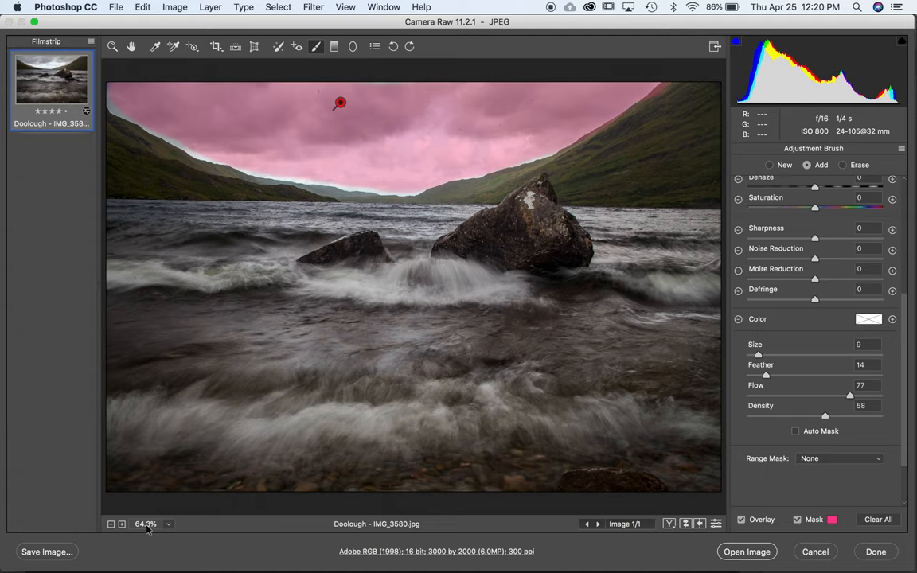
mouse_move(363, 172)
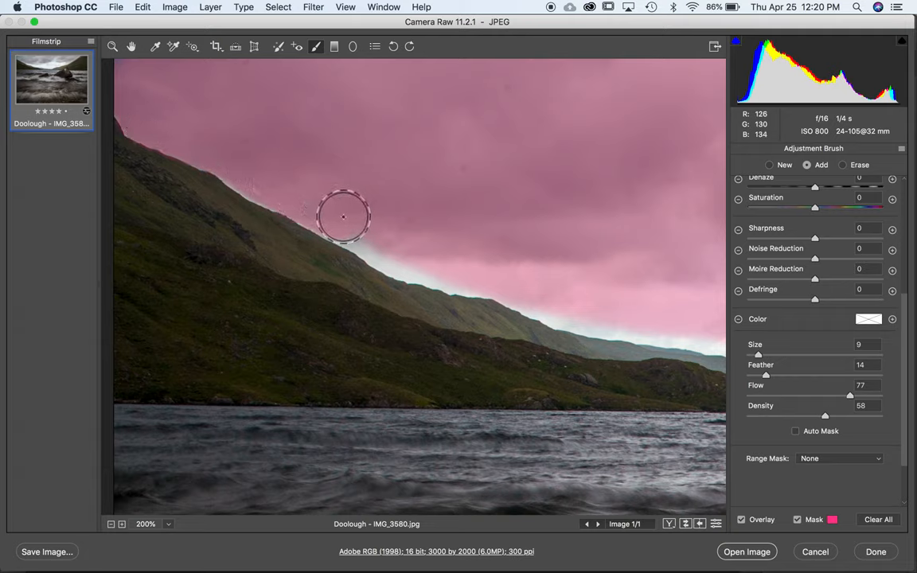
Erase the stray mask patch spilled onto the hillside, then return to Add mode.
drag(344, 216, 682, 325)
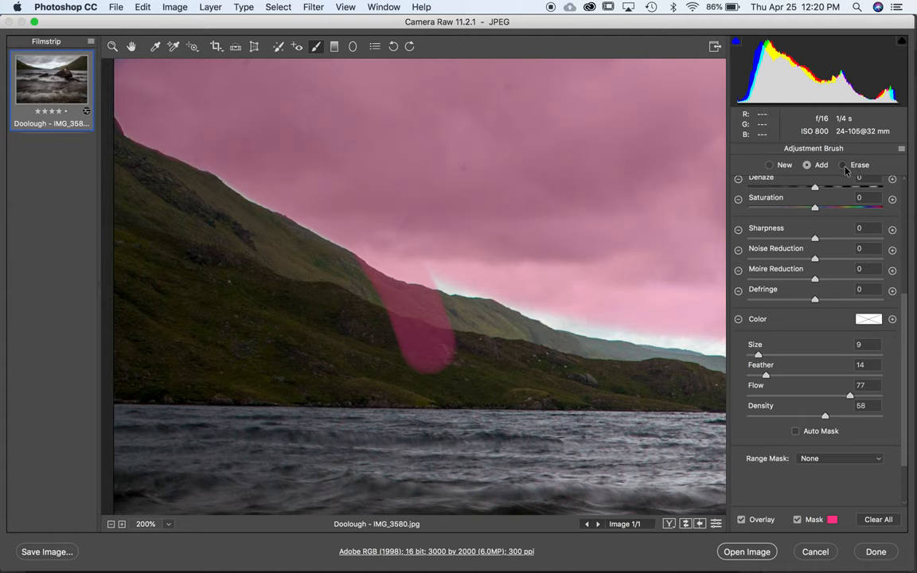
click(843, 165)
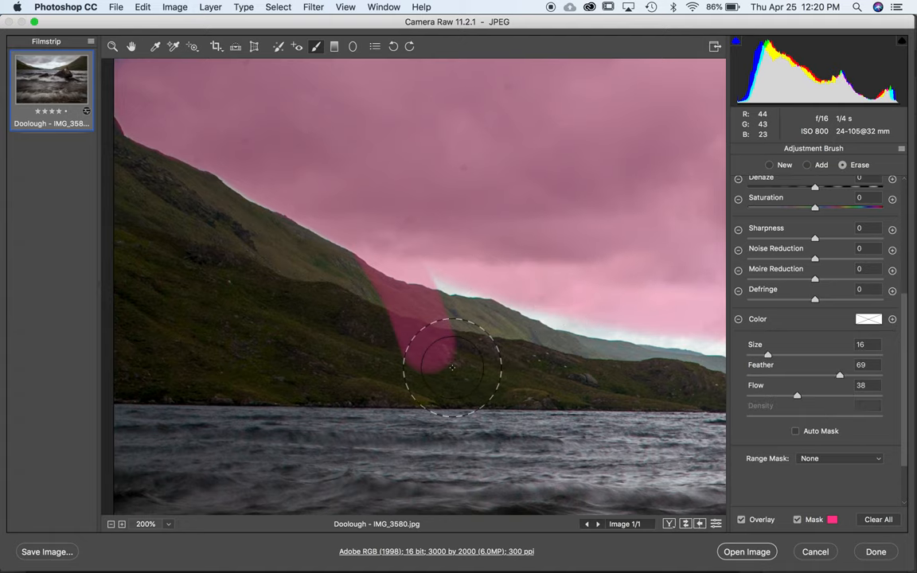
drag(841, 376, 779, 376)
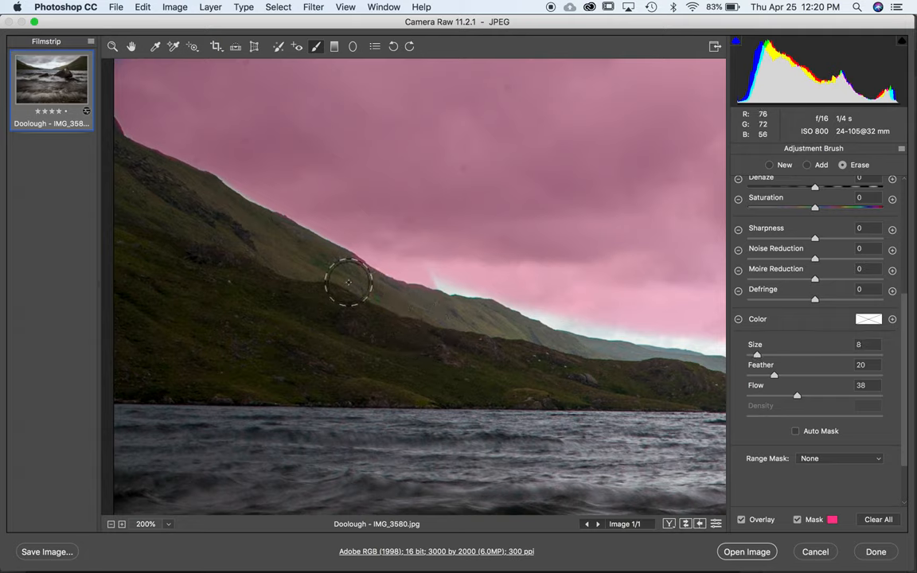
click(807, 164)
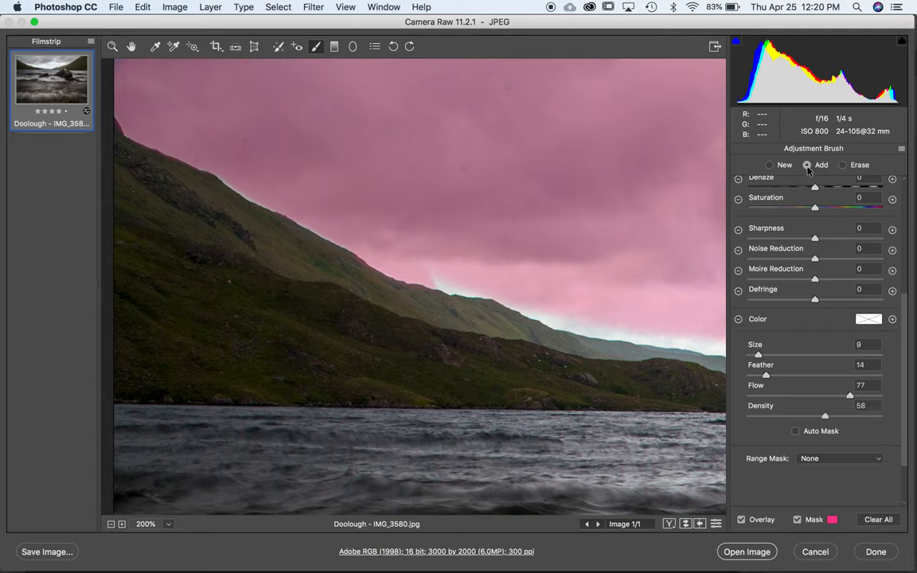
mouse_move(450, 261)
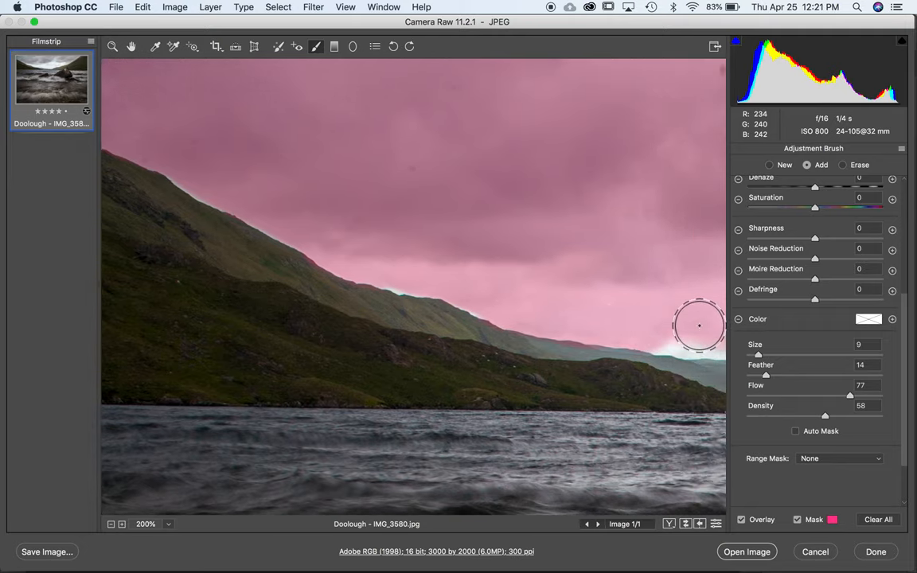
Extend the mask along the right skyline and hide the pink mask tint.
drag(699, 325, 169, 327)
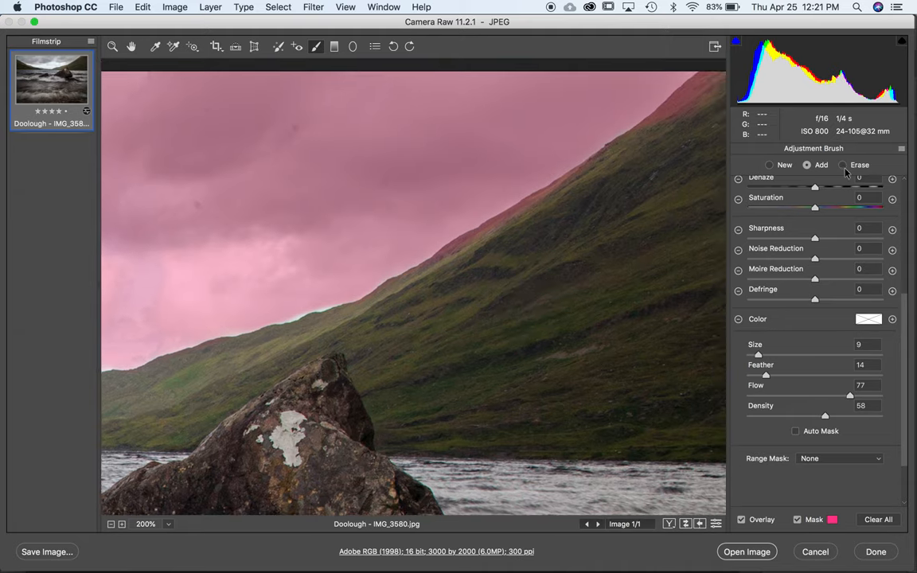
click(842, 165)
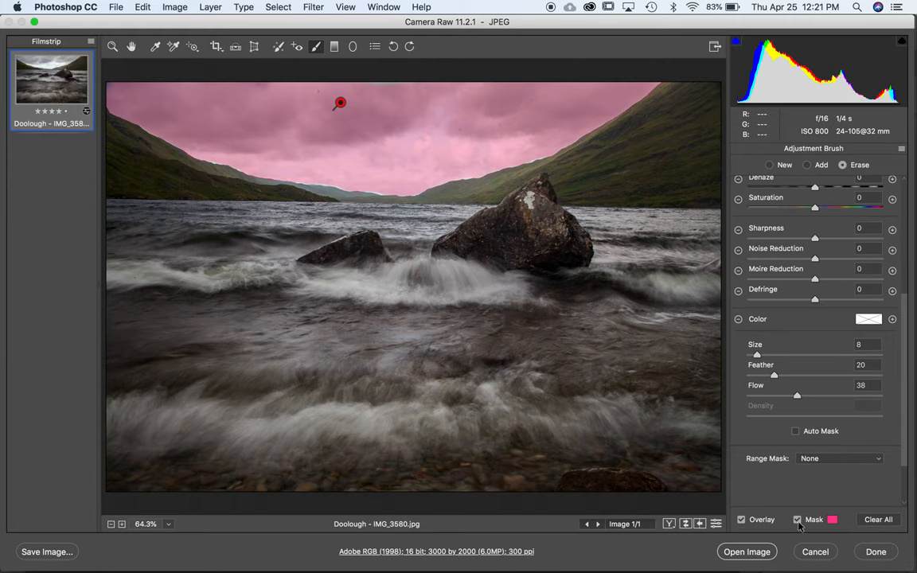
click(797, 519)
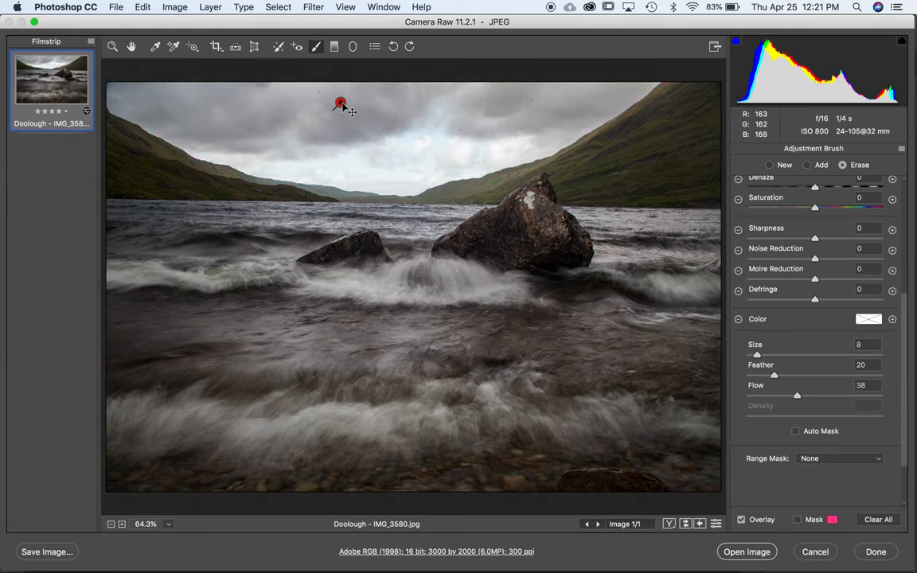
mouse_move(805, 277)
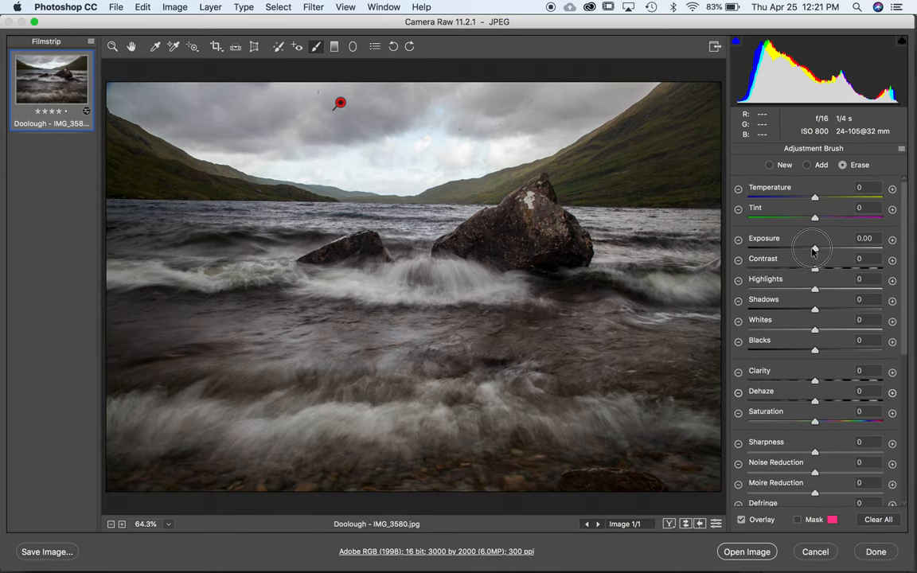
Darken the masked sky to local Exposure -3.30 and zoom to 200% on the skyline edge.
drag(815, 243, 747, 244)
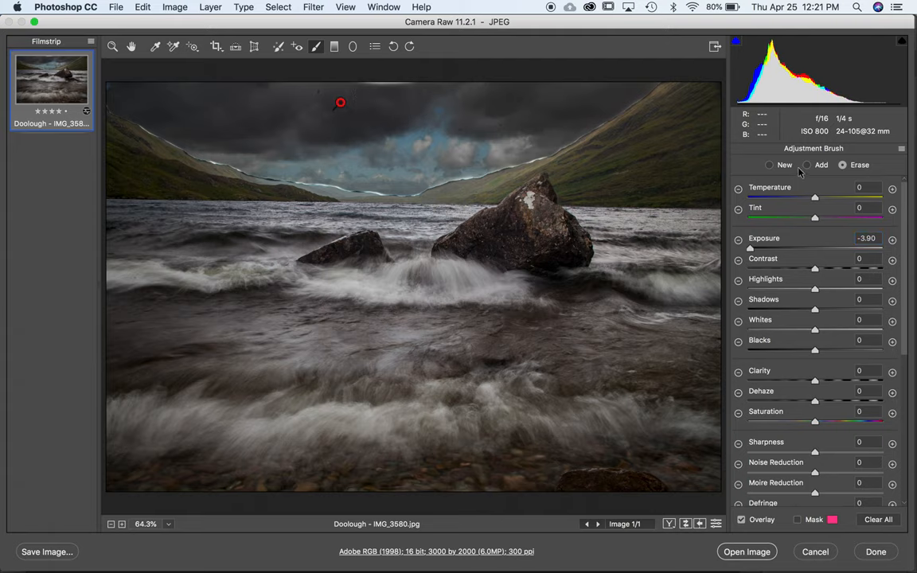
click(806, 164)
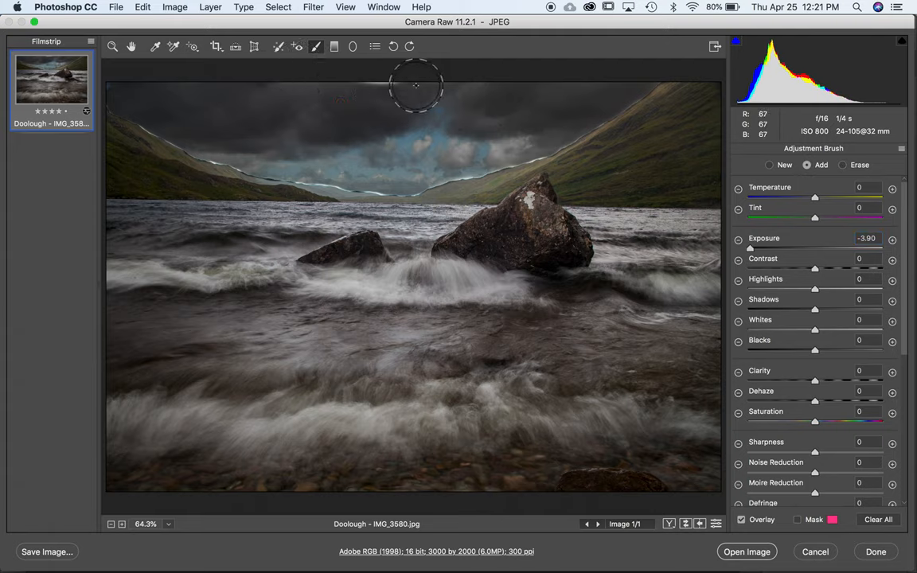
mouse_move(213, 98)
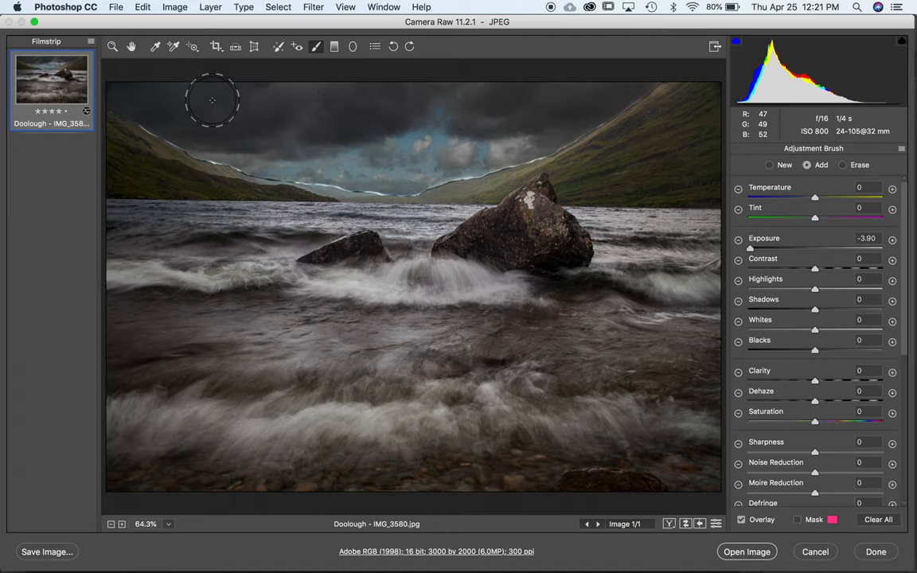
click(341, 102)
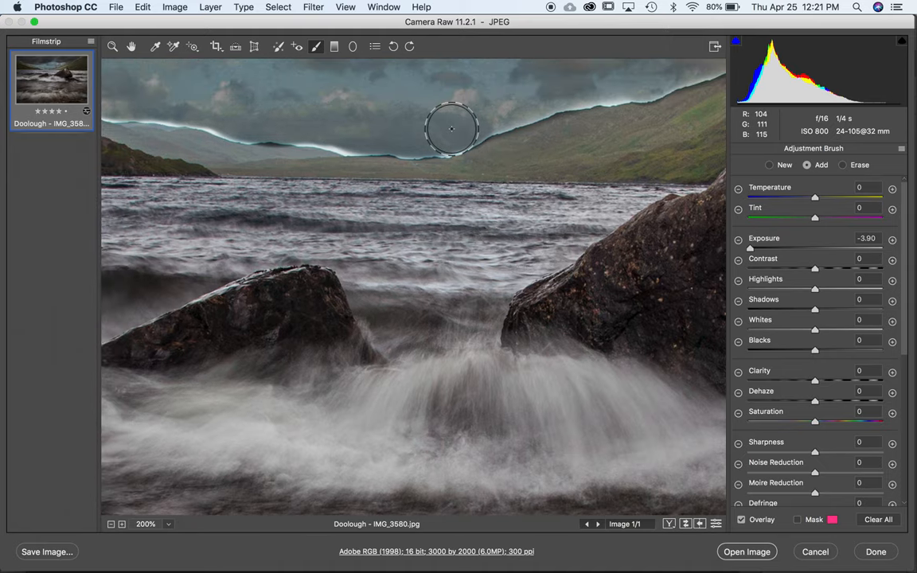
mouse_move(456, 137)
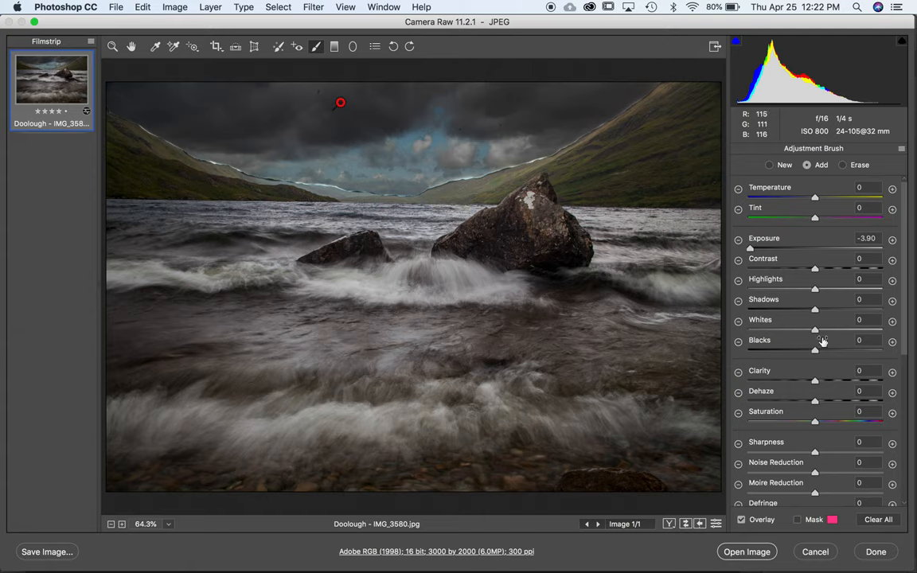
Soften the brush by entering Feather 65 for painting the remaining sky edges.
scroll(down, 3)
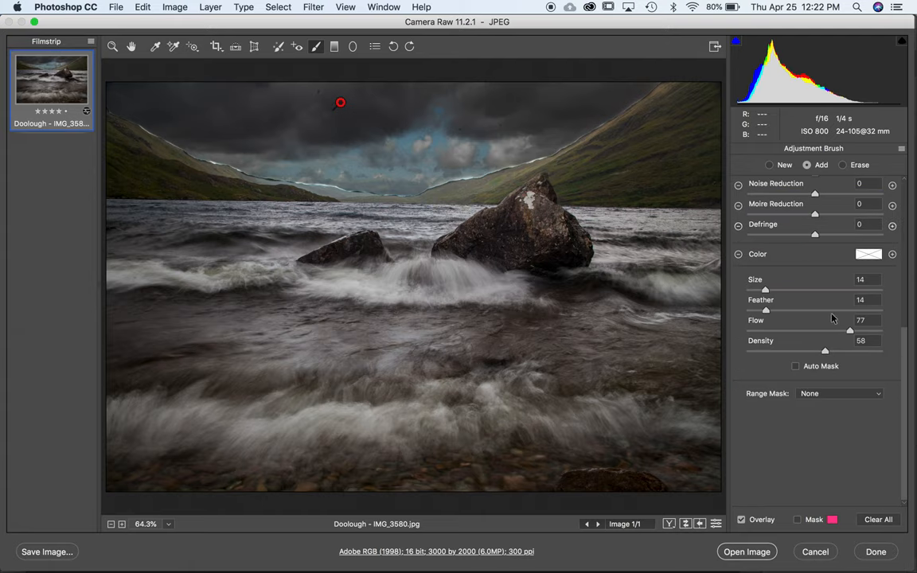
triple_click(860, 299)
text(65)
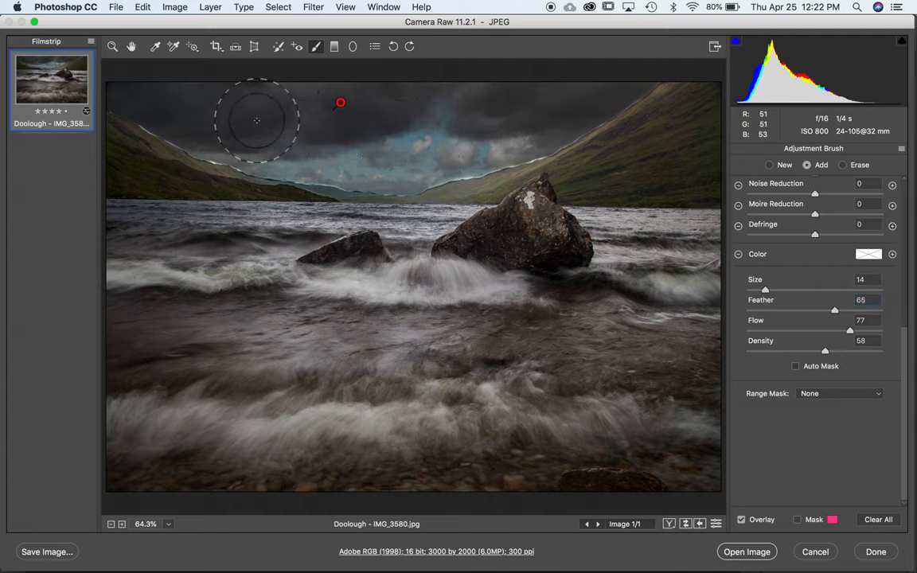
mouse_move(385, 129)
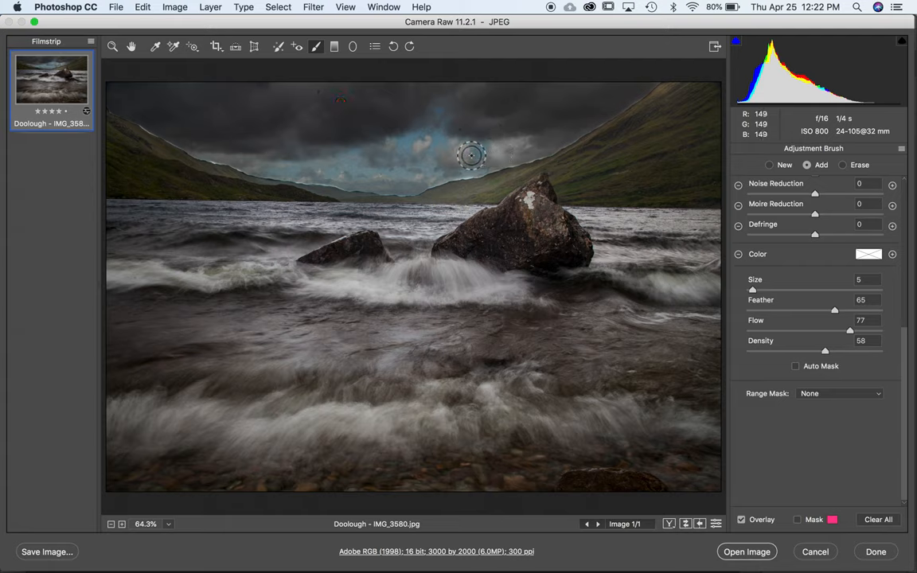
mouse_move(367, 167)
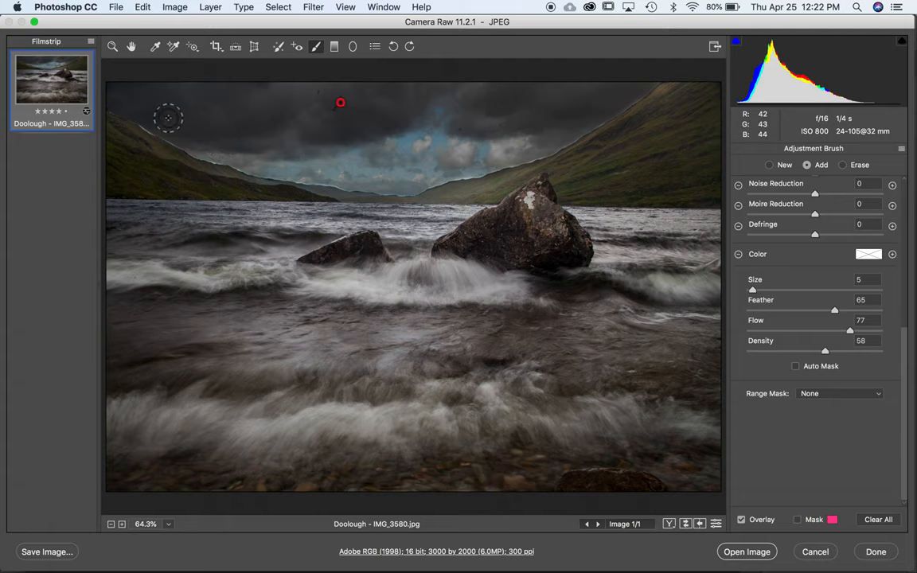
mouse_move(711, 286)
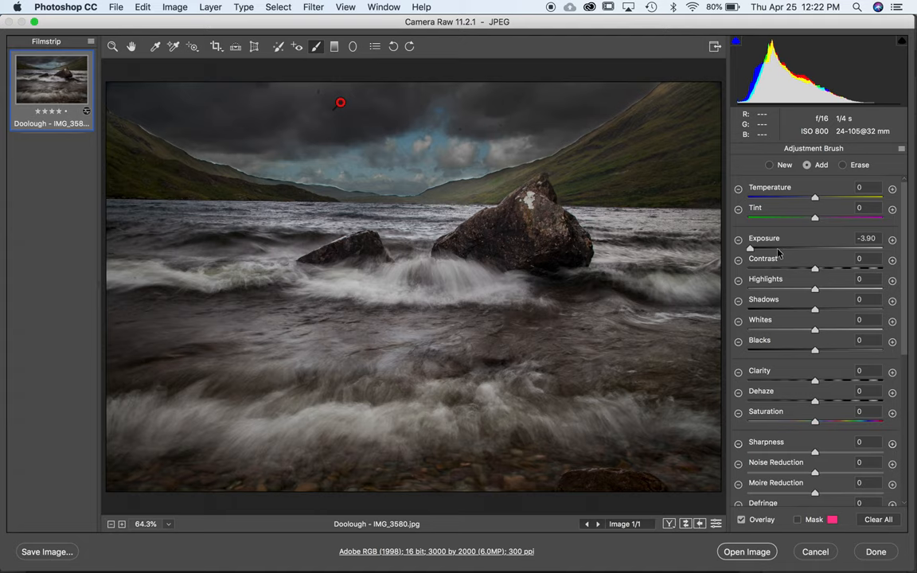
Pull the sky mask's exposure from -3.30 through 0 and settle it at -1.50.
drag(752, 248, 814, 248)
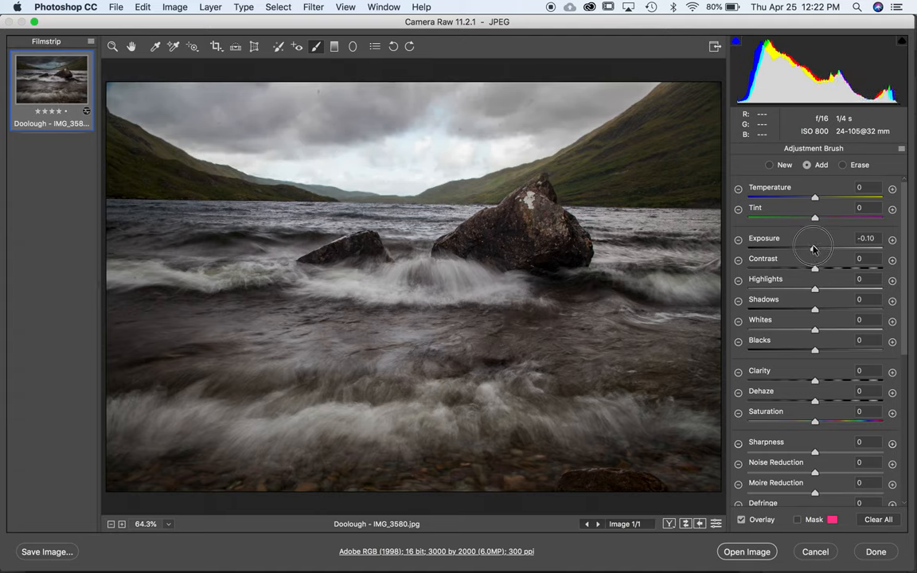
drag(813, 244, 799, 248)
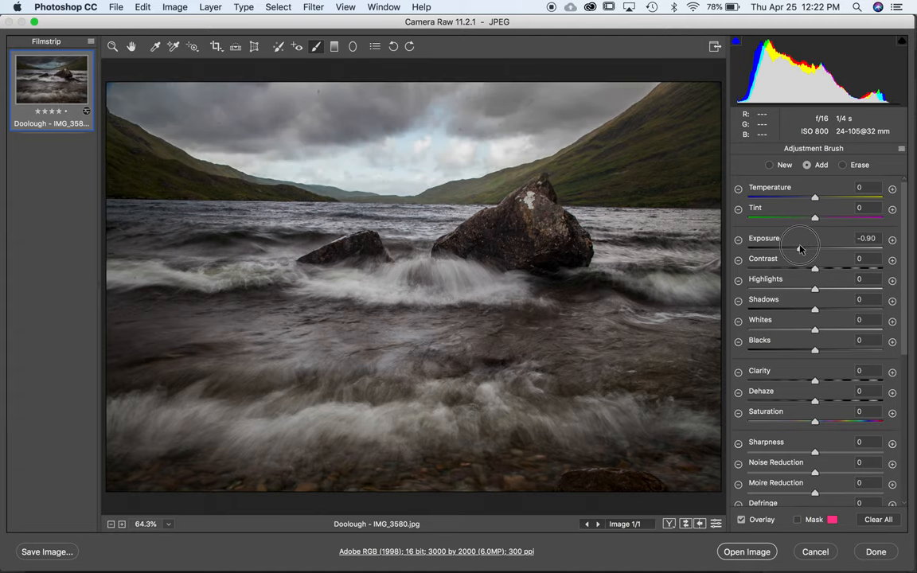
drag(815, 239, 790, 238)
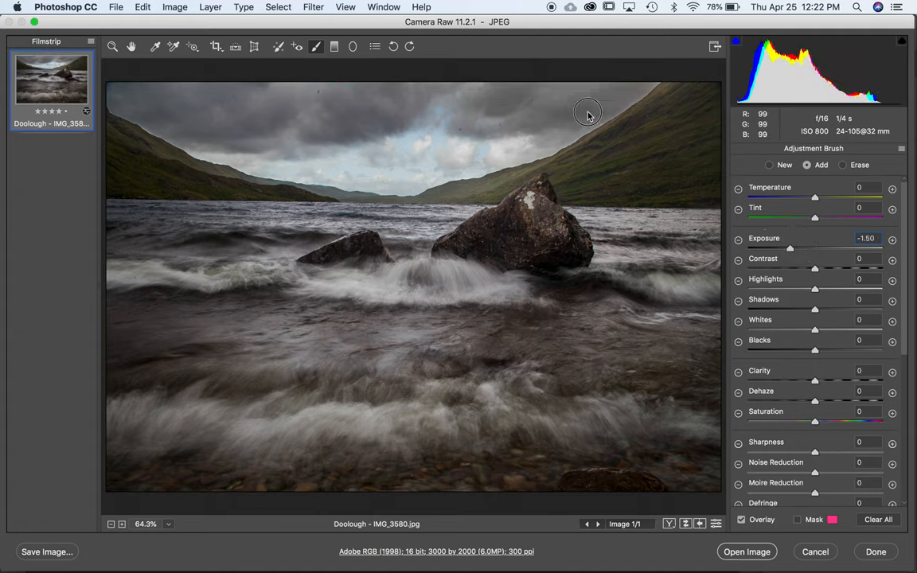
mouse_move(567, 128)
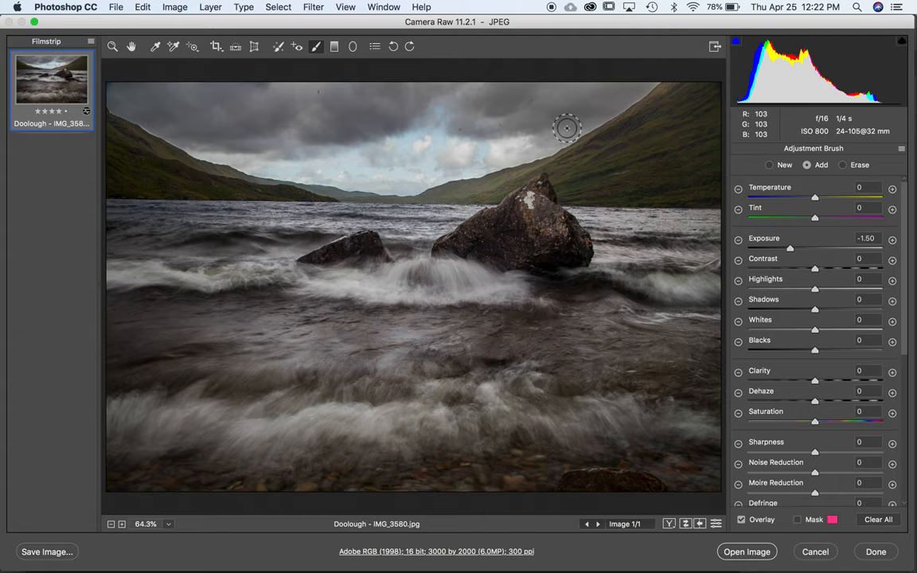
mouse_move(637, 86)
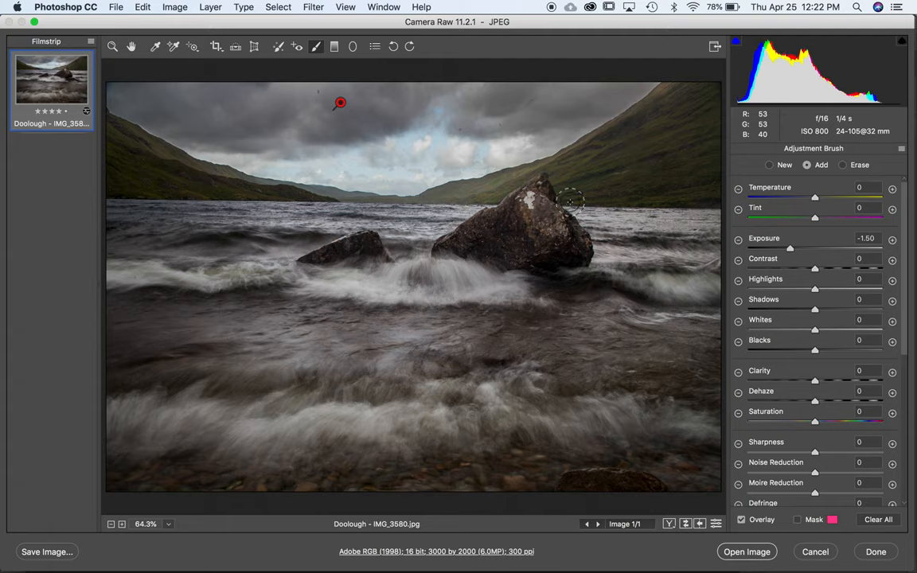
mouse_move(156, 124)
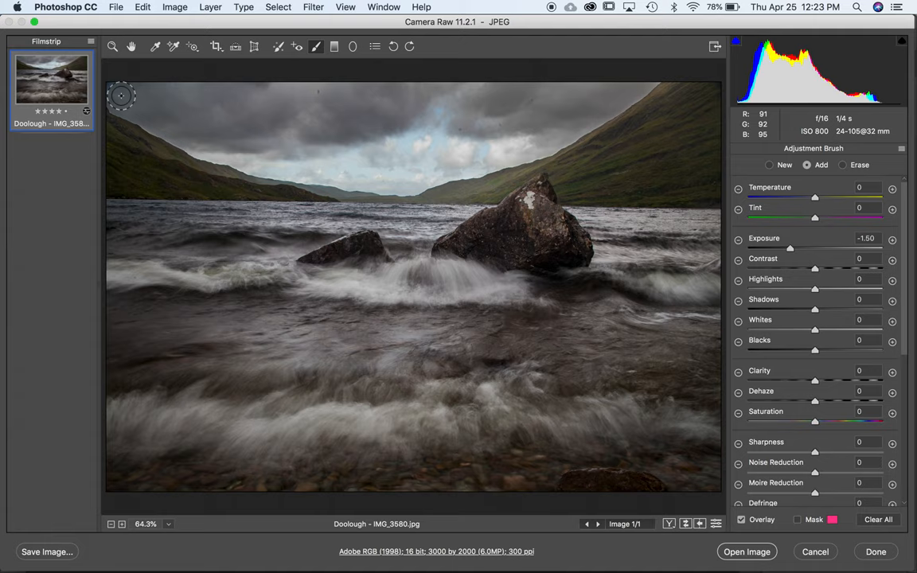
click(341, 104)
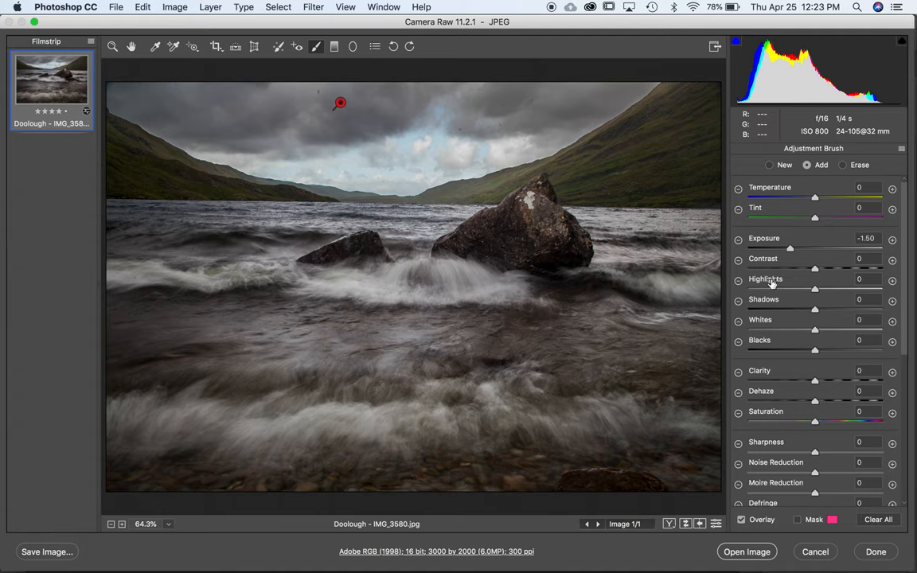
mouse_move(793, 238)
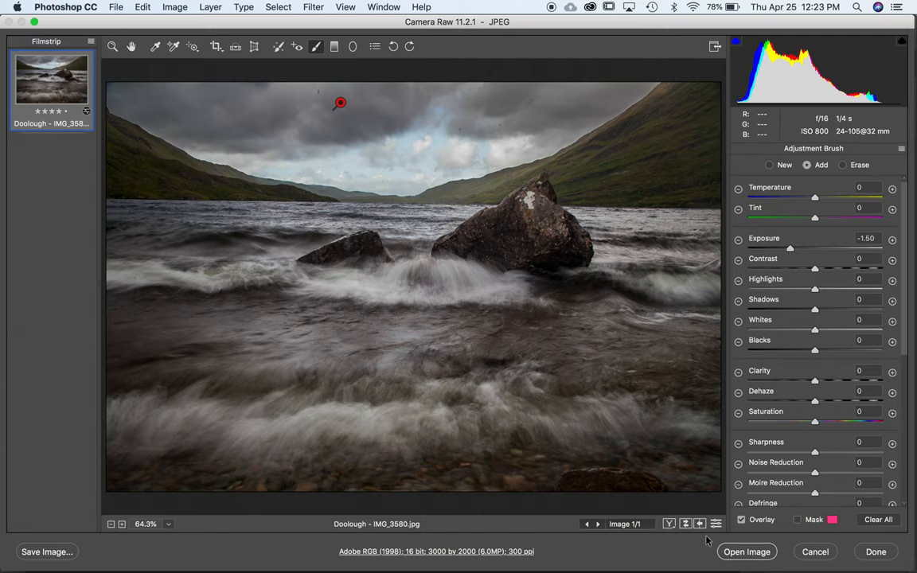
Start a new brush adjustment and choose Reset Local Correction Settings from the flyout.
click(769, 164)
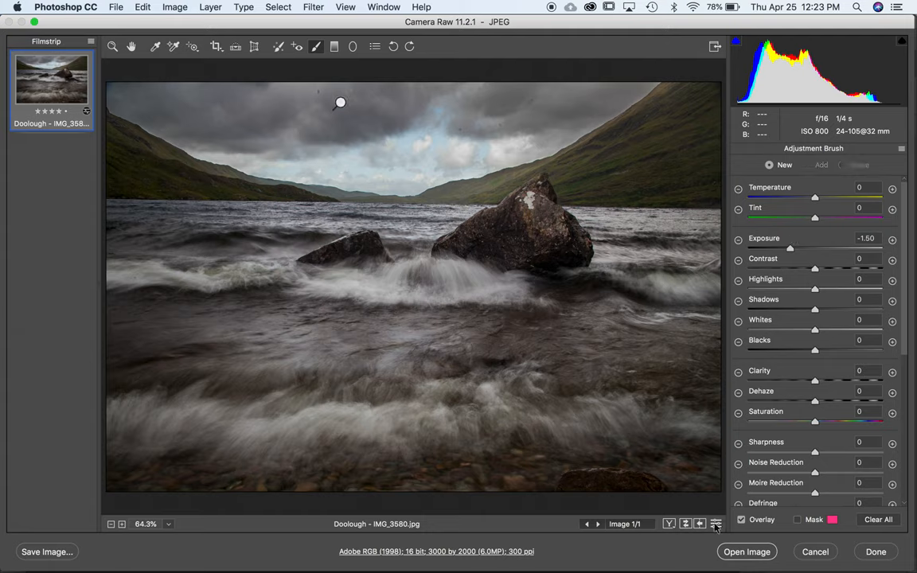
mouse_move(783, 164)
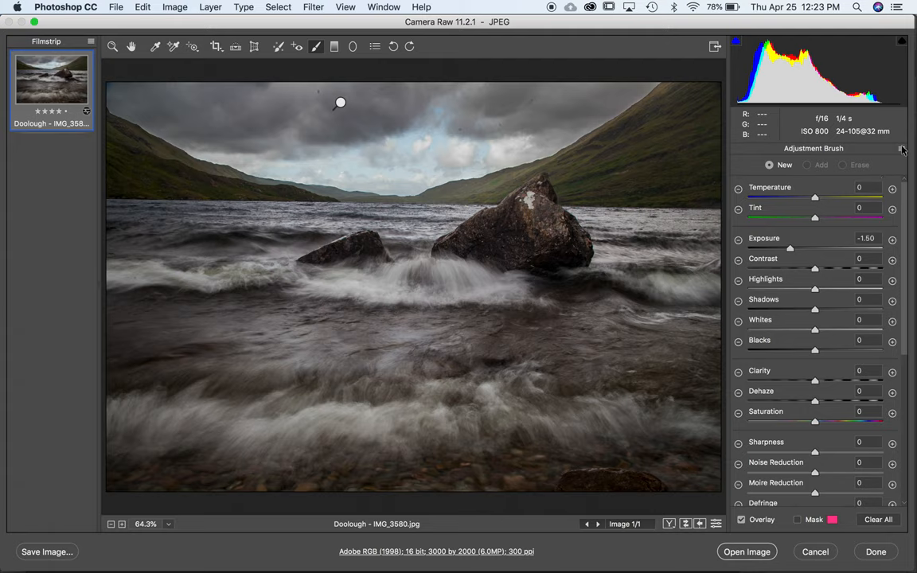
click(902, 149)
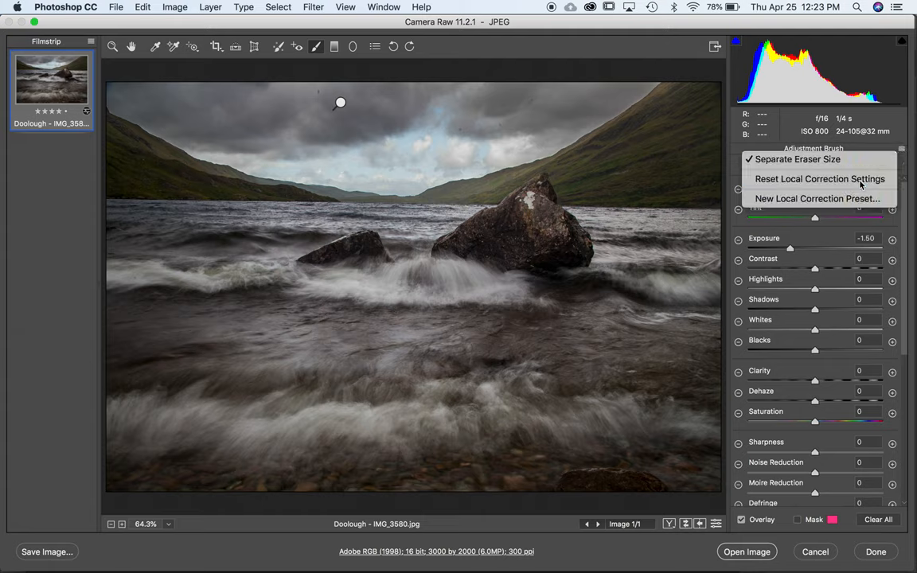
click(818, 178)
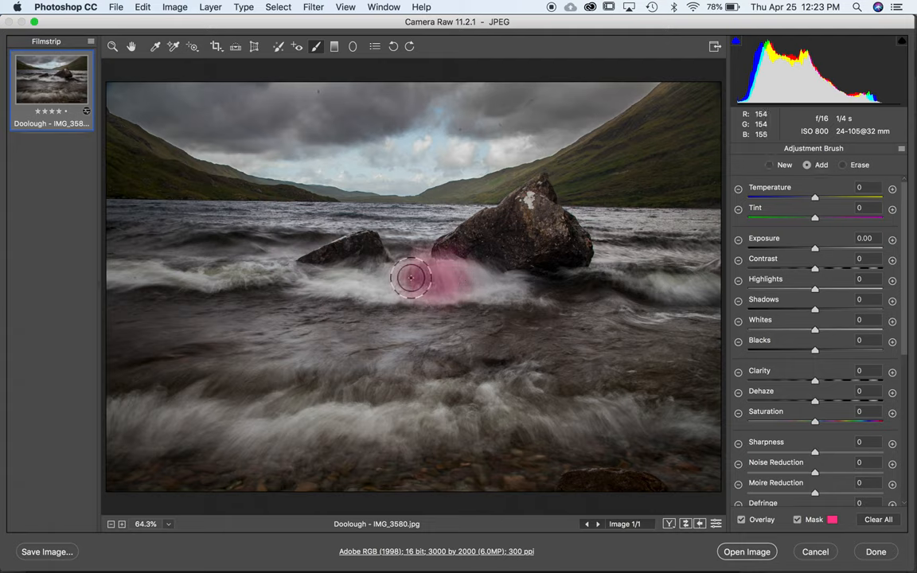
Paint a mask over the white breaking waves left and right of the rocks.
drag(413, 278, 322, 277)
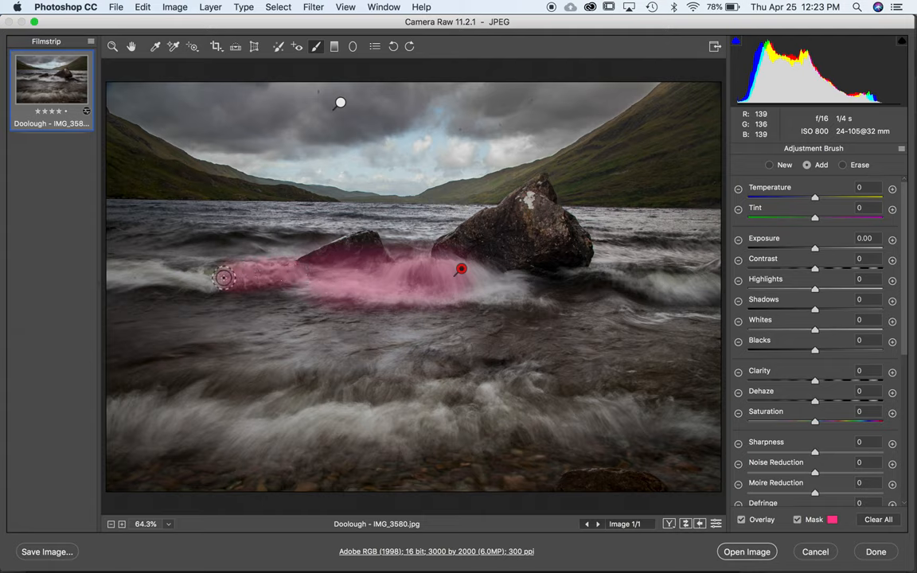
drag(223, 279, 475, 290)
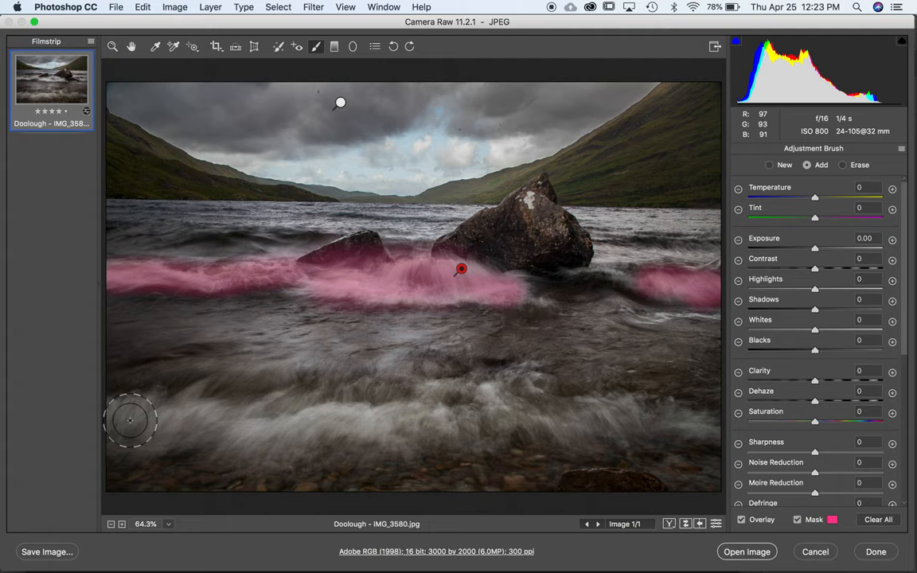
drag(130, 420, 309, 433)
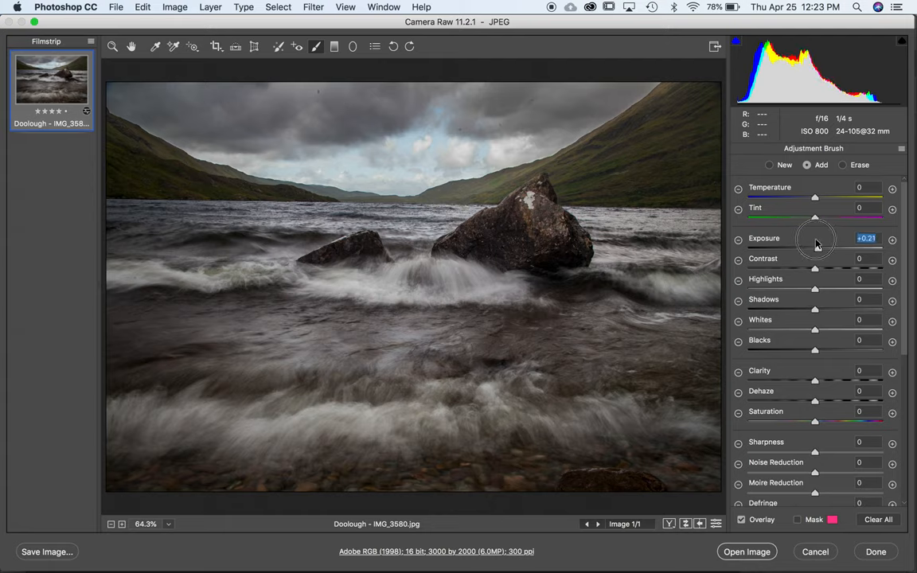
Raise the wave mask's exposure to +0.42 and its highlights to about +15.
drag(815, 242, 820, 242)
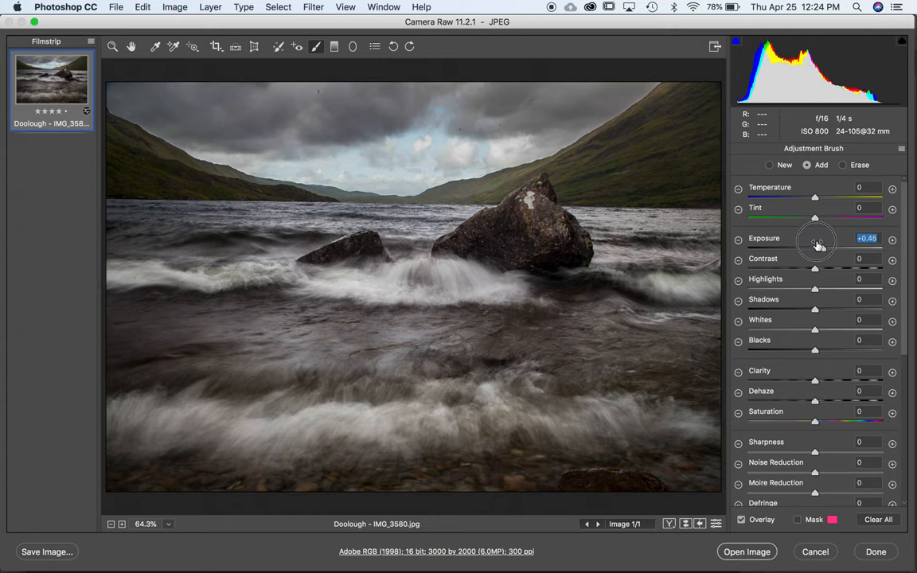
drag(821, 244, 816, 244)
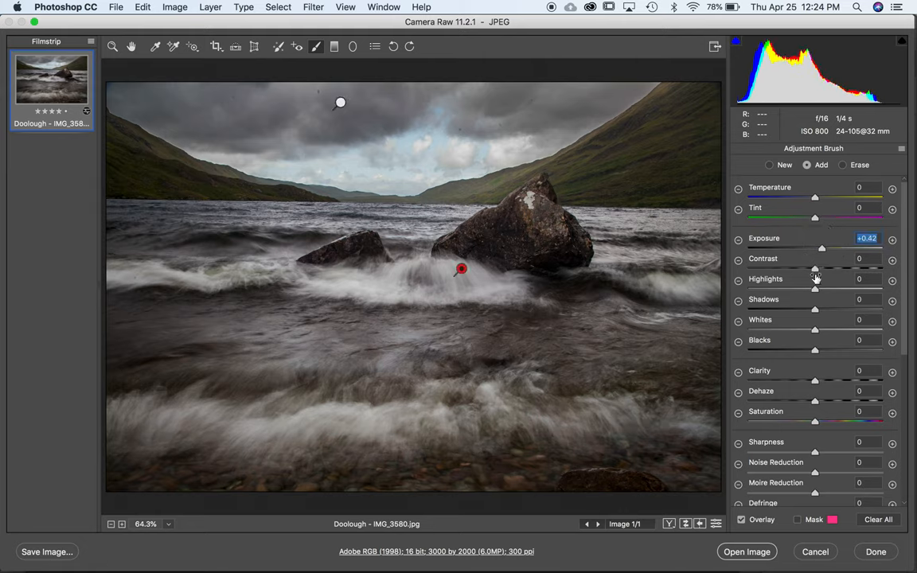
drag(816, 290, 831, 290)
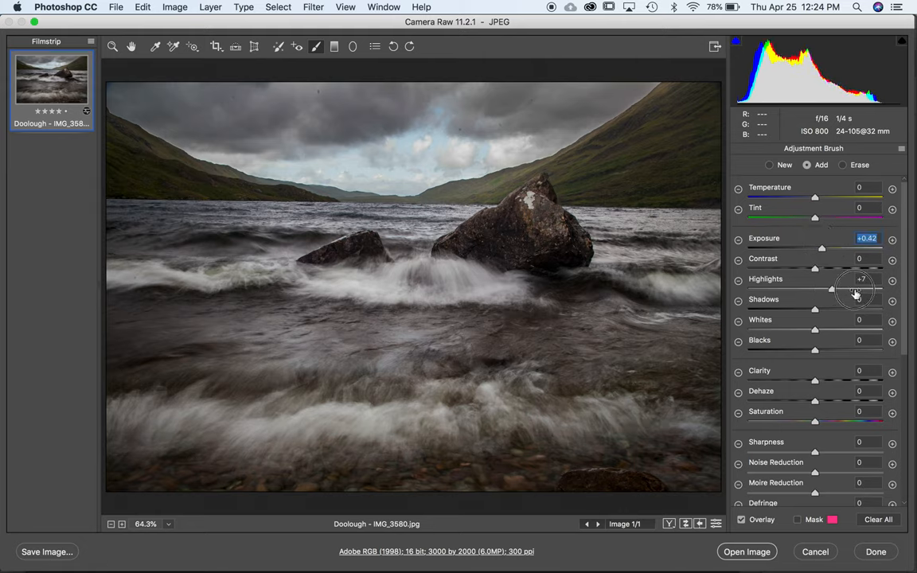
drag(831, 290, 826, 290)
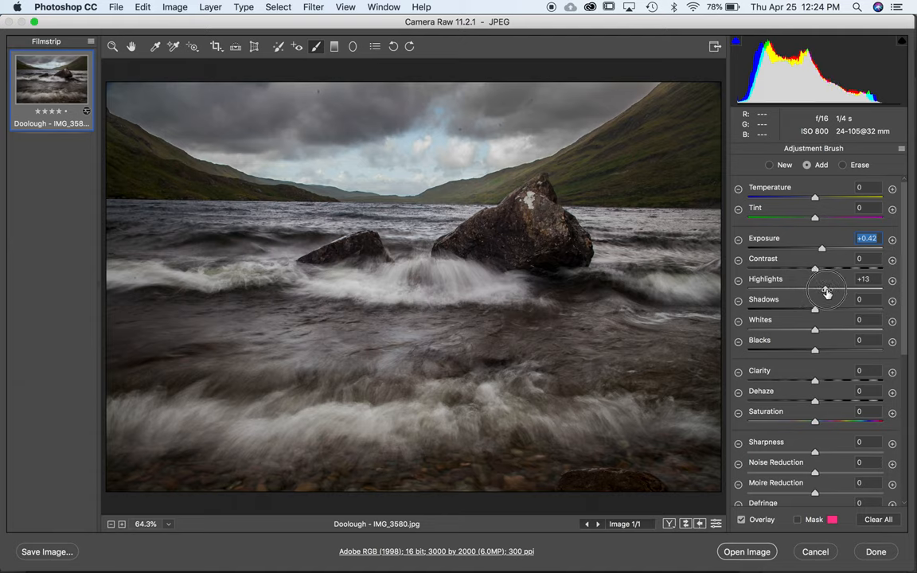
Set highlights to +17 and nudge the waves' whites up and down until they settle at +12.
drag(816, 329, 825, 328)
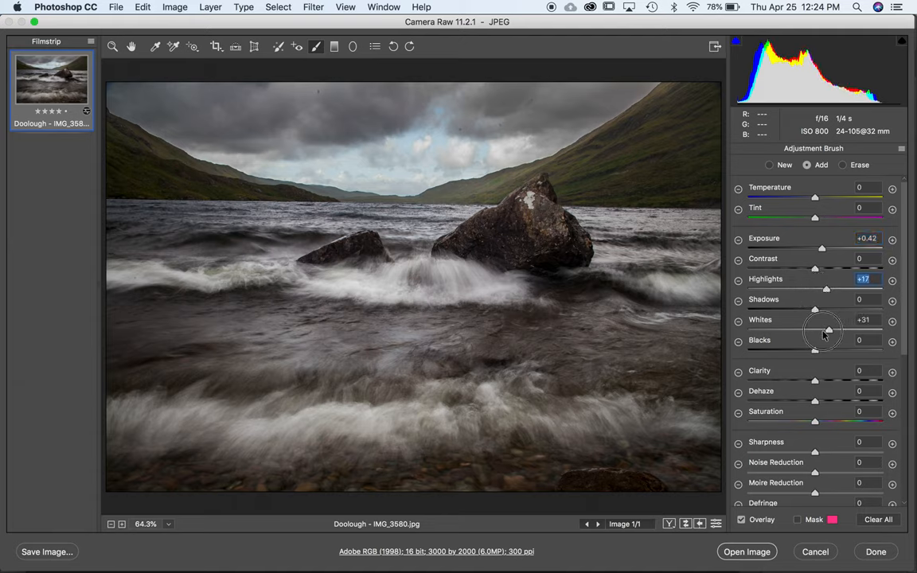
drag(831, 328, 820, 329)
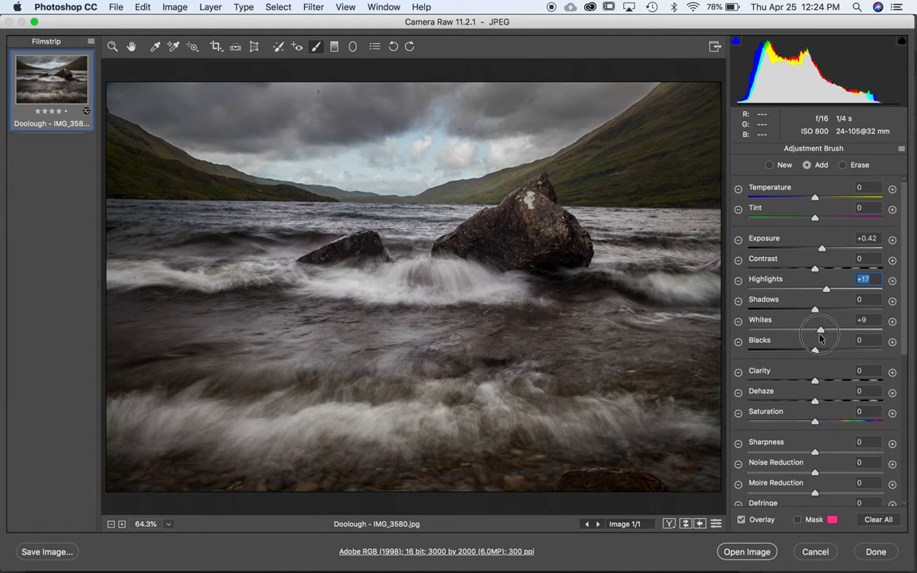
drag(826, 330, 815, 330)
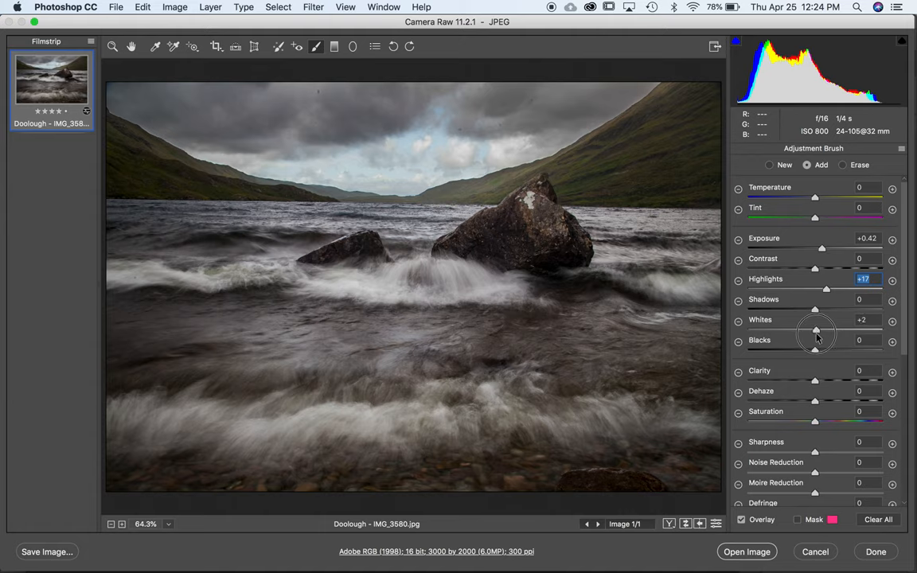
drag(815, 333, 822, 333)
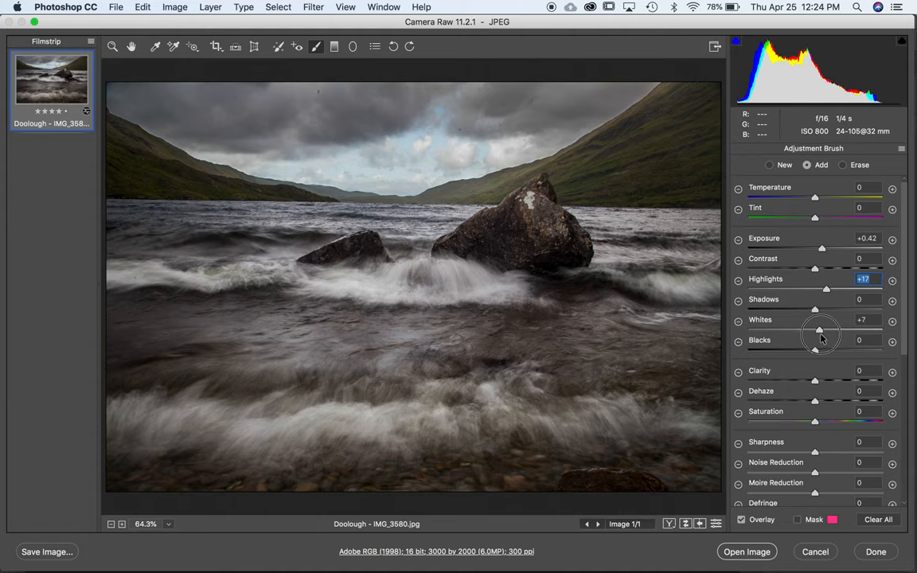
drag(825, 330, 828, 330)
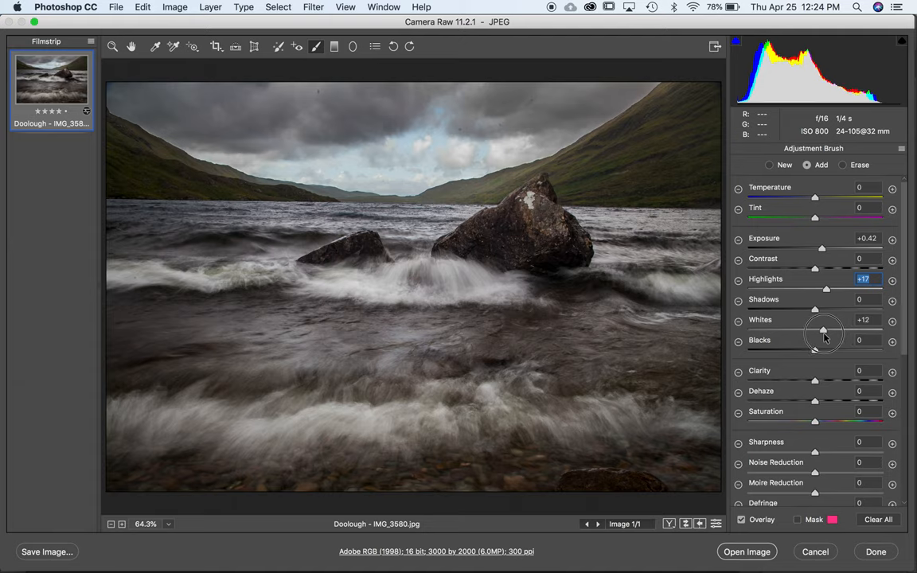
click(461, 269)
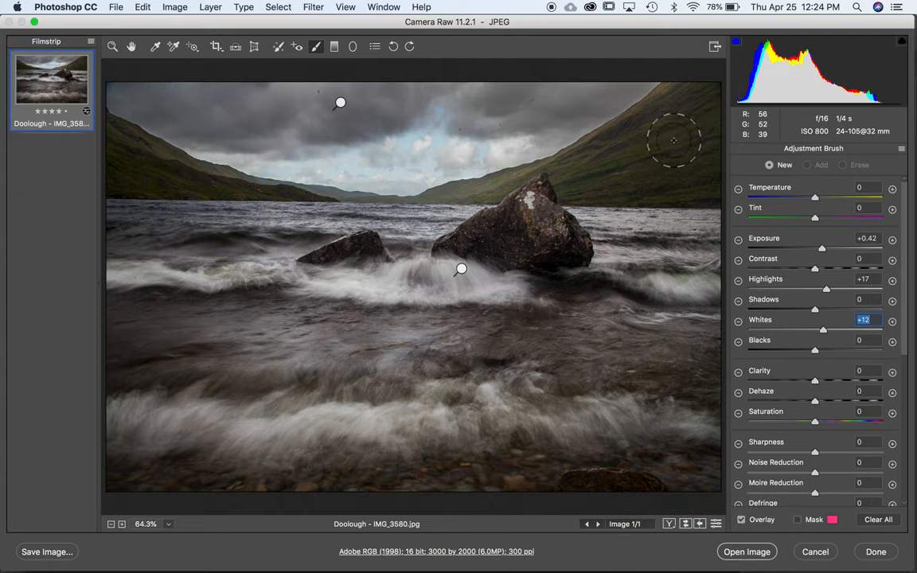
mouse_move(666, 135)
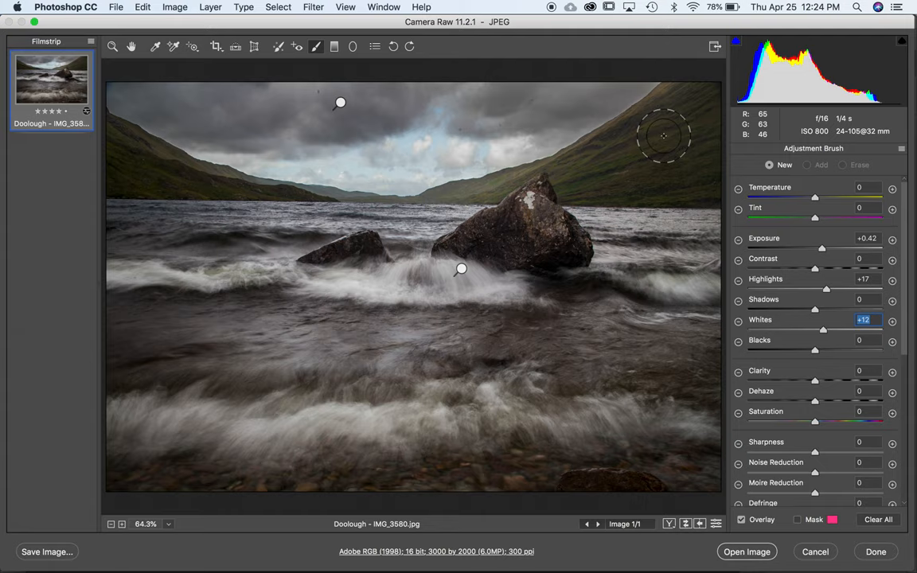
mouse_move(487, 179)
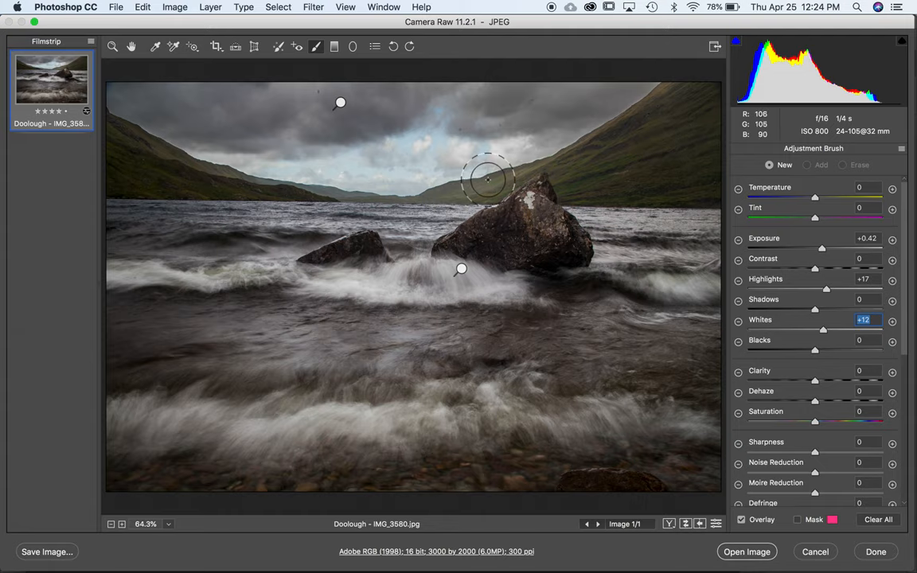
mouse_move(263, 188)
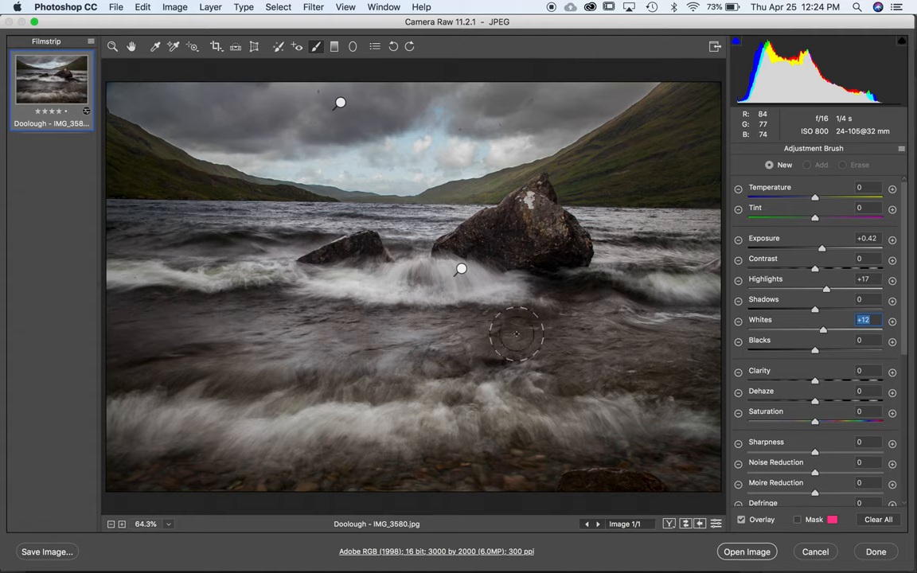
mouse_move(626, 344)
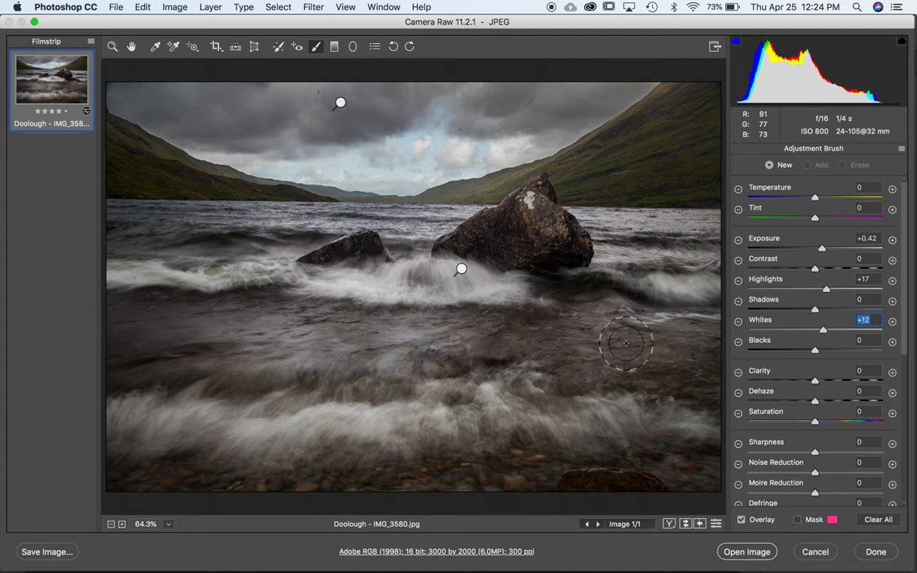
mouse_move(642, 296)
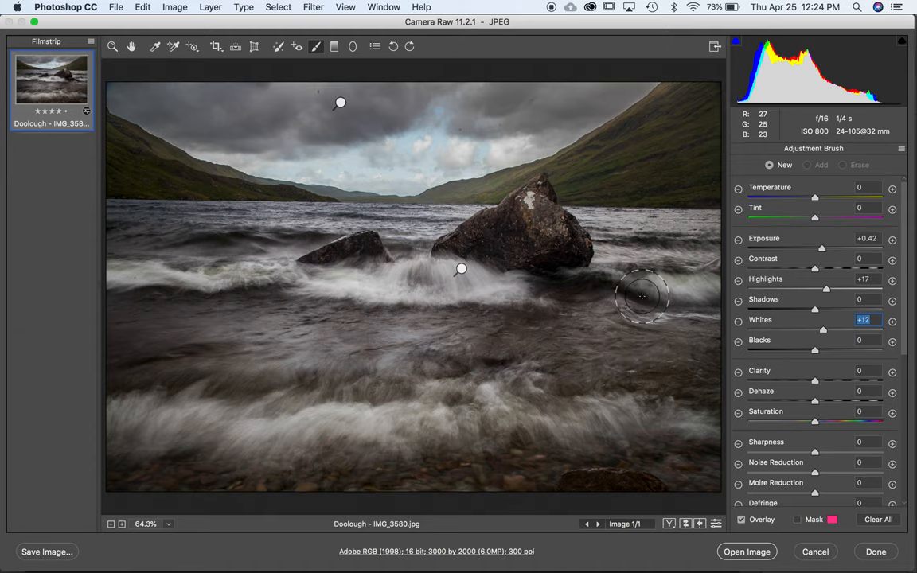
Return to the global Basic panel and toggle the before/after comparison of the loch photo.
click(175, 46)
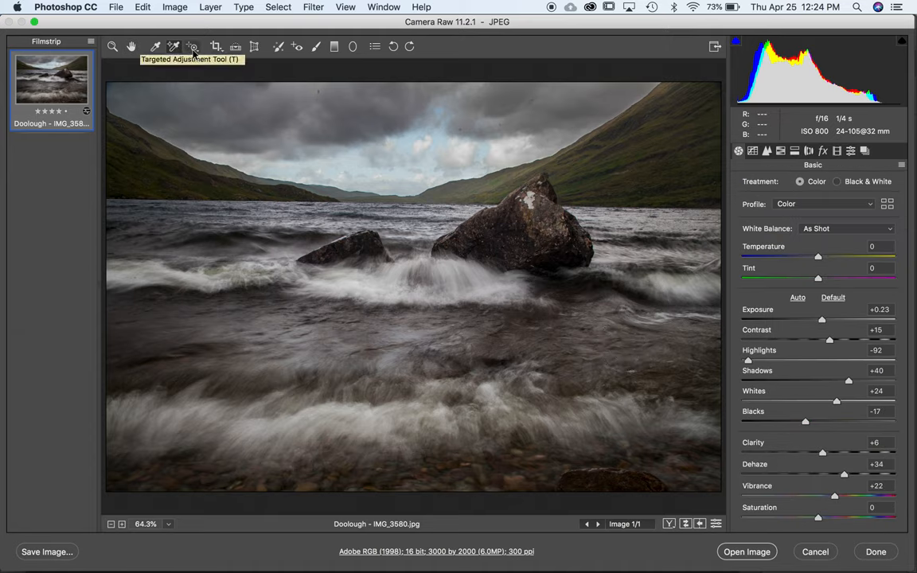
mouse_move(793, 340)
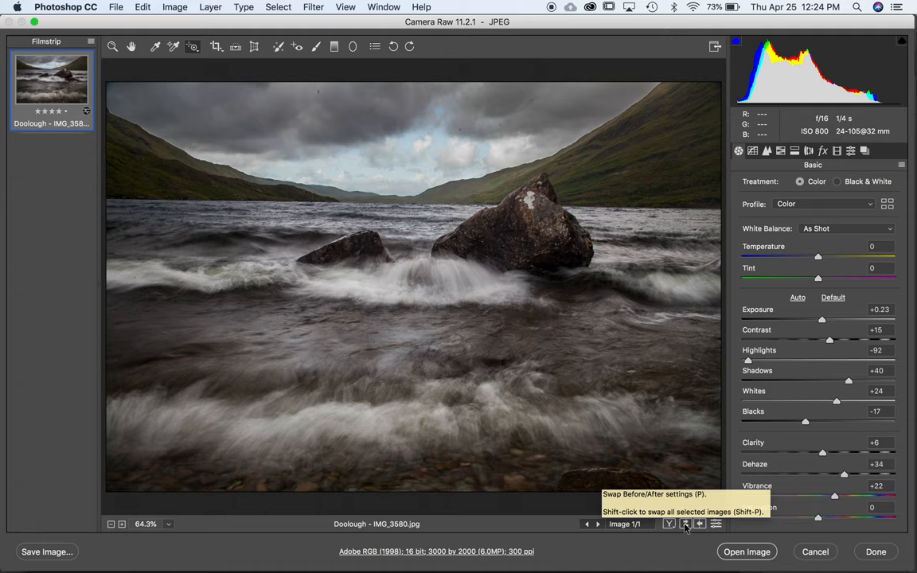
click(833, 298)
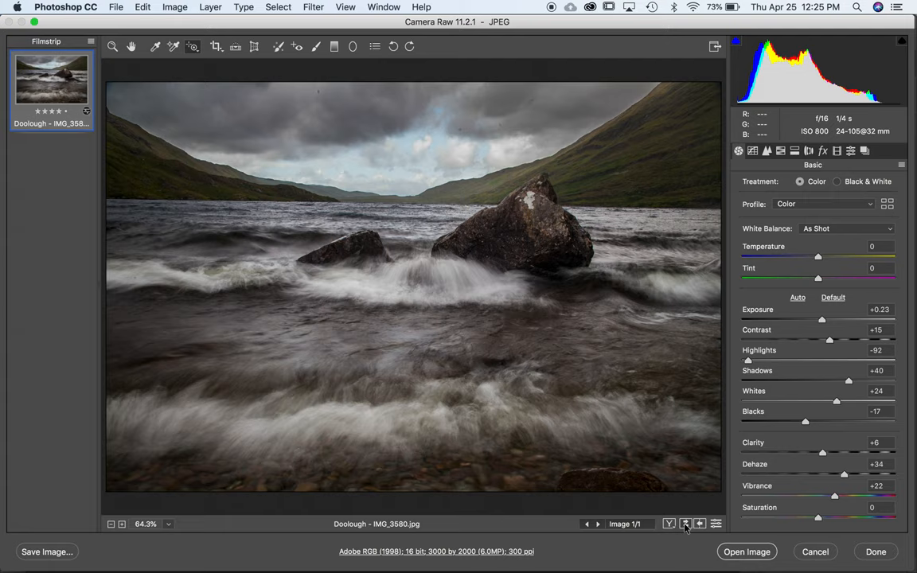
mouse_move(526, 406)
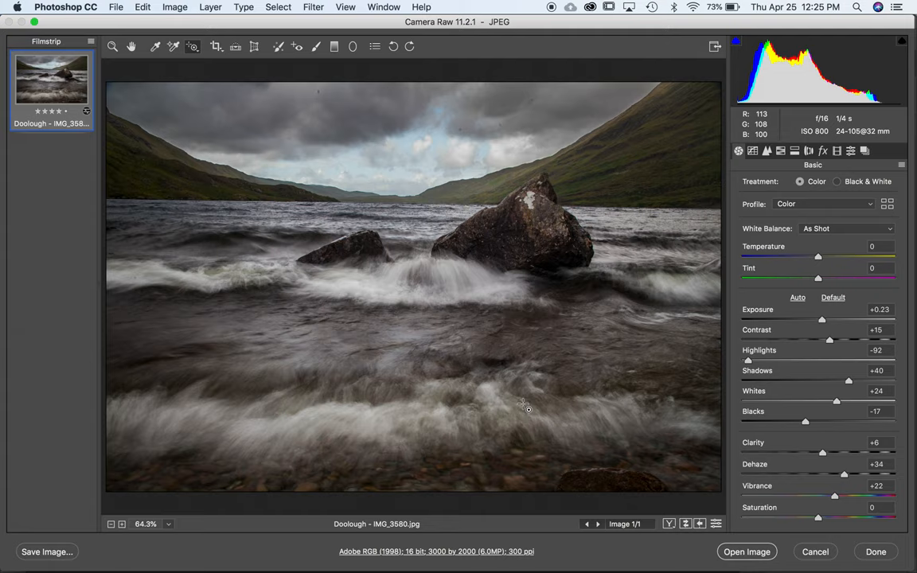
mouse_move(602, 352)
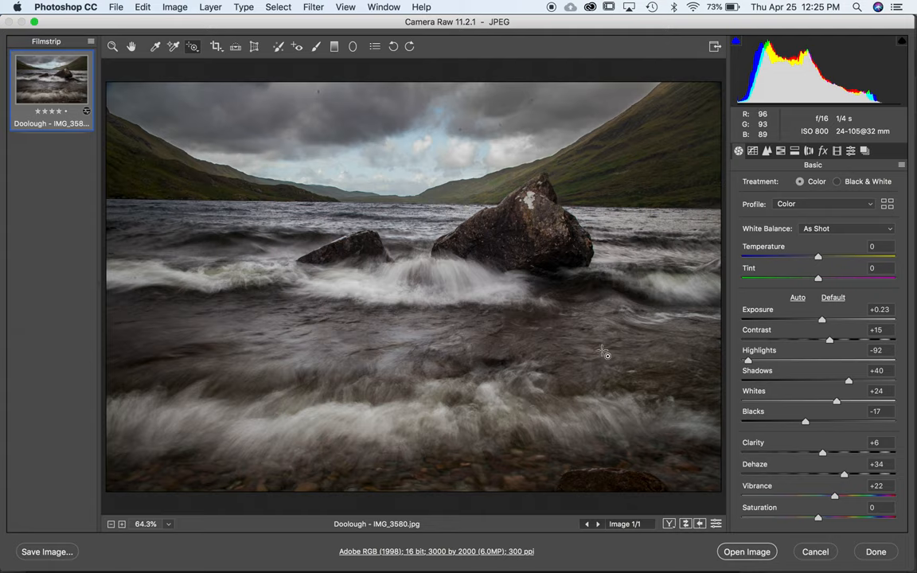